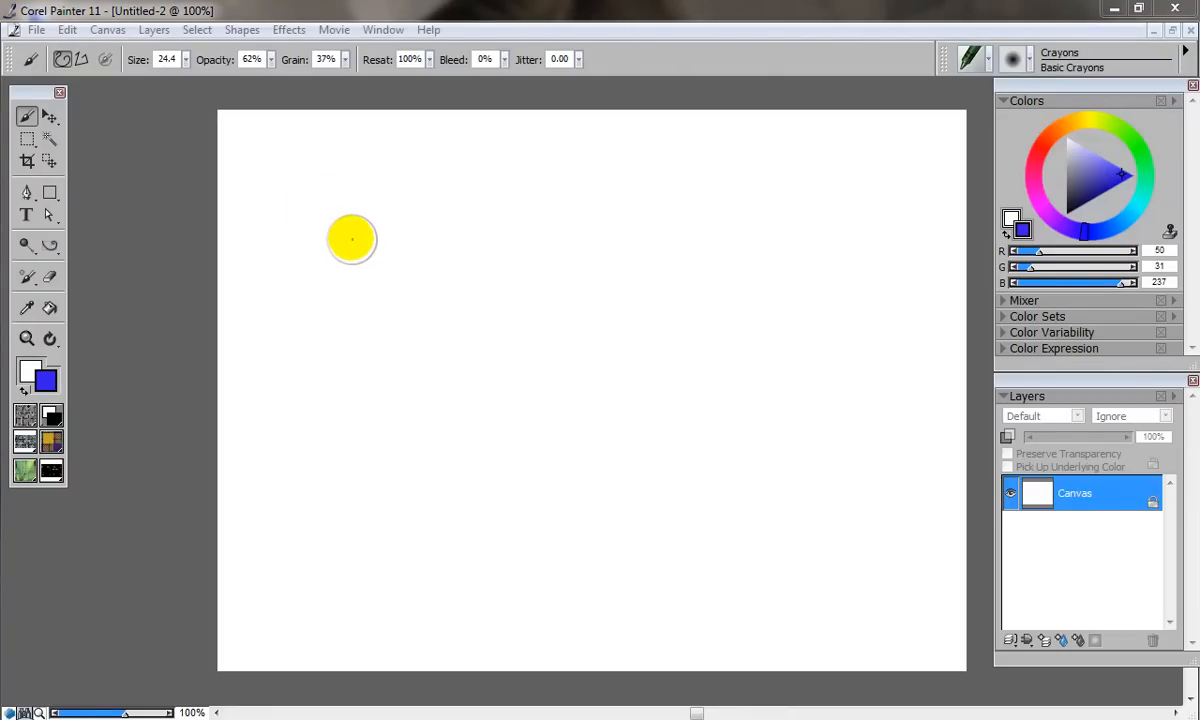
Choose the Acrylics Dry Brush and set the paint colour to a turquoise green
left_click_drag(352, 240, 338, 234)
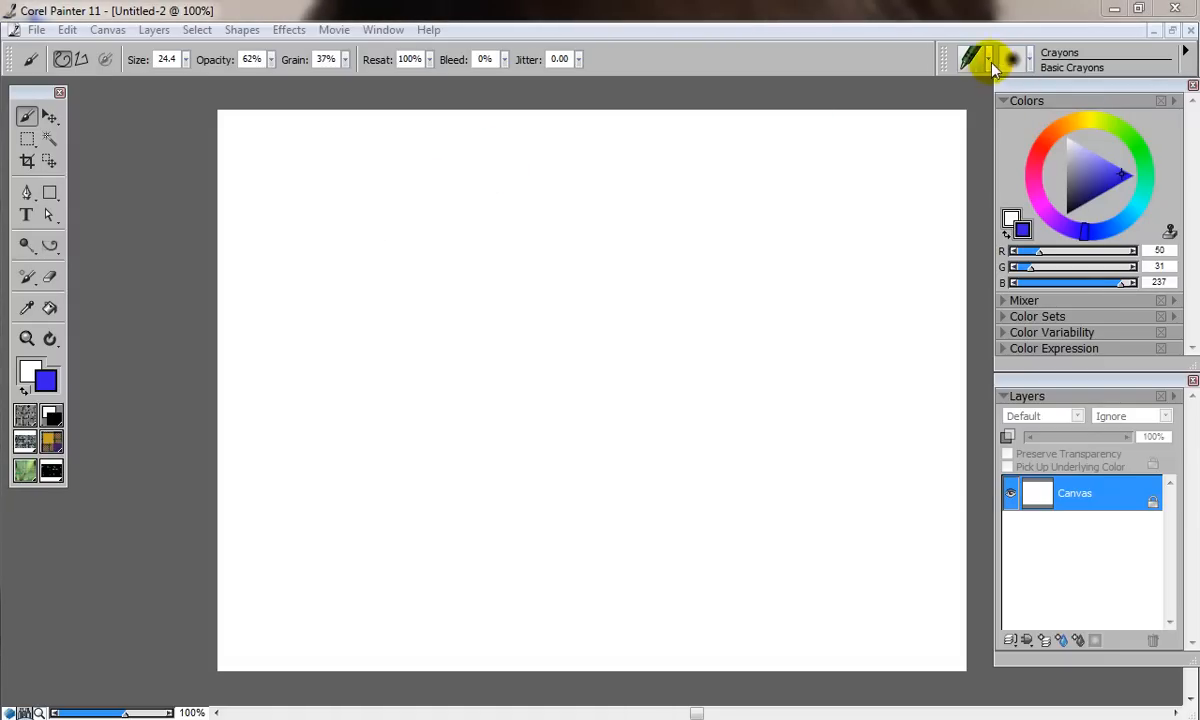
left_click(990, 60)
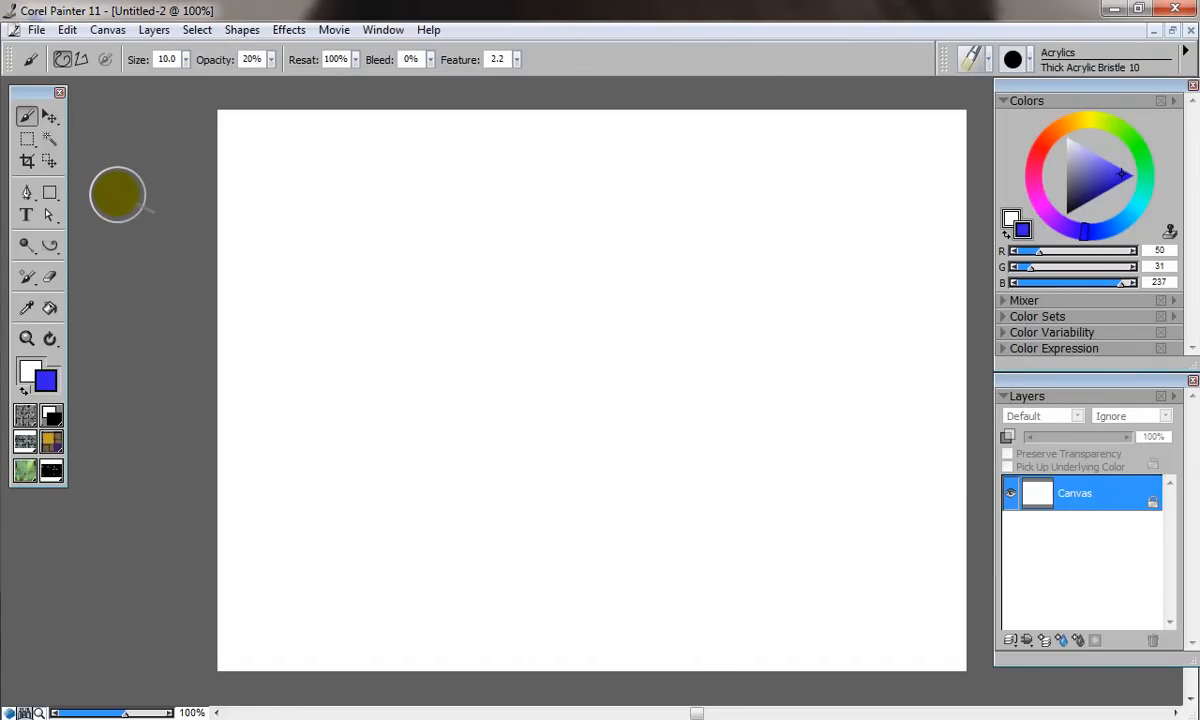
mouse_move(156, 148)
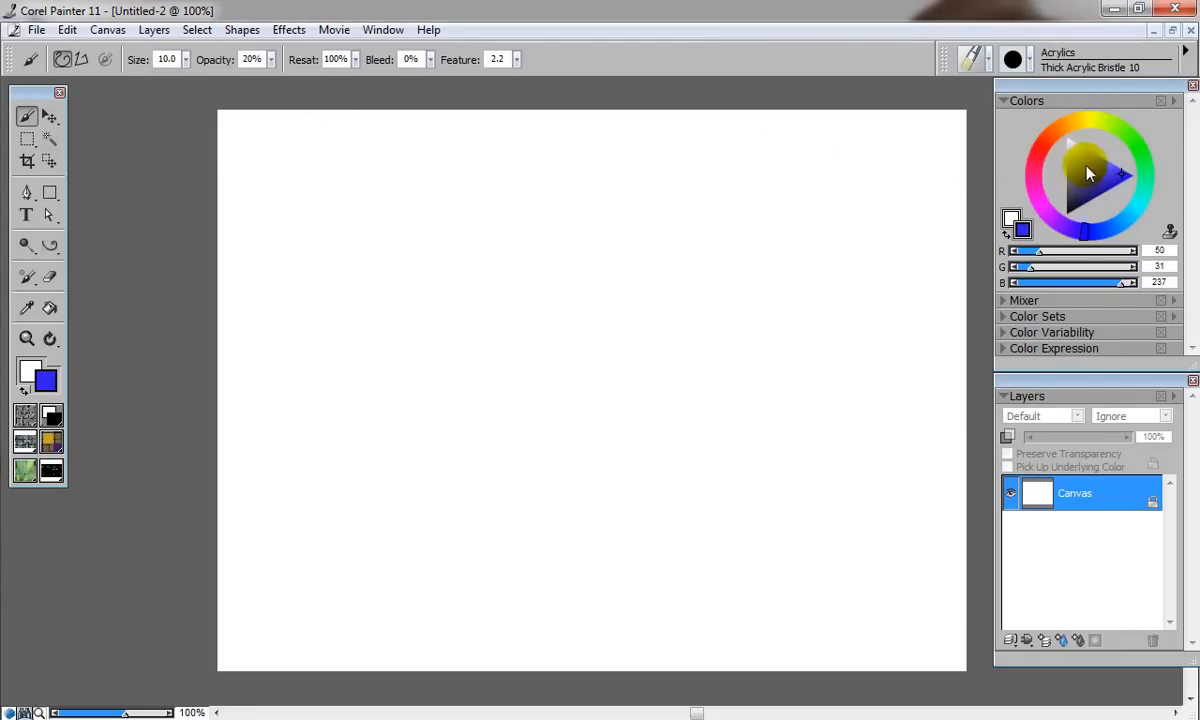
left_click(1112, 128)
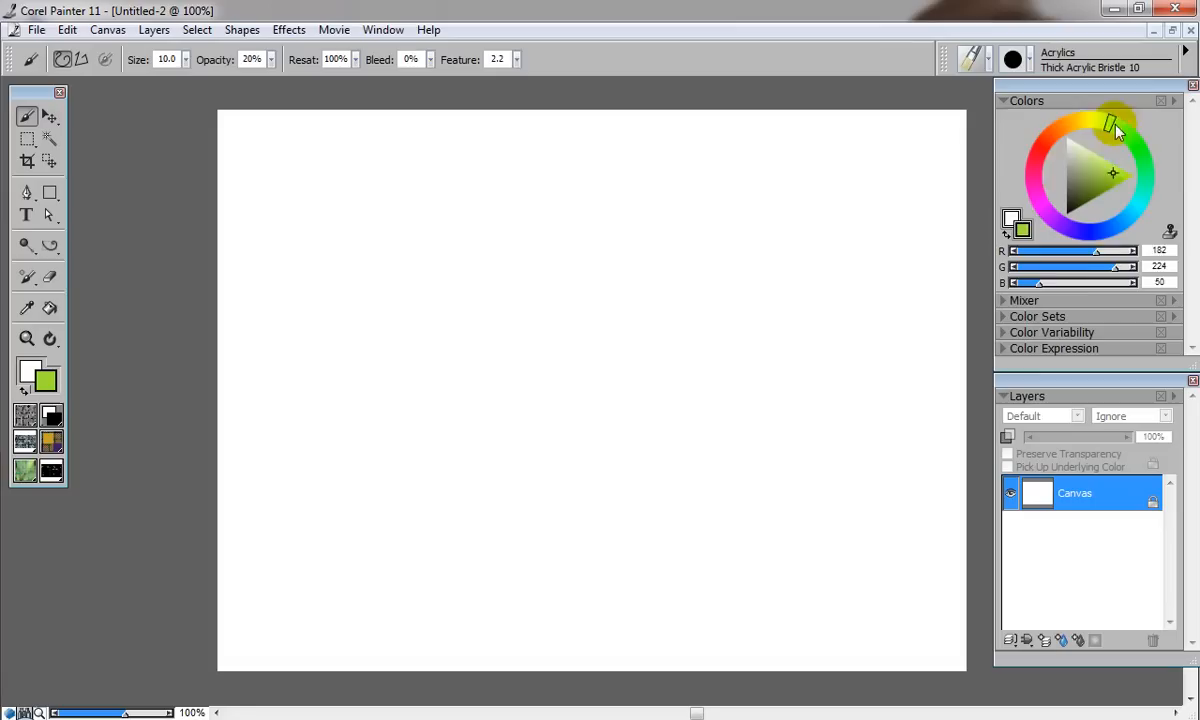
left_click(1144, 180)
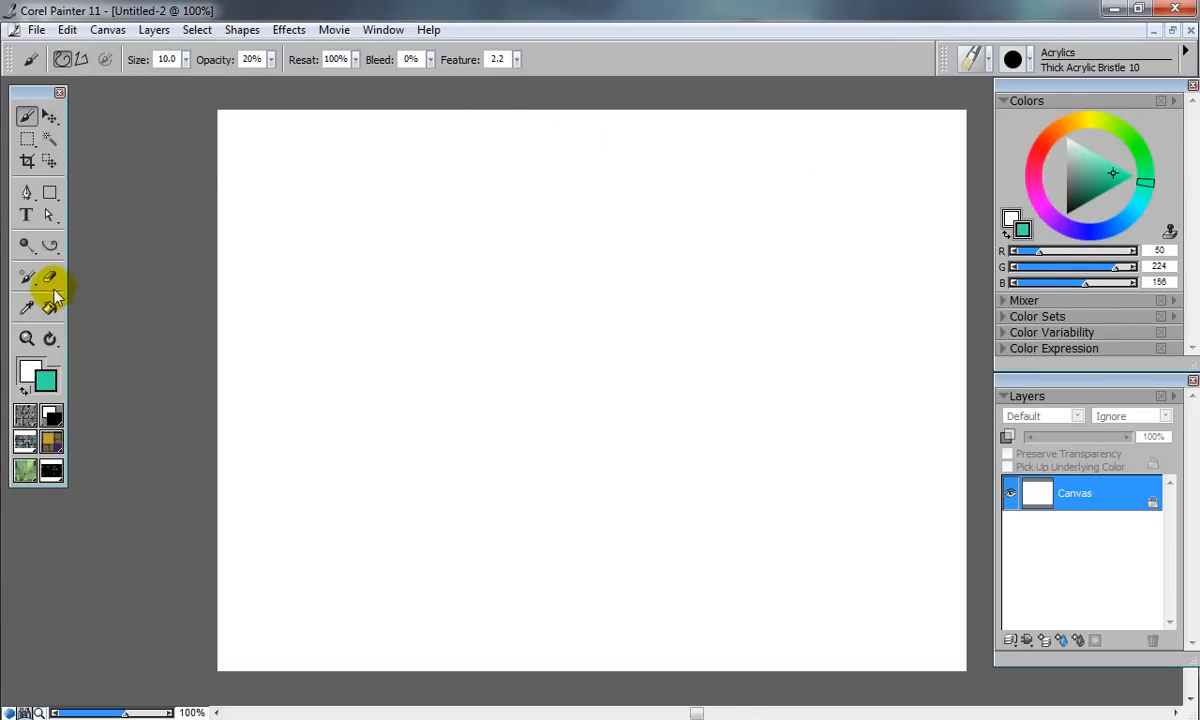
mouse_move(56, 300)
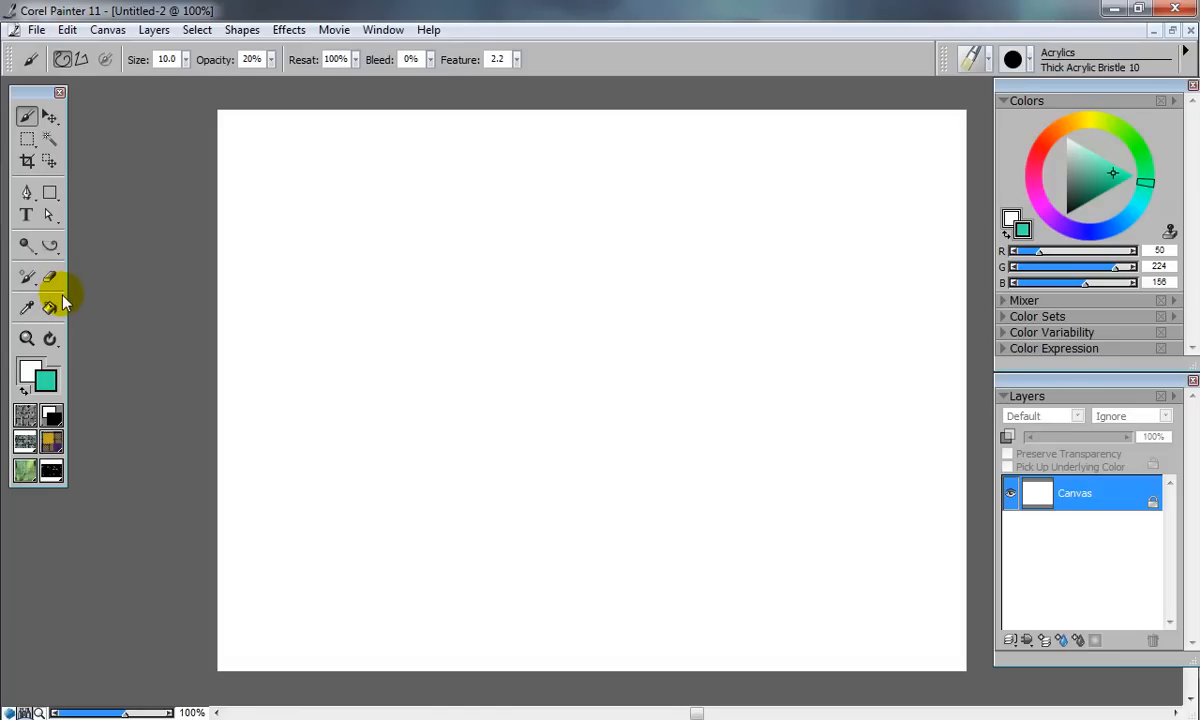
mouse_move(54, 308)
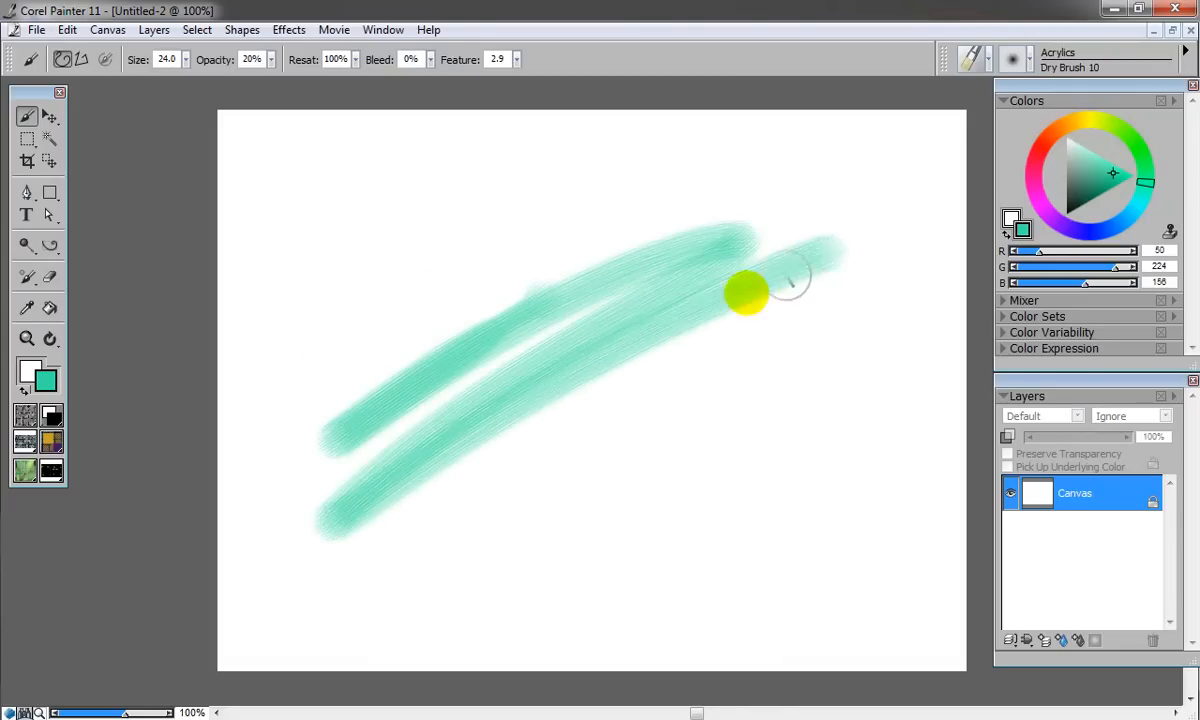
Paint opaque teal strokes over the upper canvas and scribble teal loops at the lower right
left_click_drag(748, 292, 404, 370)
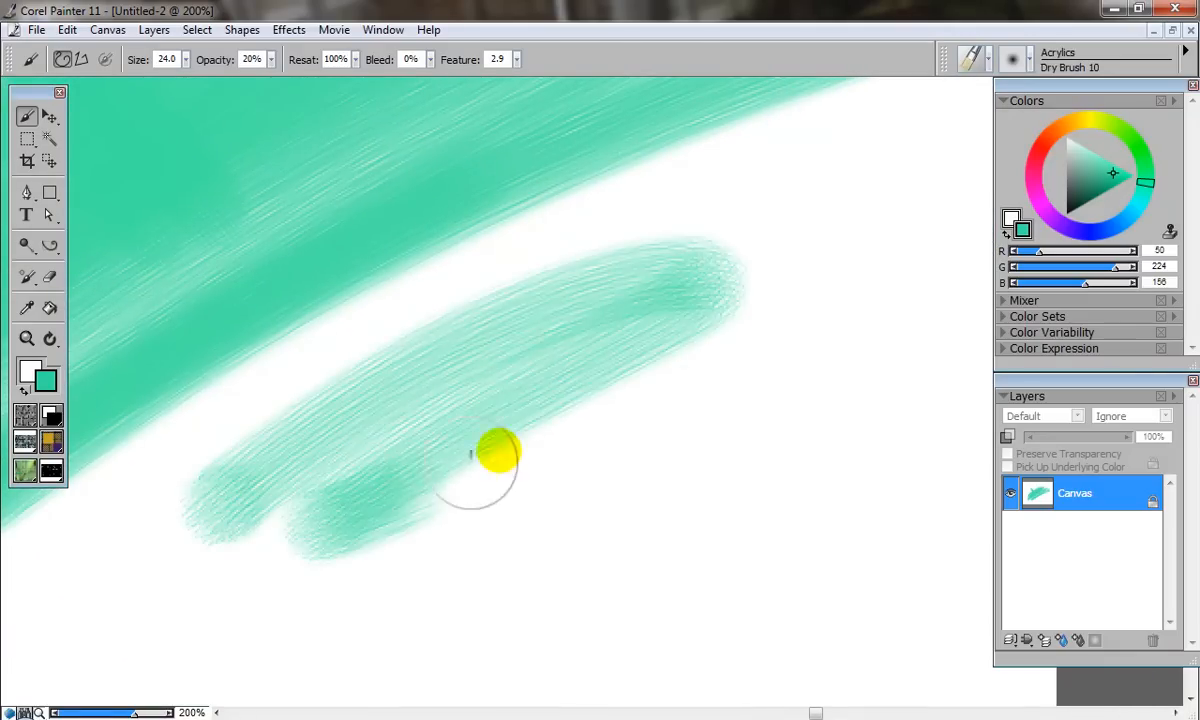
left_click_drag(490, 460, 424, 564)
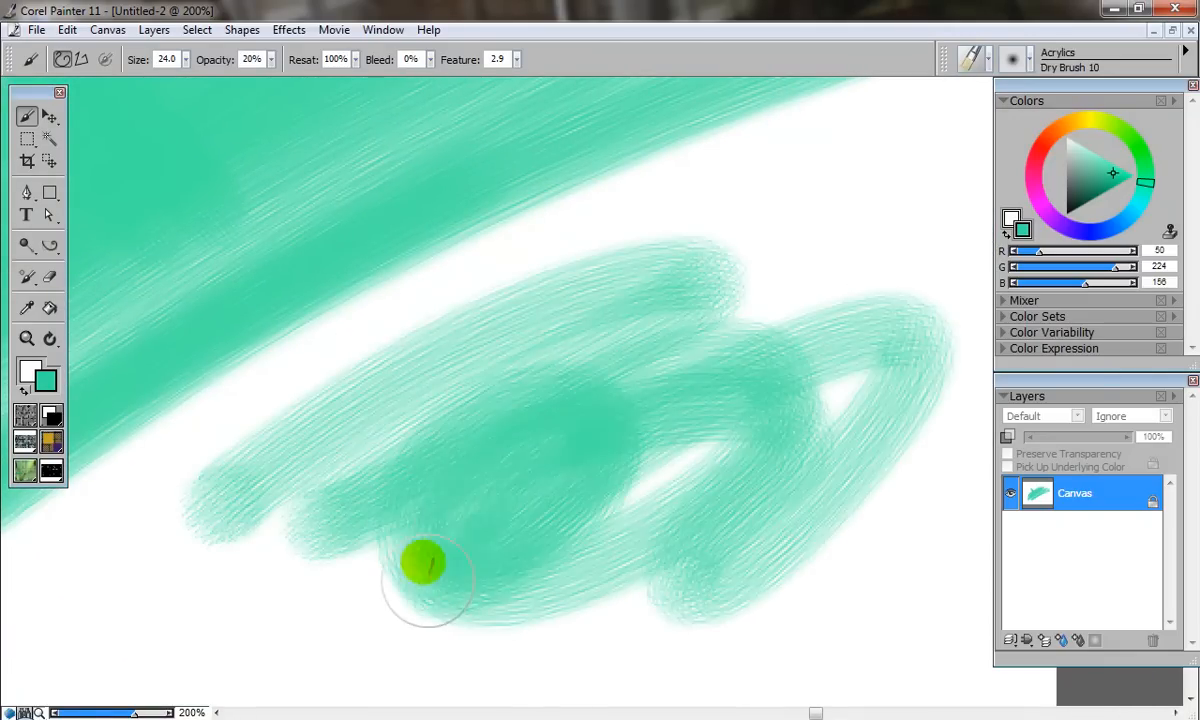
left_click_drag(424, 564, 324, 376)
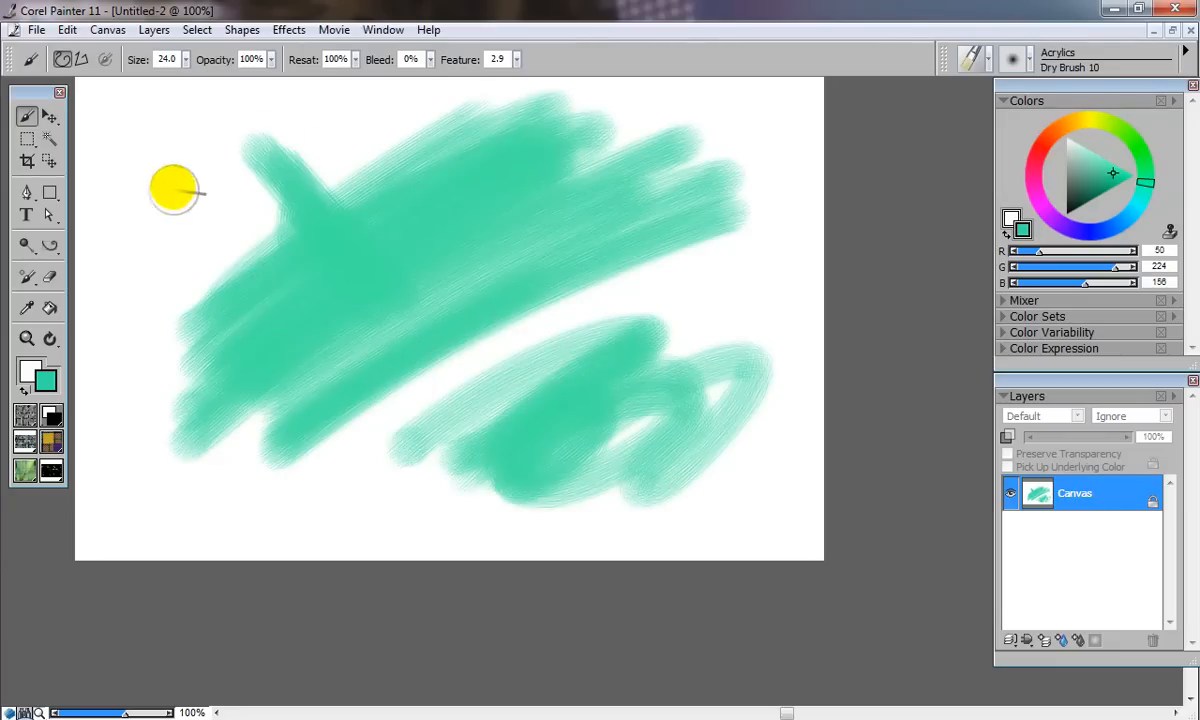
left_click_drag(176, 190, 224, 284)
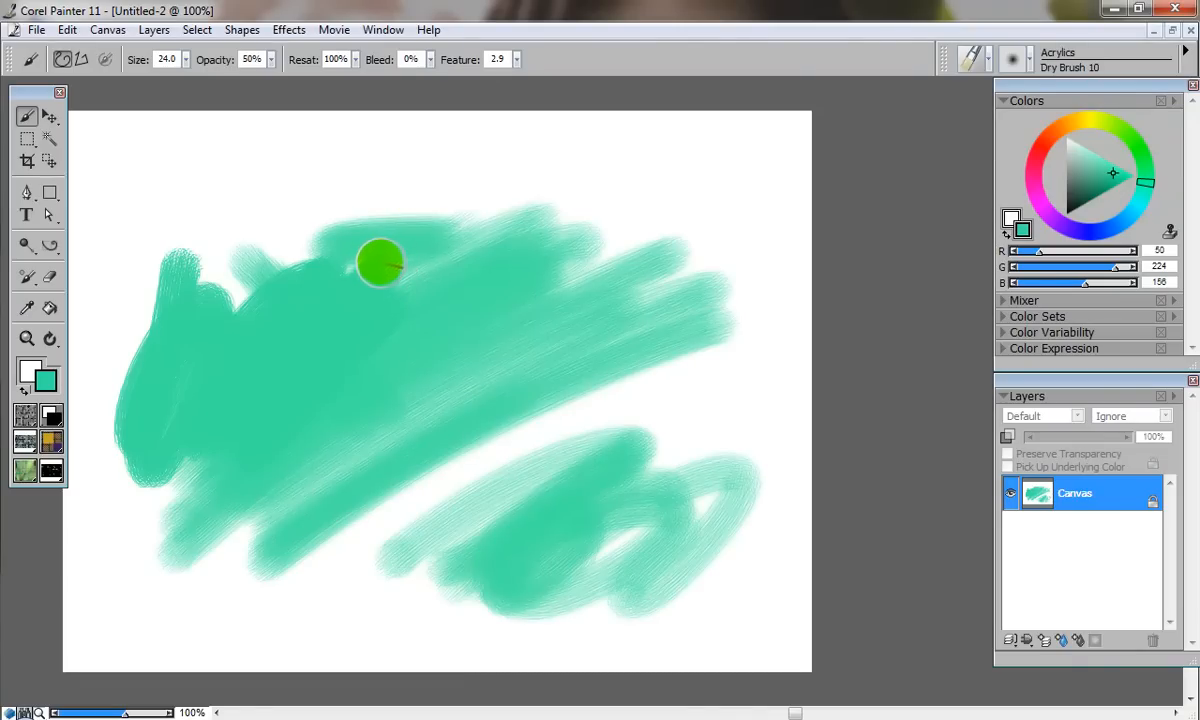
left_click_drag(380, 262, 540, 310)
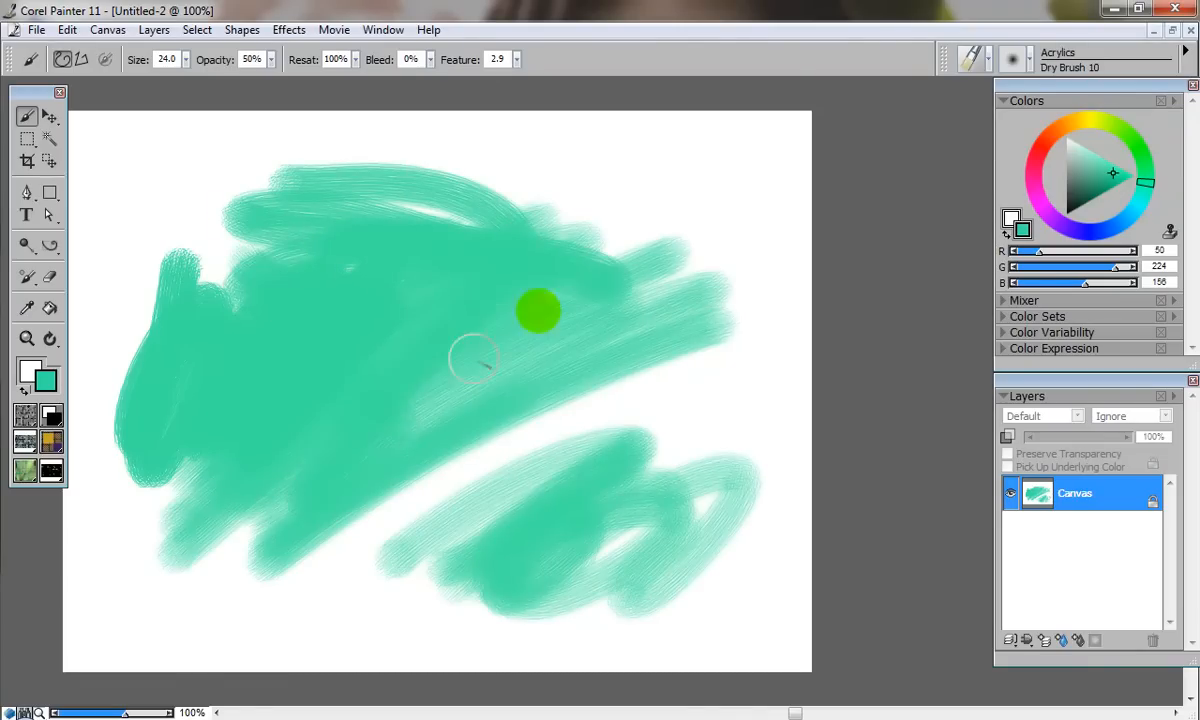
Pick red for the translucent diagonal band, then settle on a darker, duller red
left_click(1080, 176)
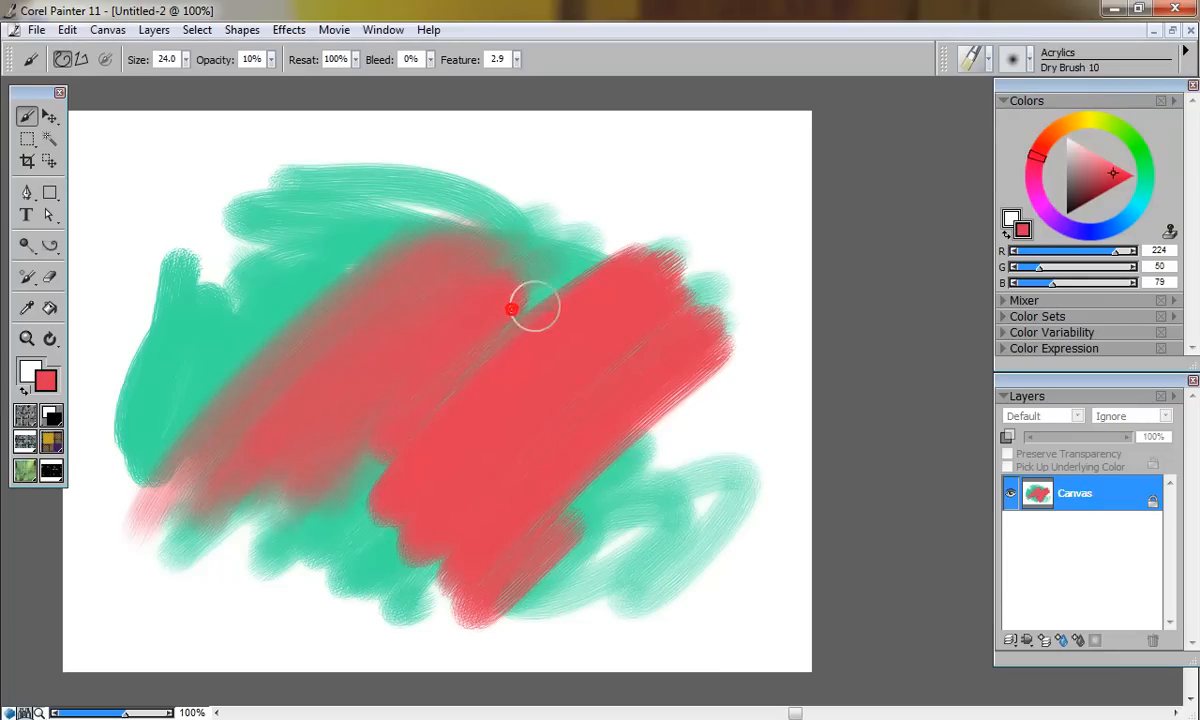
left_click(1110, 178)
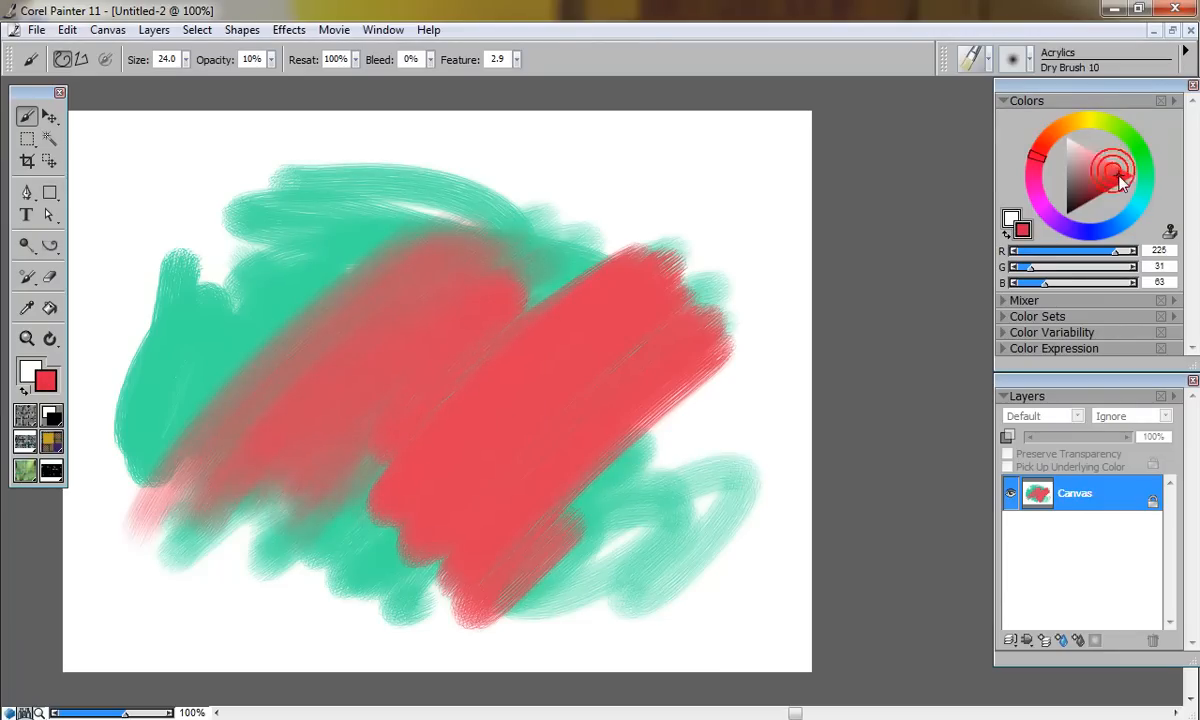
left_click(1064, 220)
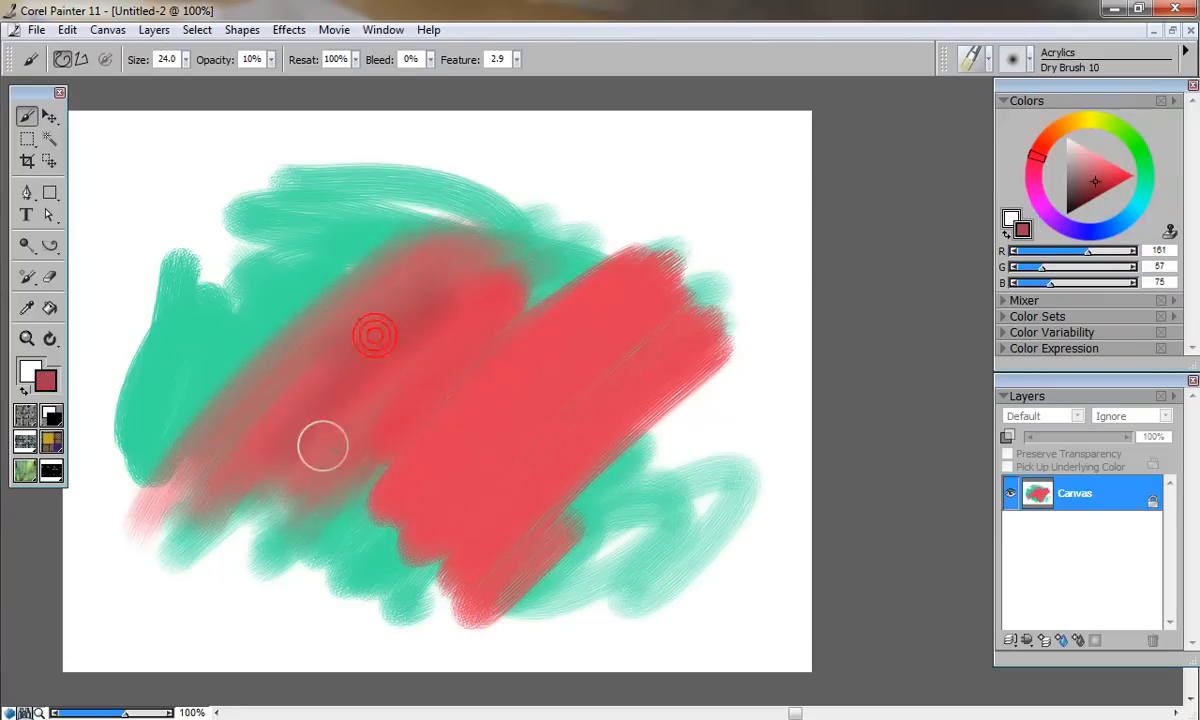
Stroke dark red through the band and switch to the Thick Acrylic Bristle 10 variant
left_click_drag(324, 446, 490, 436)
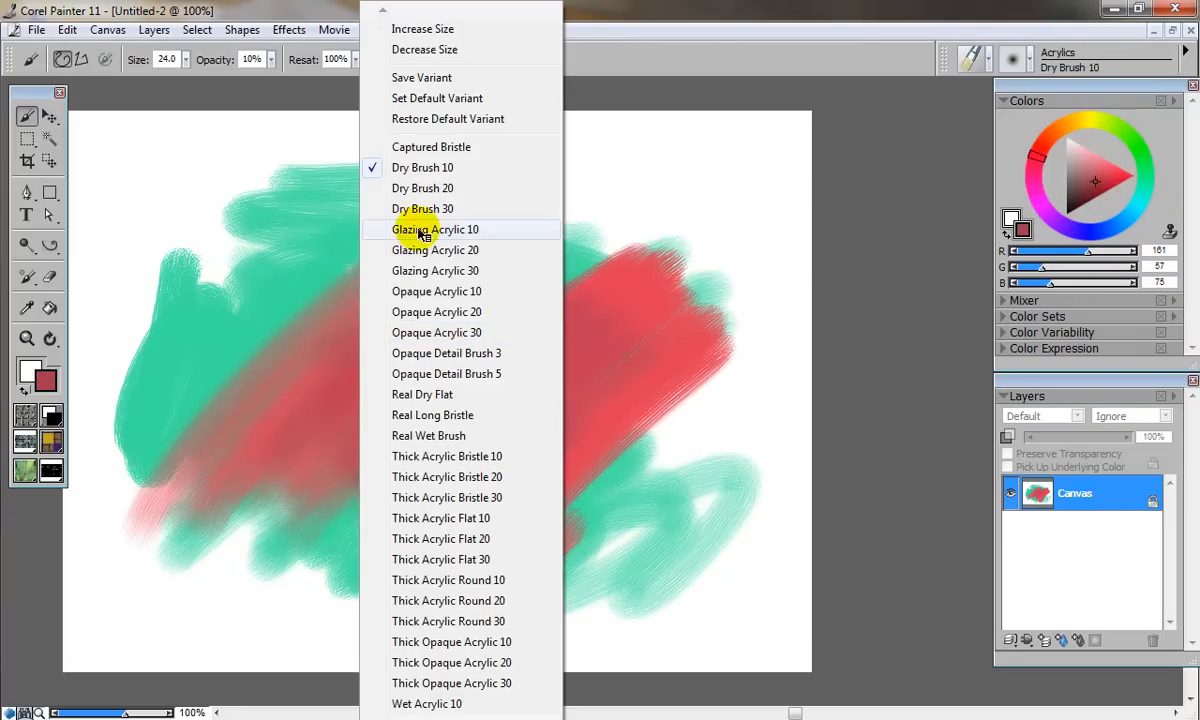
mouse_move(446, 340)
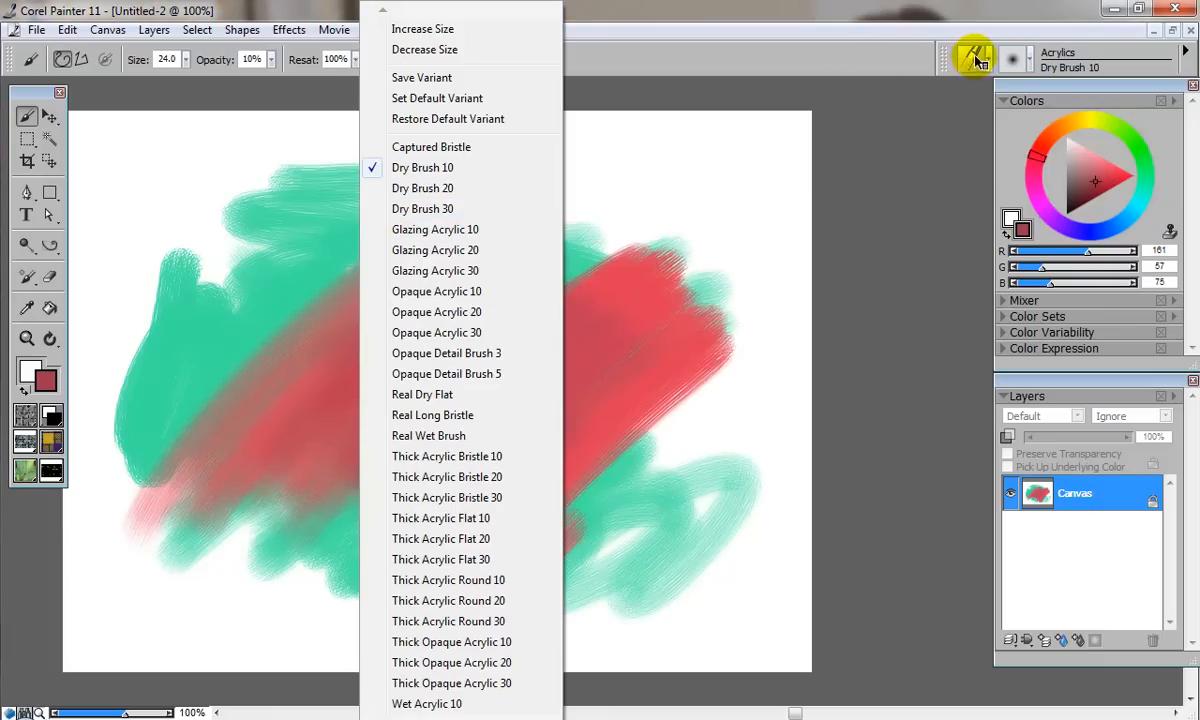
mouse_move(990, 64)
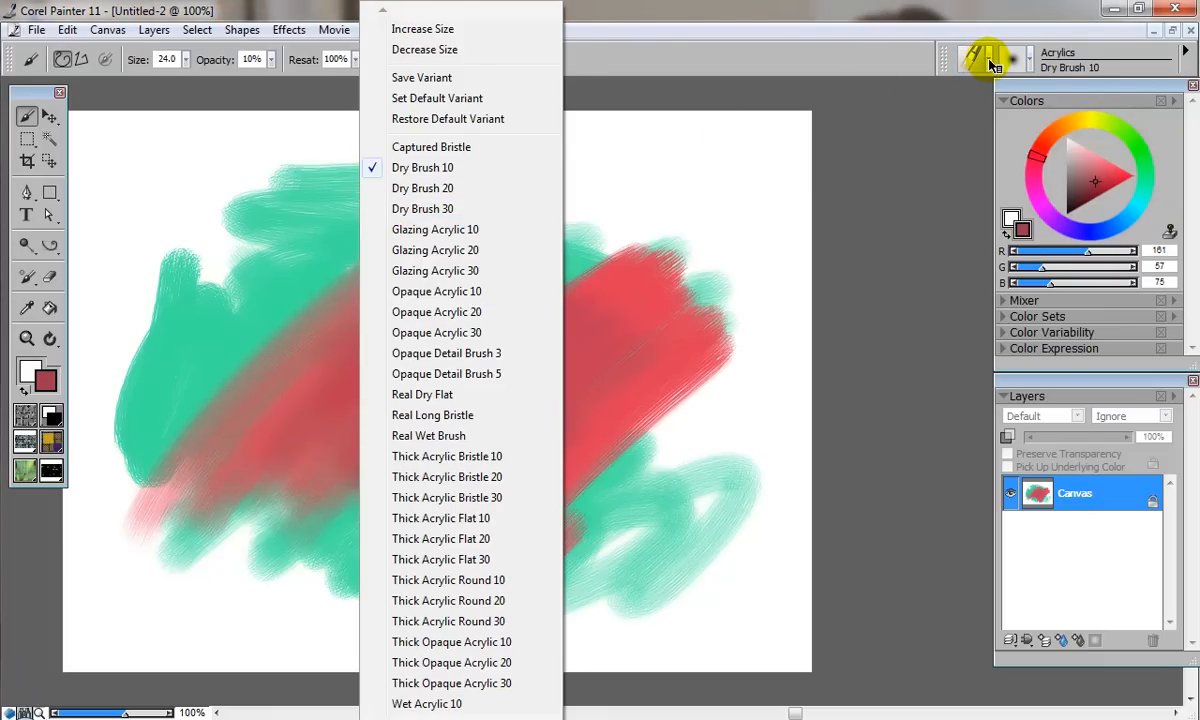
left_click(990, 58)
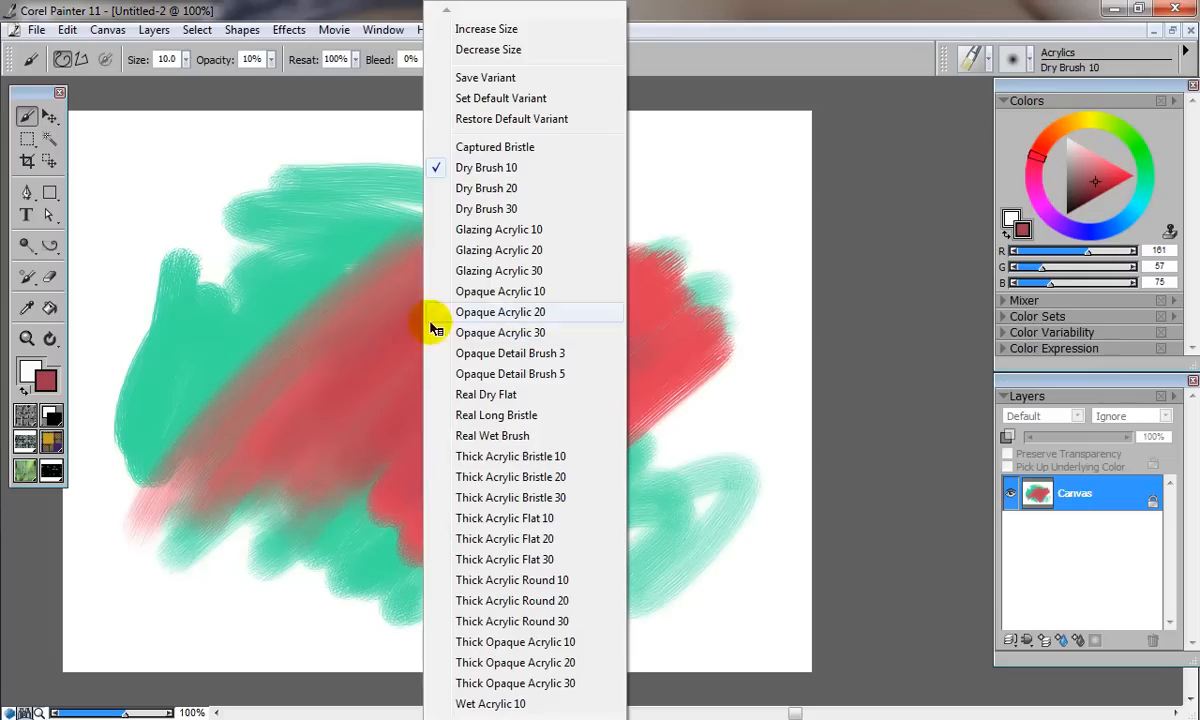
mouse_move(488, 704)
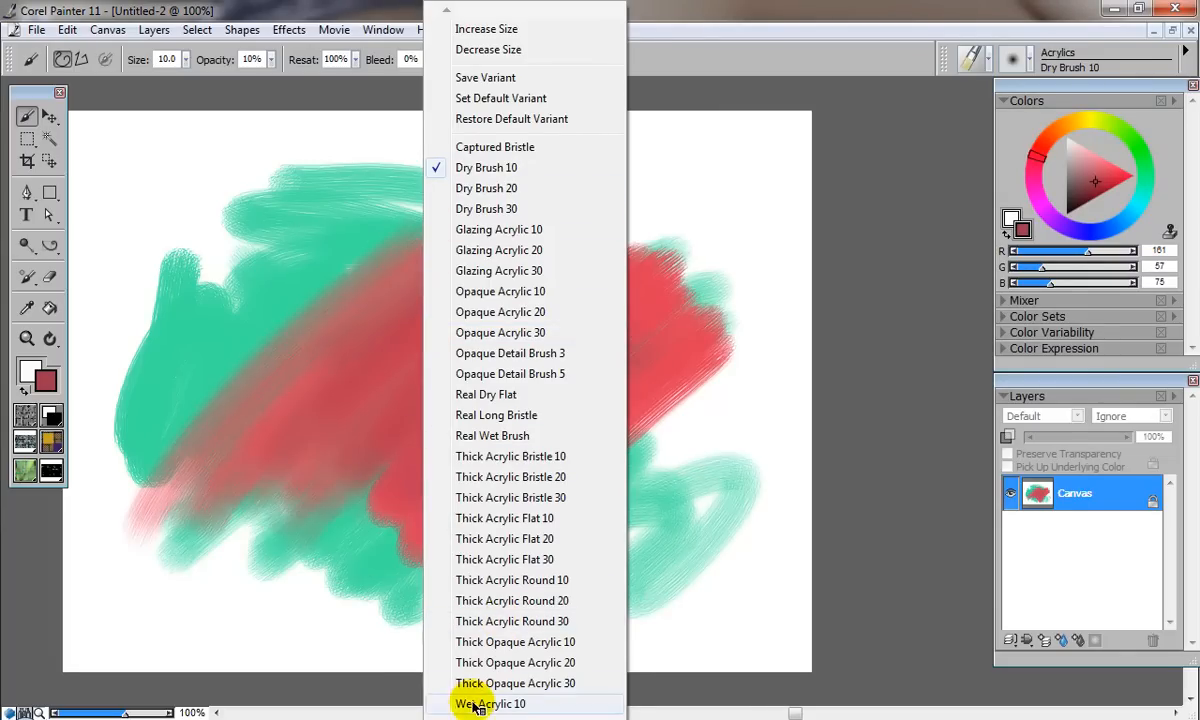
scroll("down", 3)
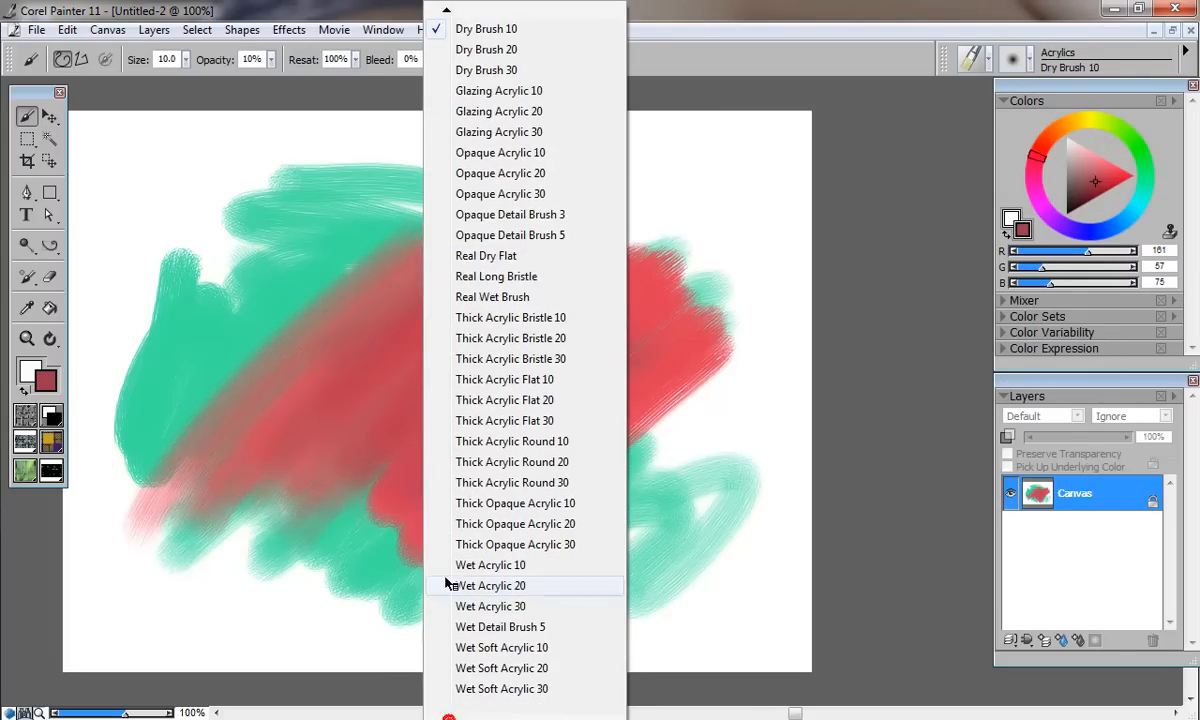
left_click(510, 316)
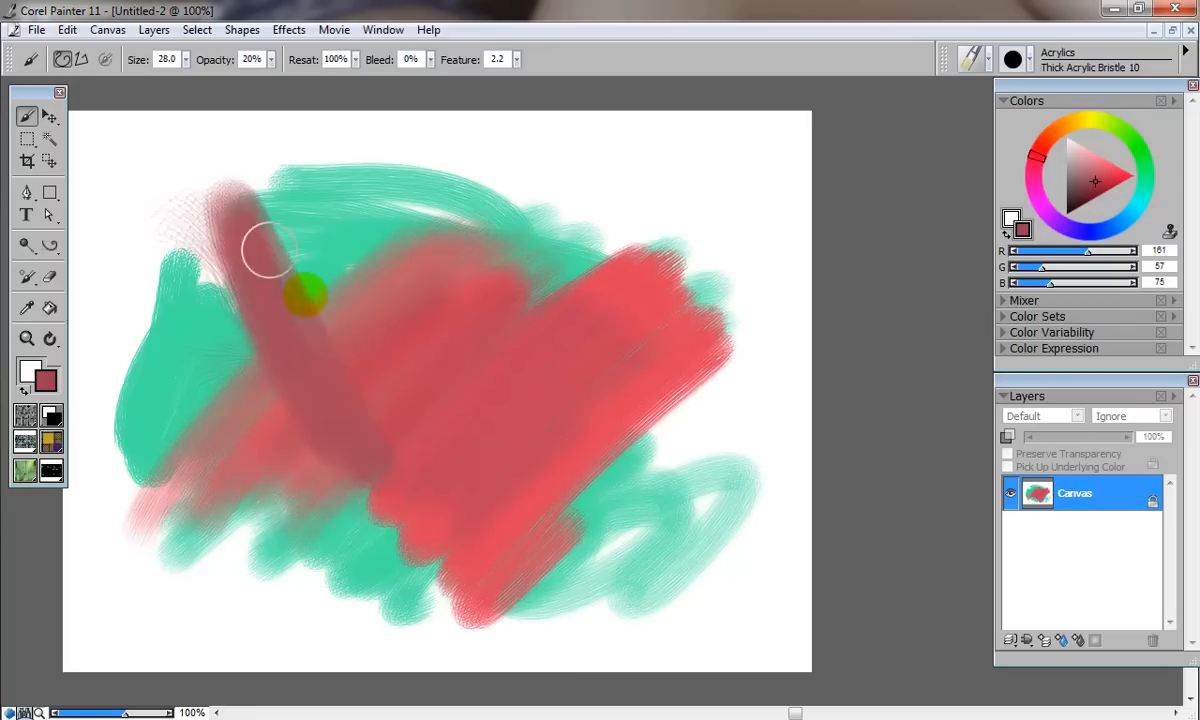
Brush dark red down the left, then blanket the centre and left with broad blue strokes
left_click_drag(304, 300, 490, 520)
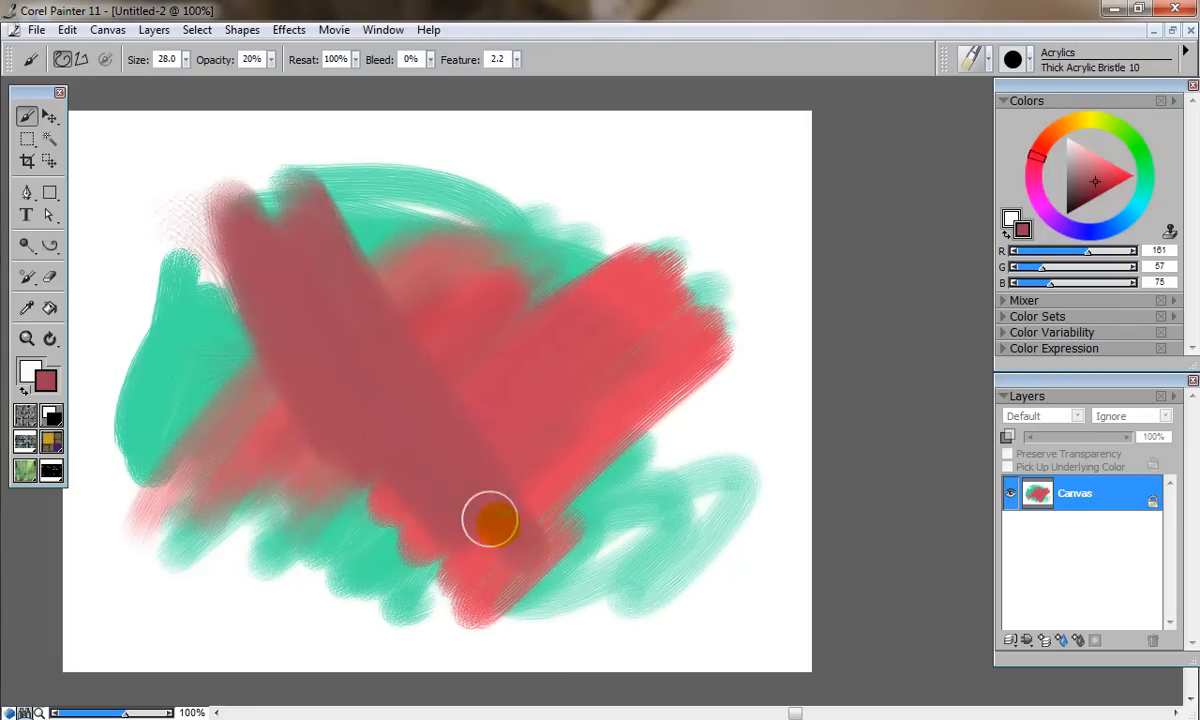
left_click_drag(490, 520, 336, 216)
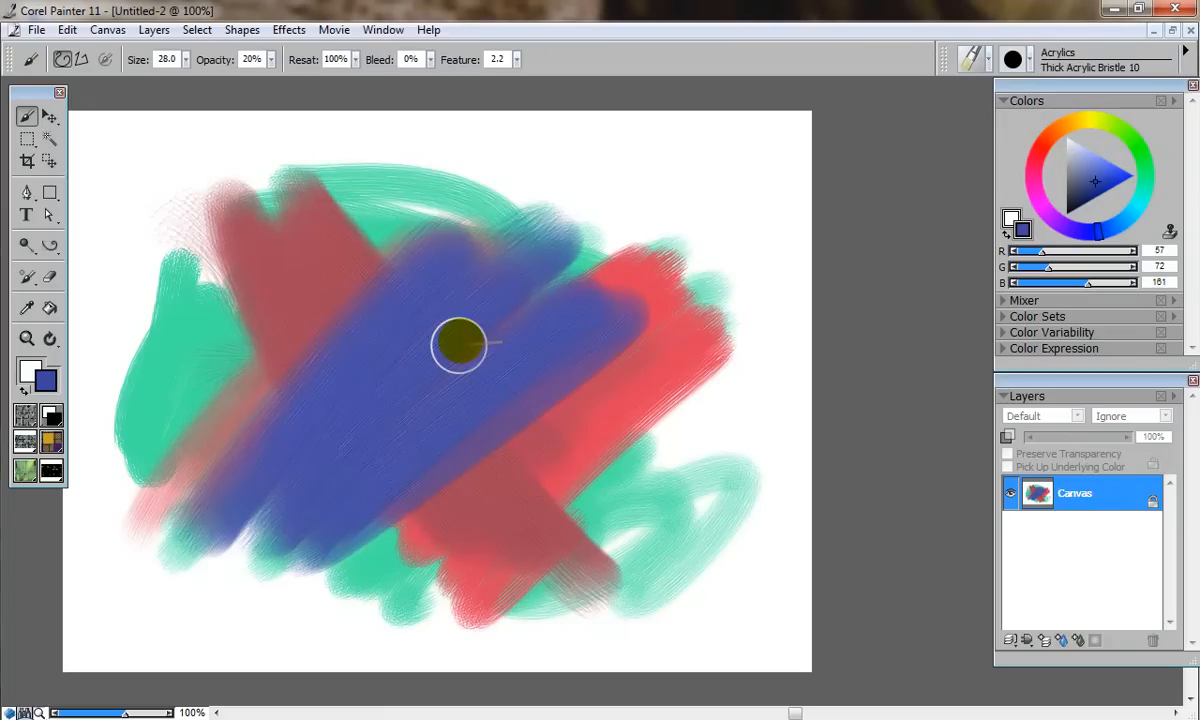
left_click_drag(460, 344, 356, 584)
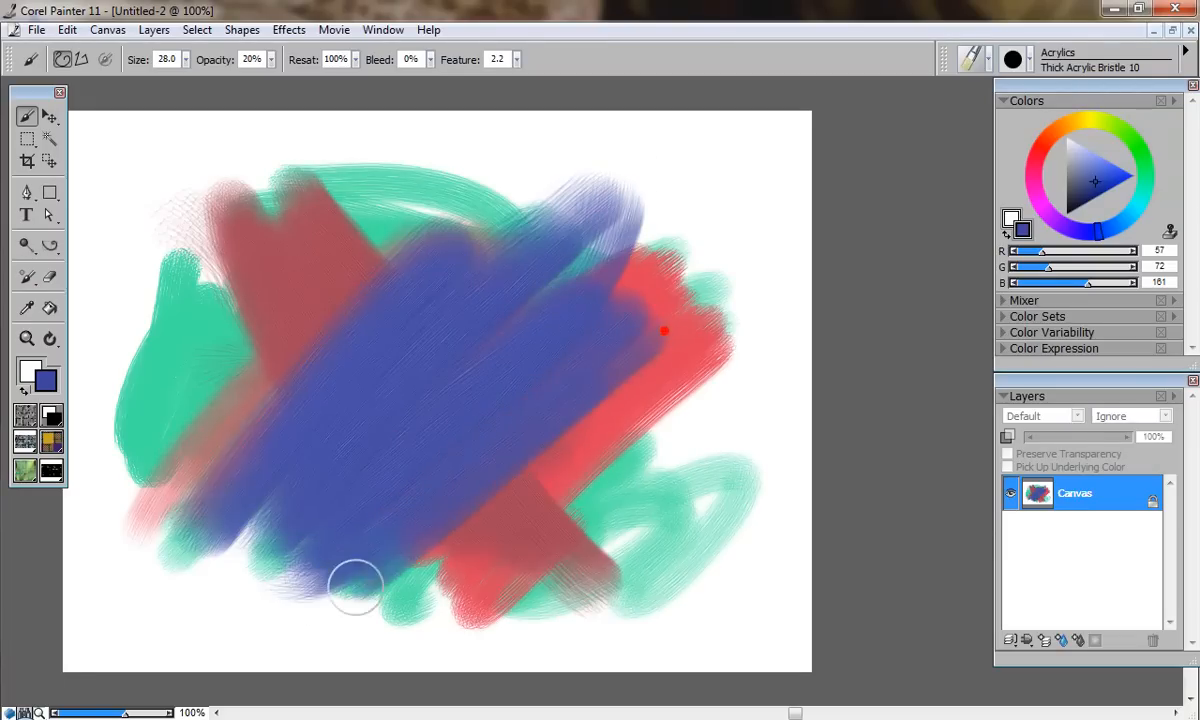
left_click_drag(356, 584, 480, 312)
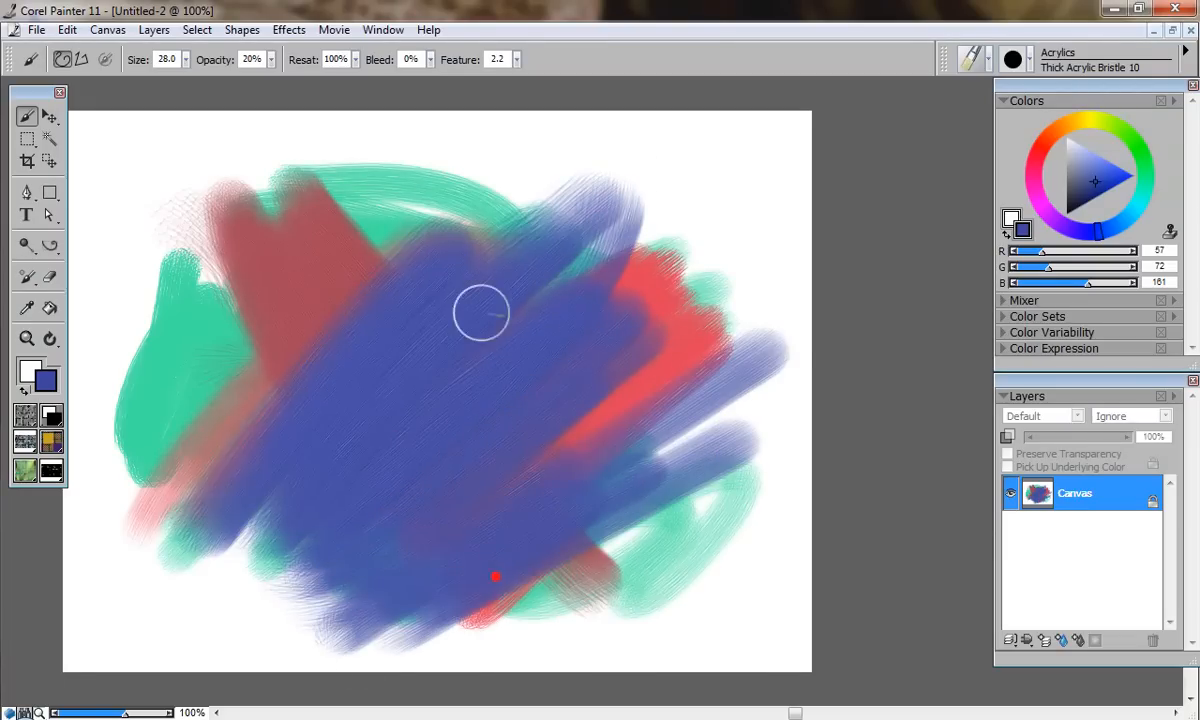
left_click_drag(480, 310, 250, 330)
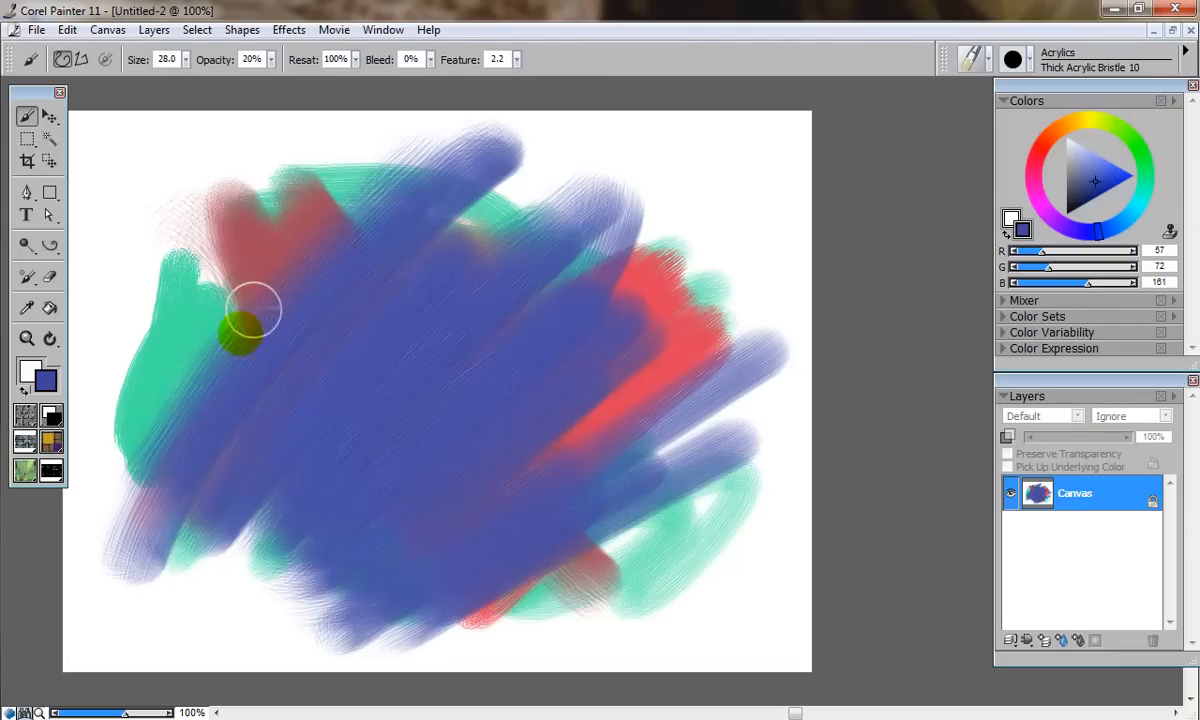
left_click_drag(250, 320, 540, 190)
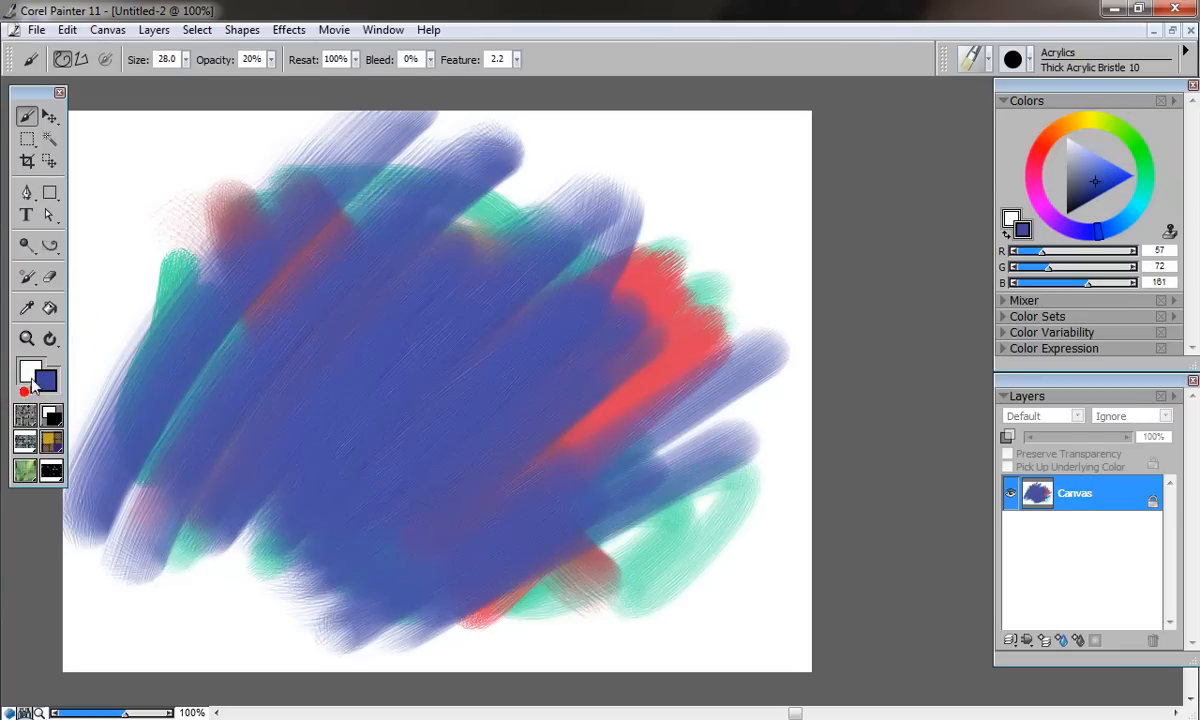
Lay a coral-red bristle stroke back down the right side of the blue mass
left_click(28, 276)
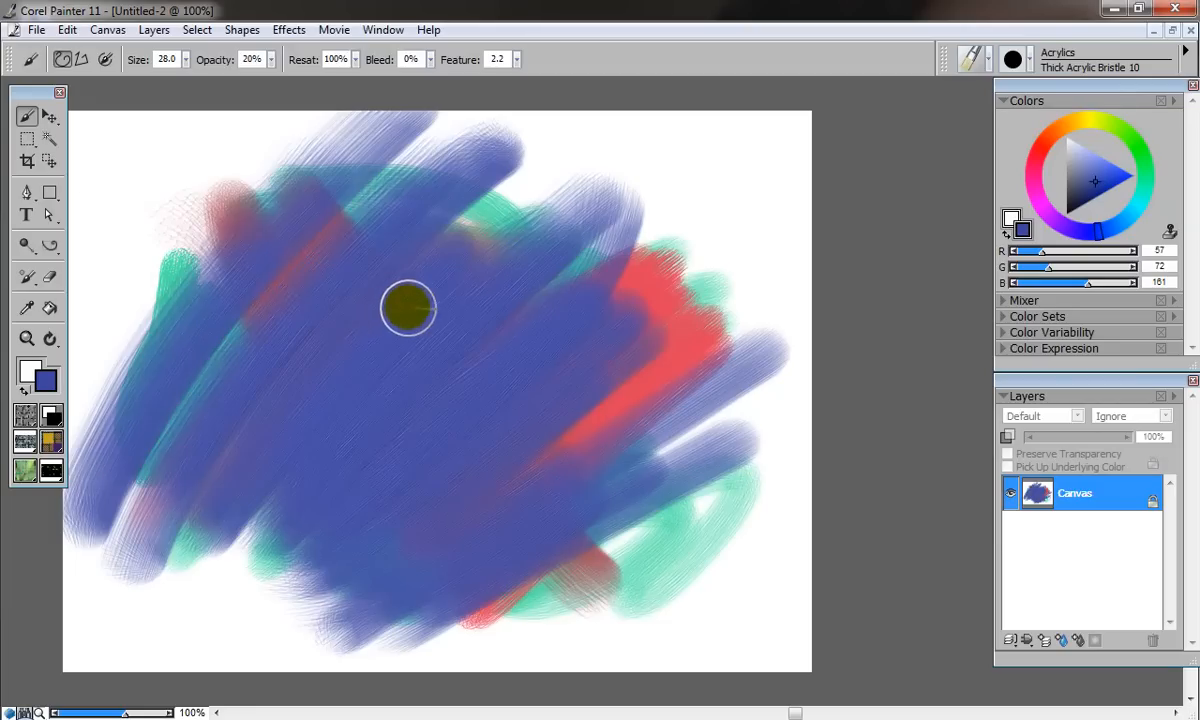
mouse_move(344, 244)
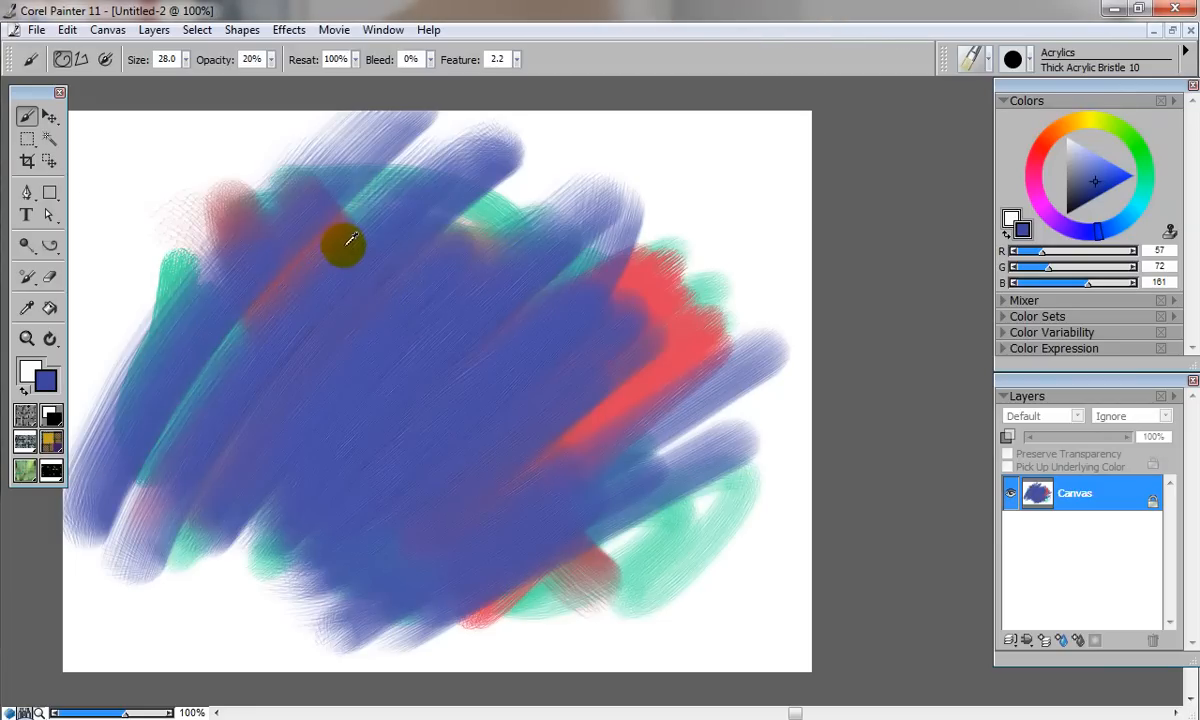
mouse_move(462, 376)
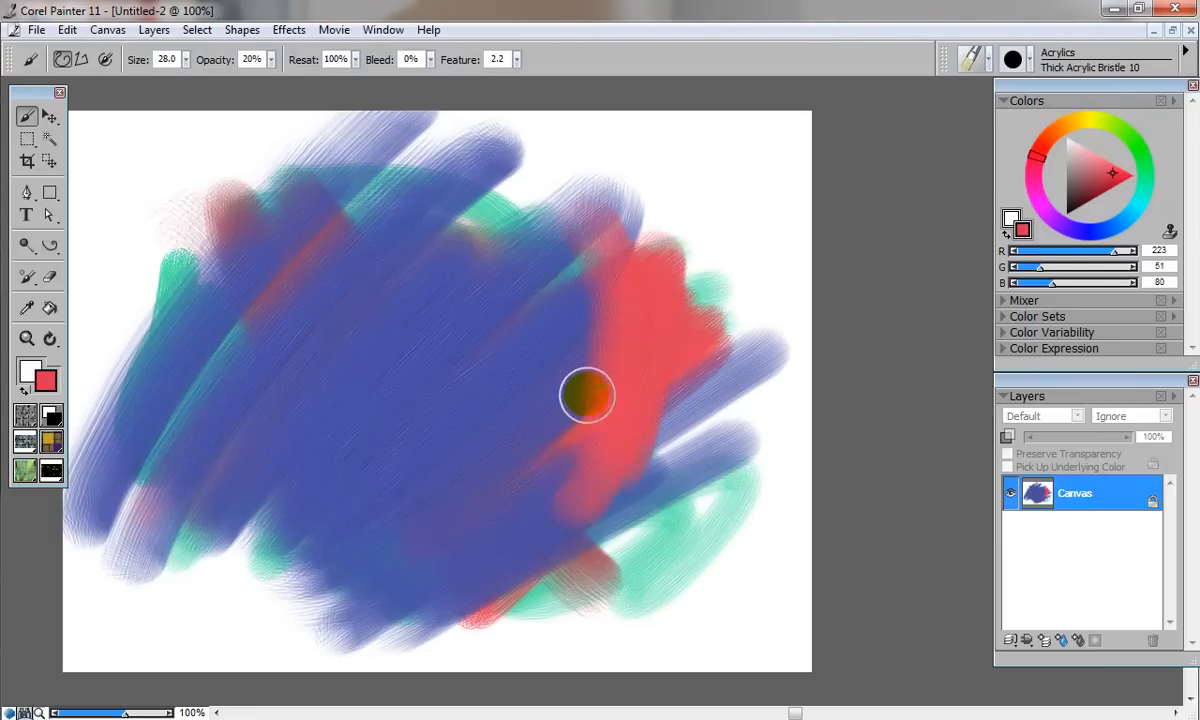
left_click_drag(588, 396, 352, 496)
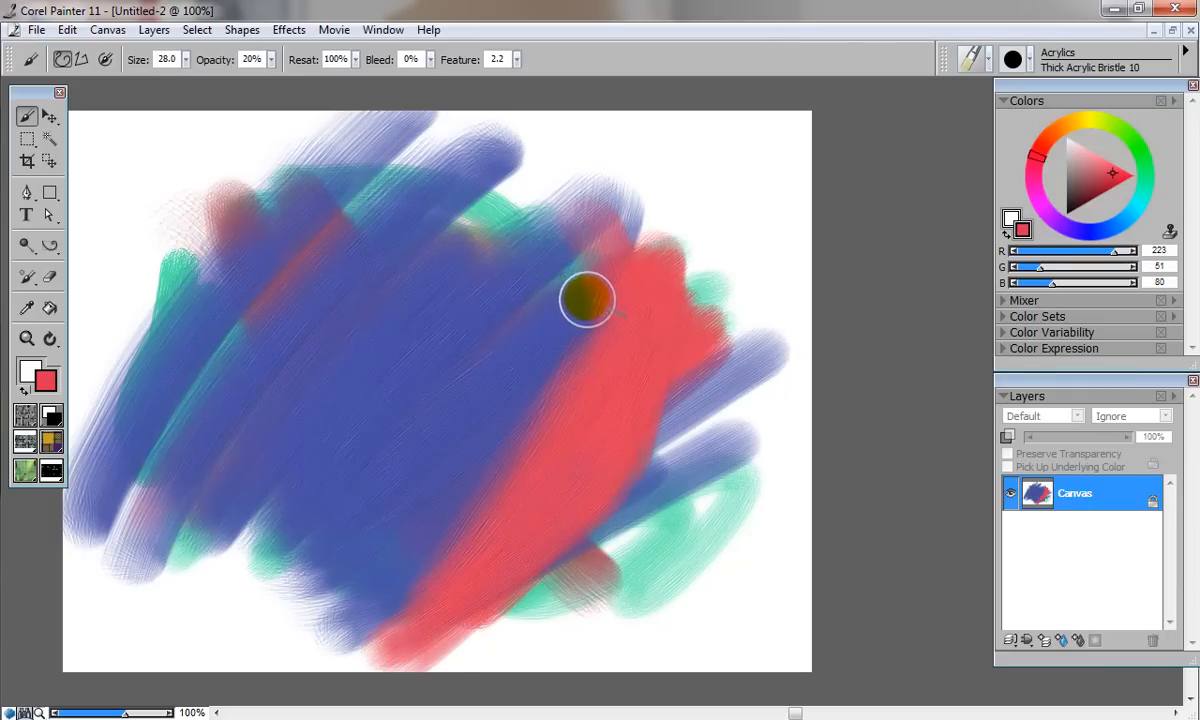
mouse_move(508, 396)
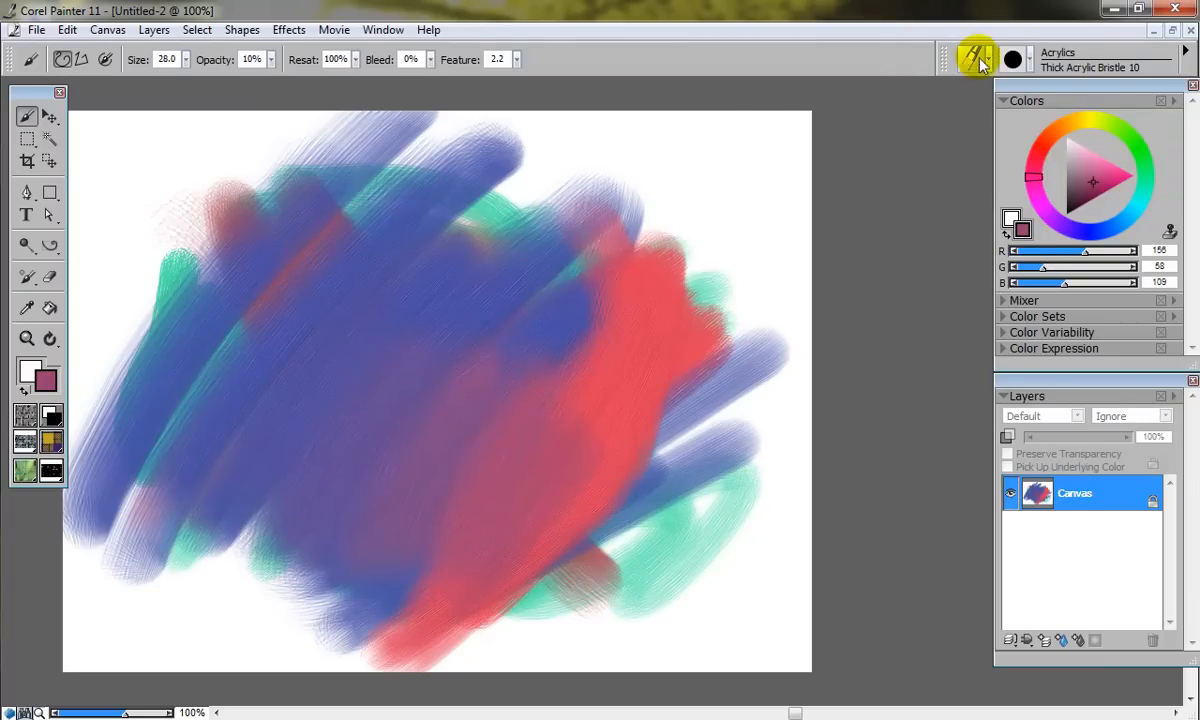
Switch to Blenders, pick Grainy Water and smudge the paint edges near the canvas bottom
left_click(976, 58)
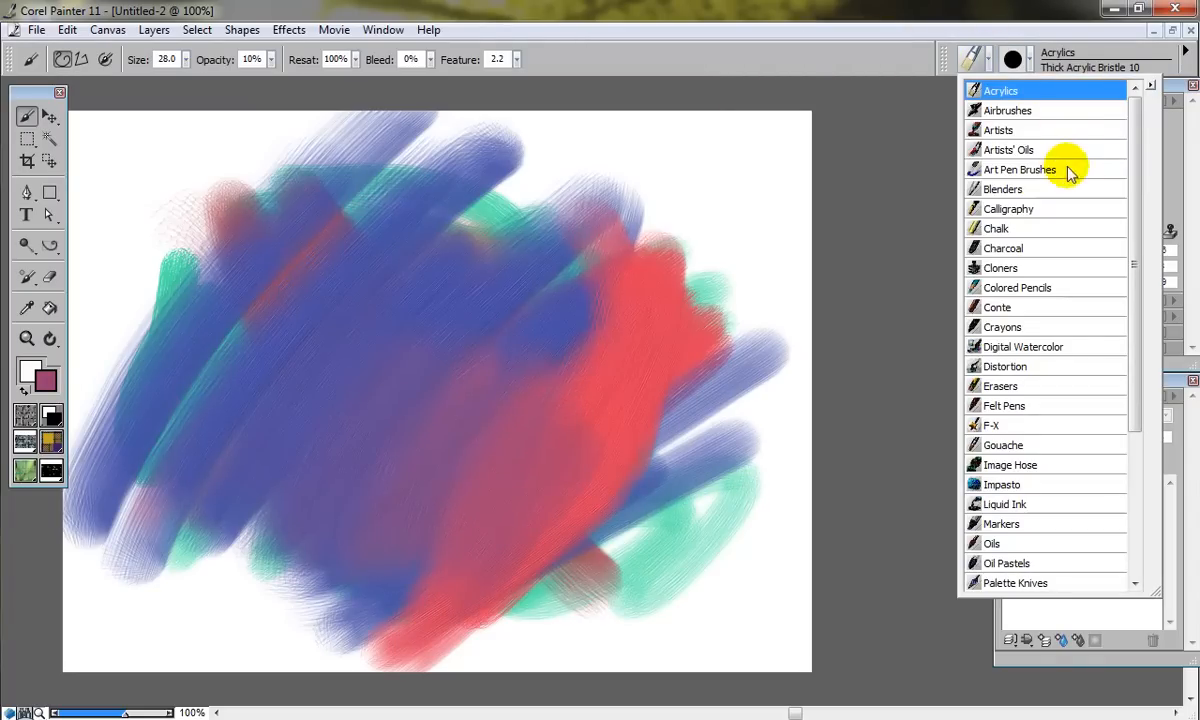
left_click(1002, 188)
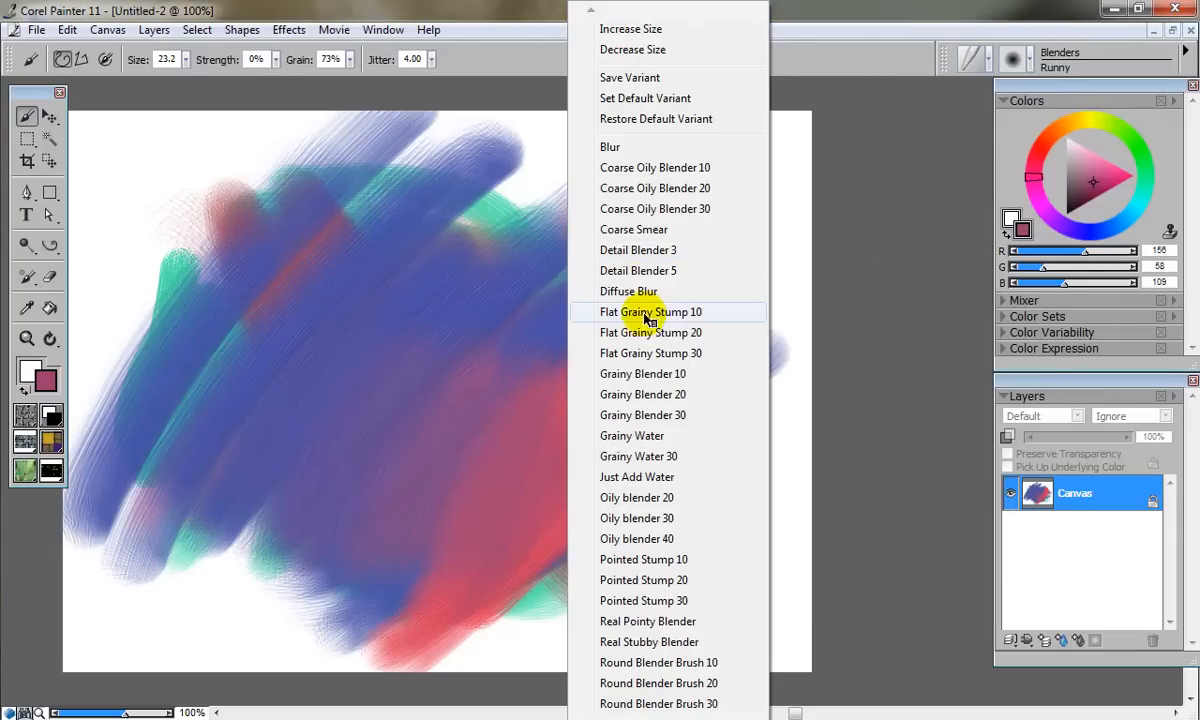
mouse_move(650, 332)
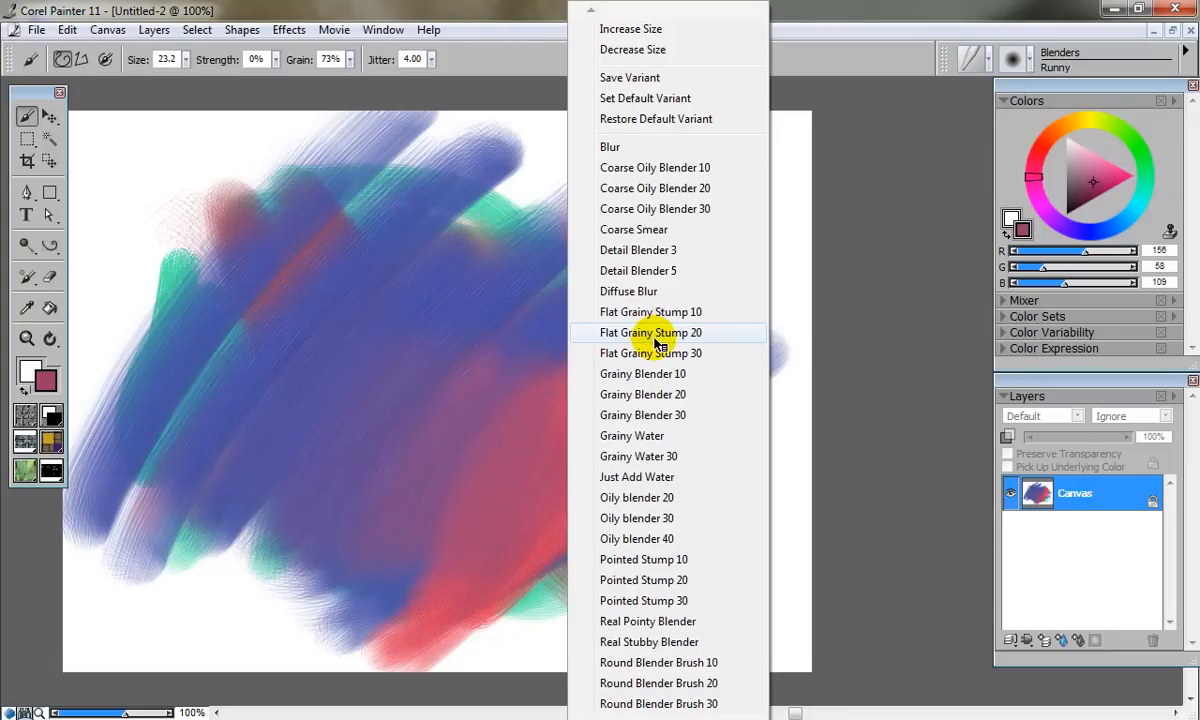
left_click(632, 436)
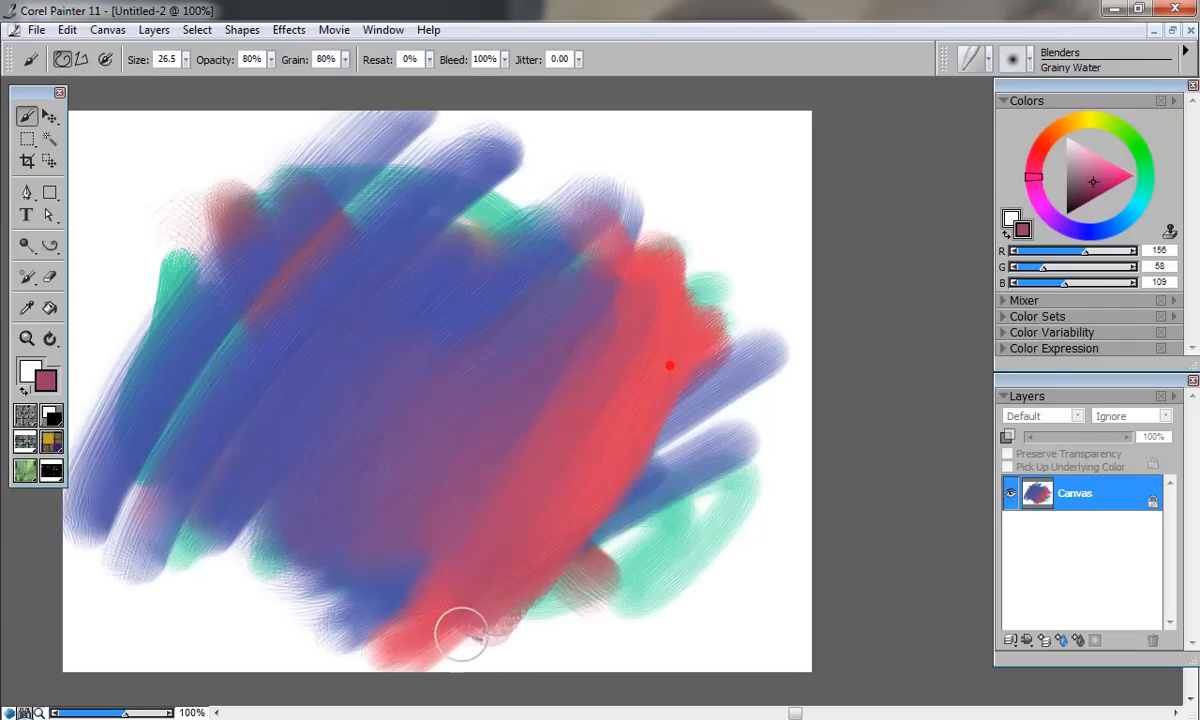
left_click_drag(462, 636, 680, 570)
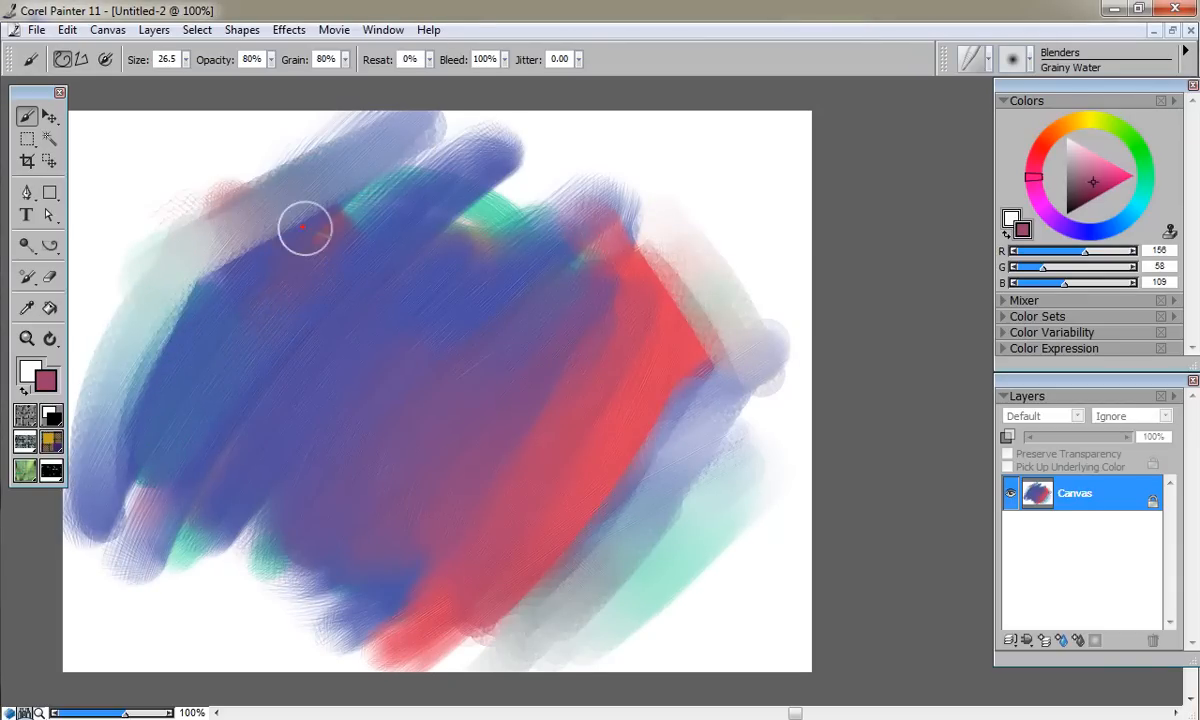
Try the Blur, Coarse Smear and Detail Blender 3 variants in turn
left_click(1100, 68)
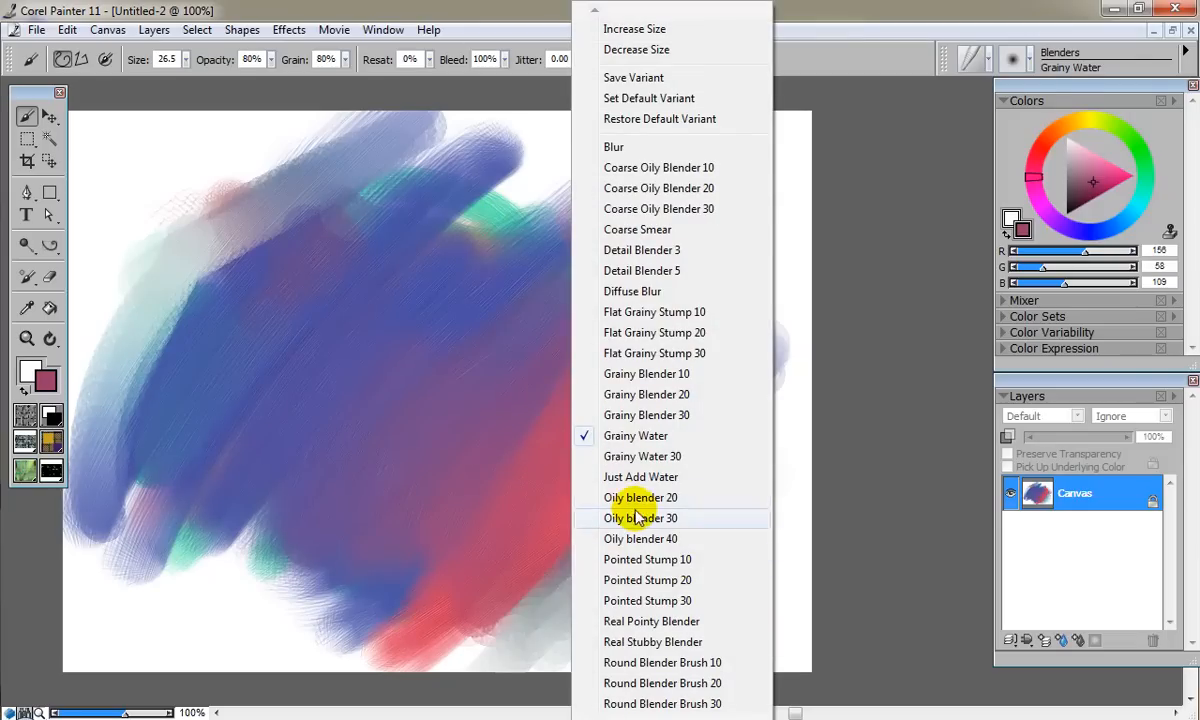
mouse_move(652, 600)
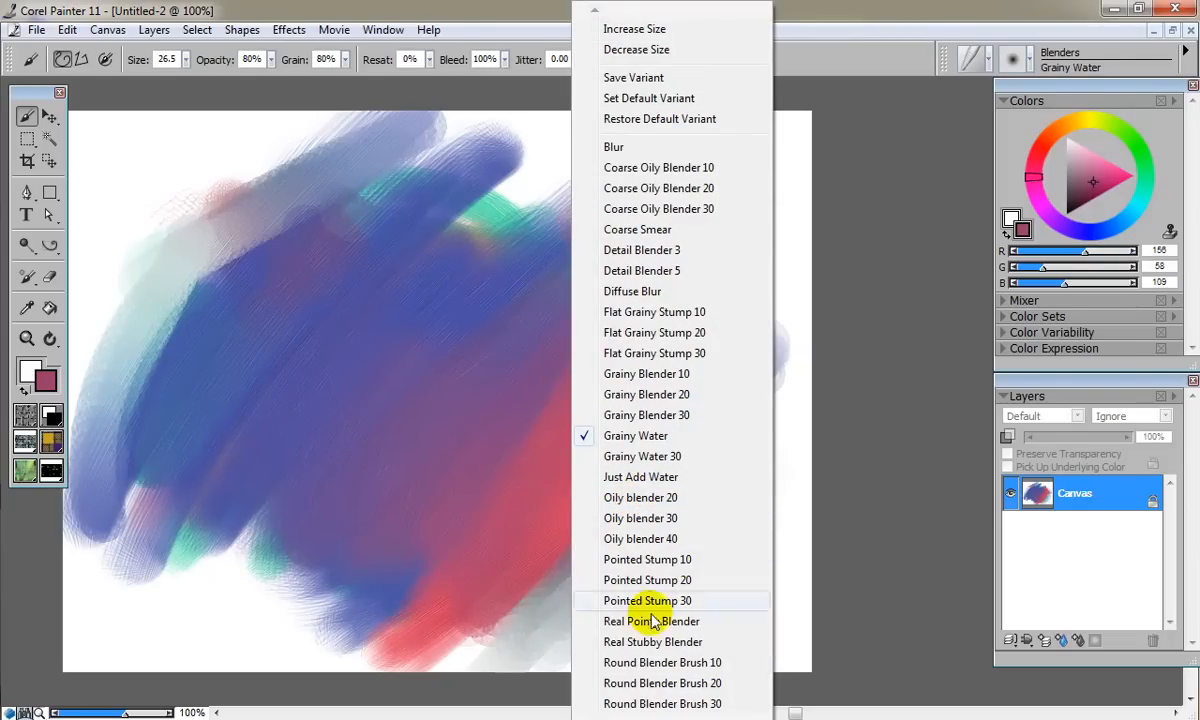
left_click(612, 146)
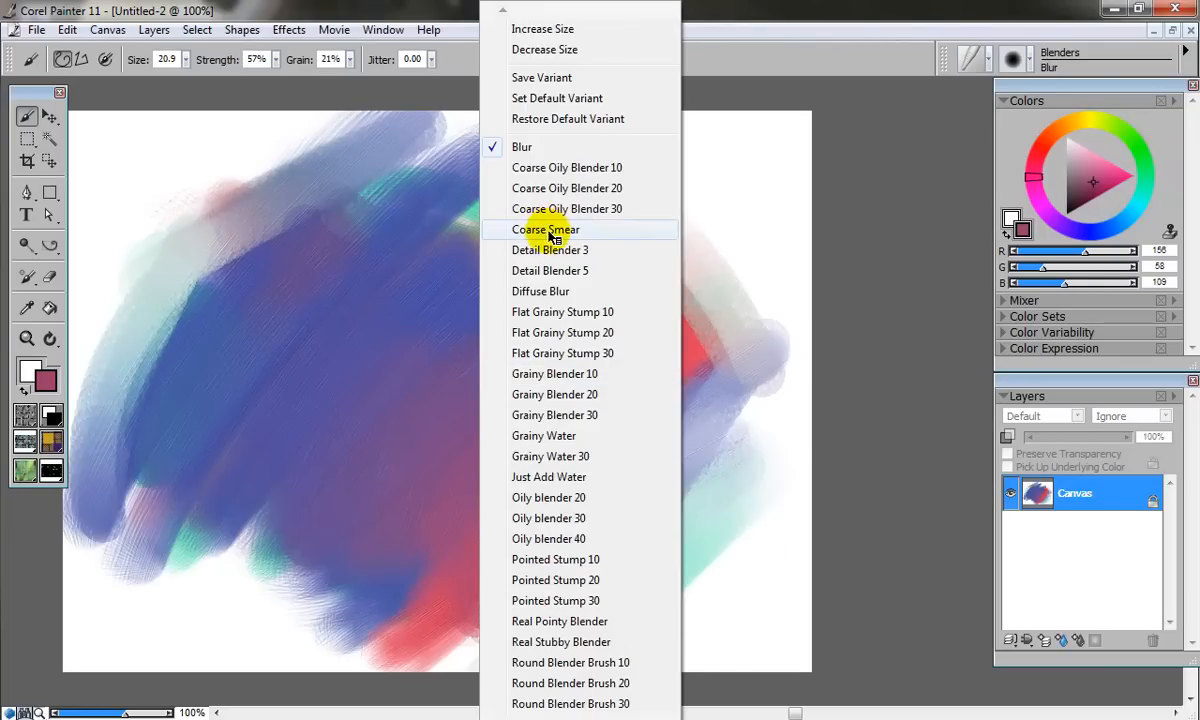
left_click(546, 228)
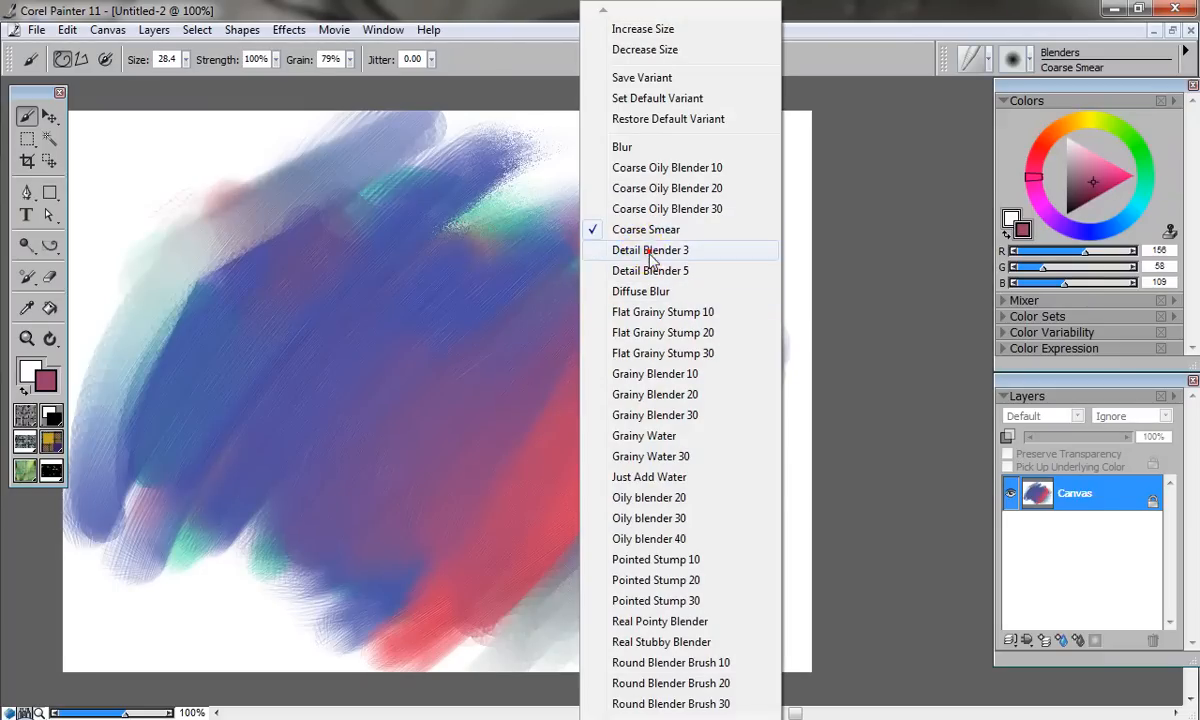
left_click(650, 248)
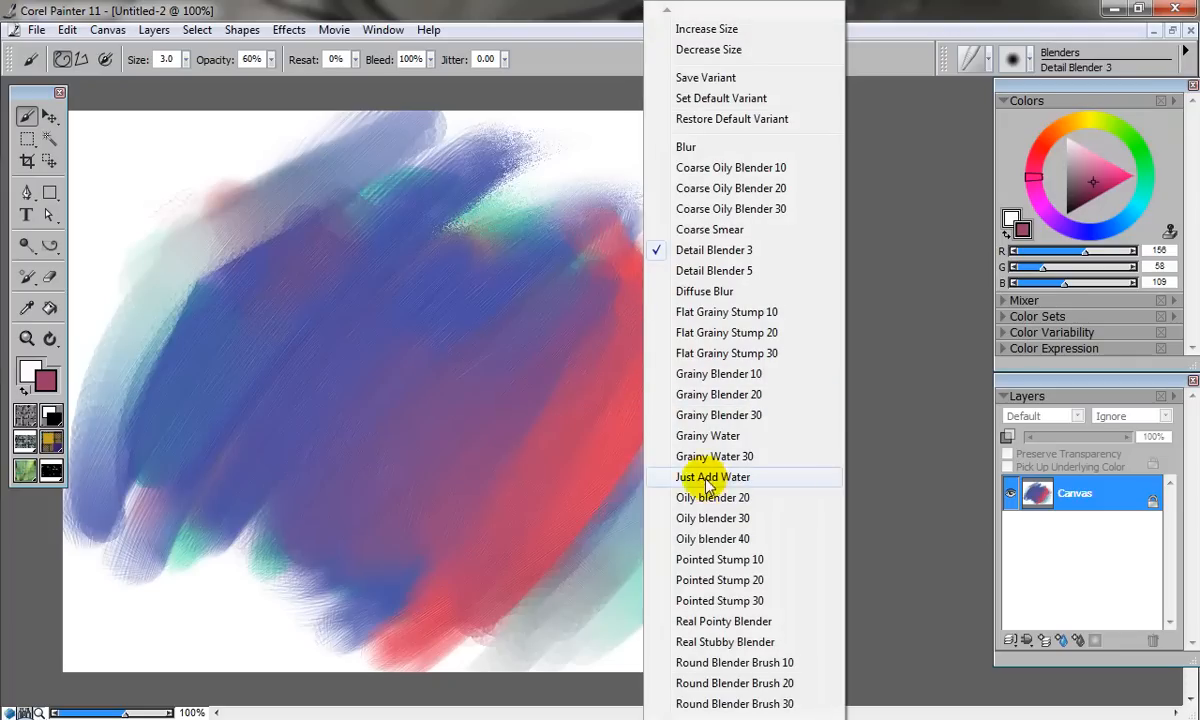
mouse_move(788, 148)
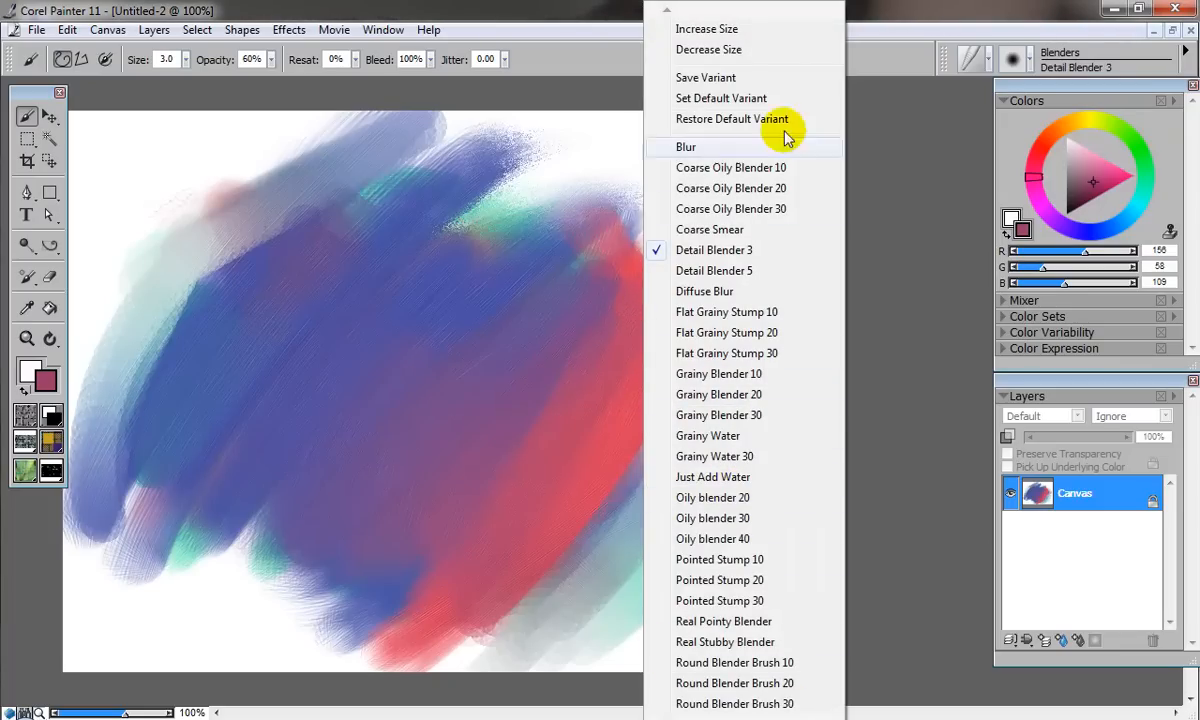
Pick Charcoal with black paint and draw a black charcoal stroke beside the pink one
left_click(988, 62)
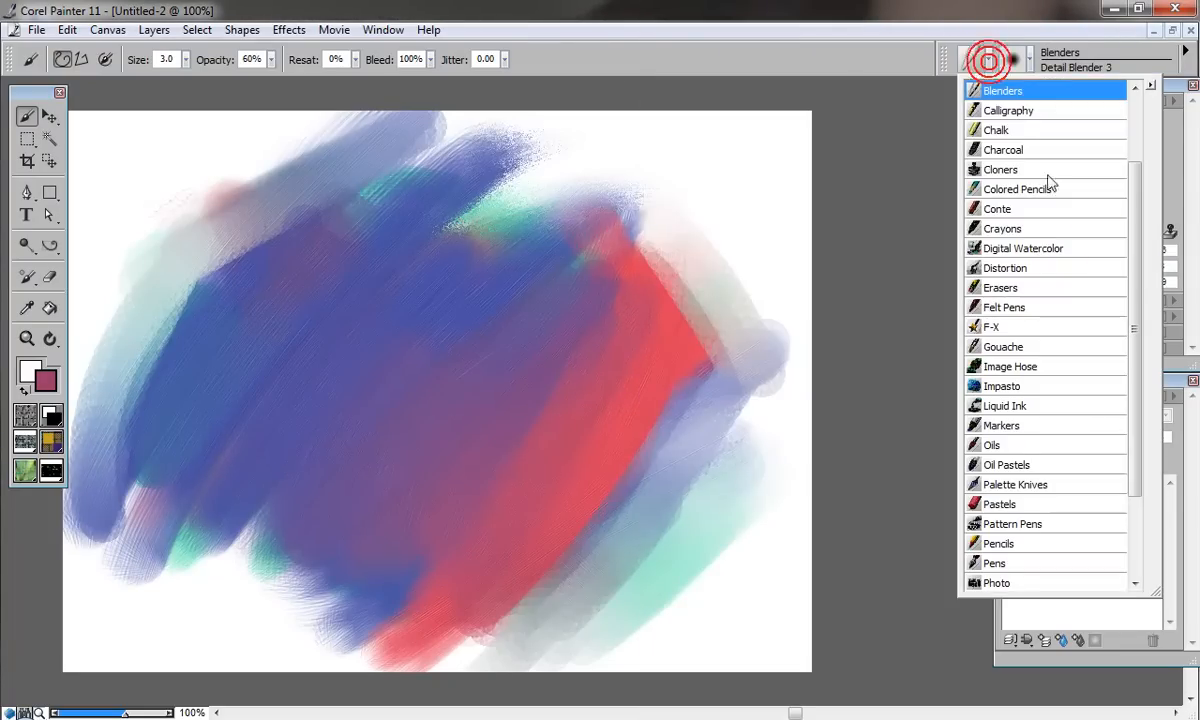
scroll("up", 3)
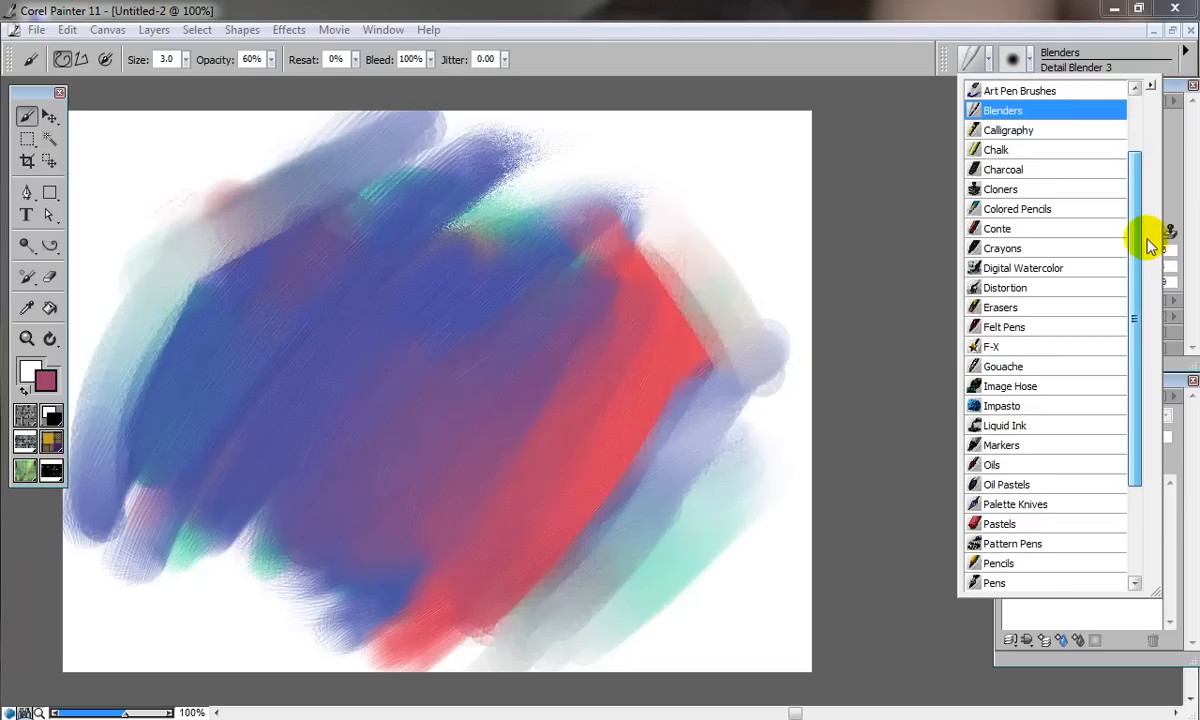
mouse_move(978, 346)
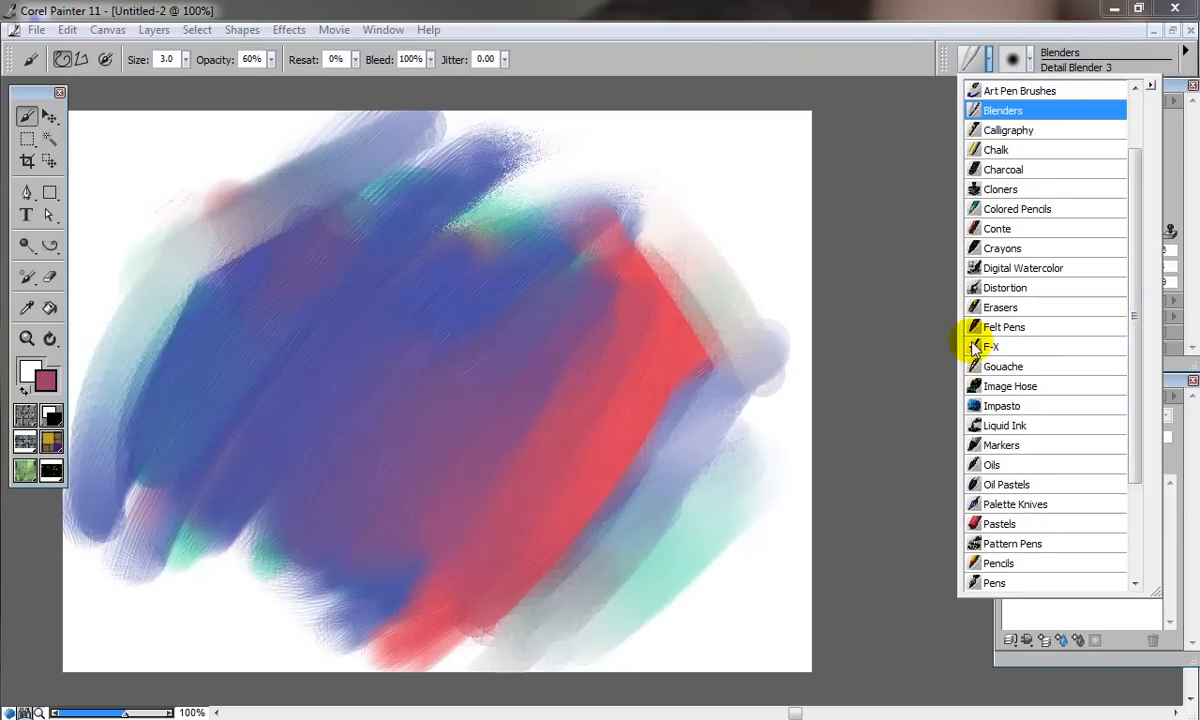
mouse_move(1004, 168)
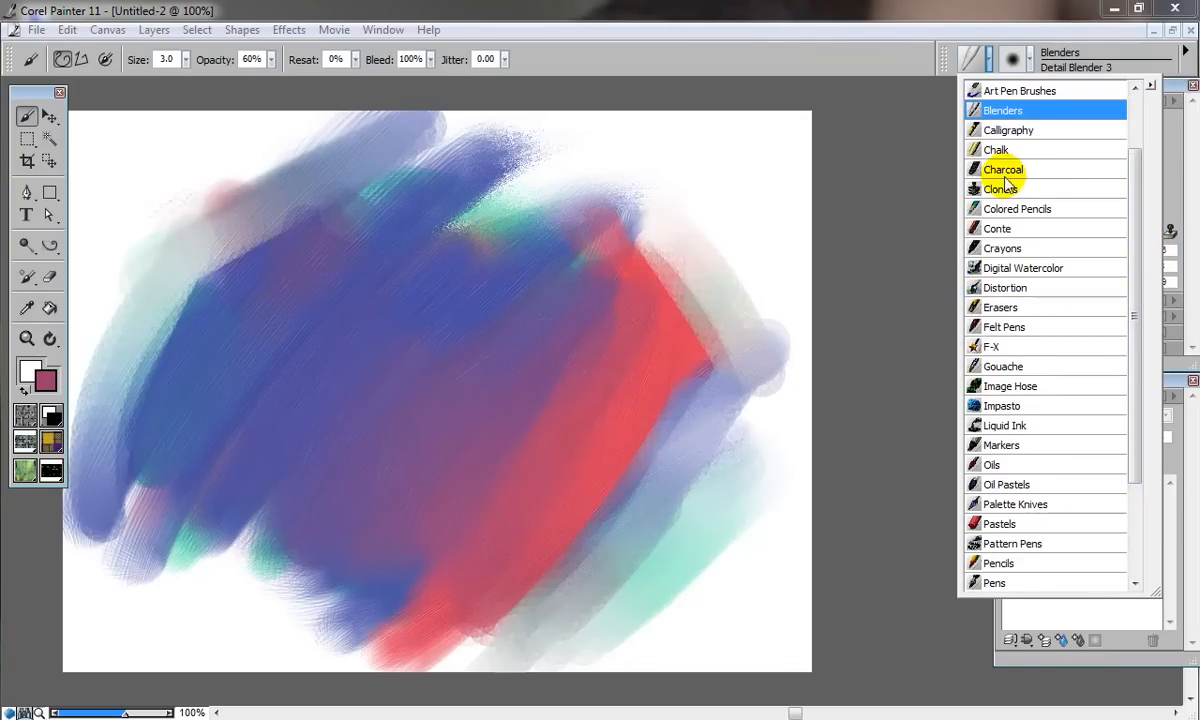
mouse_move(1118, 192)
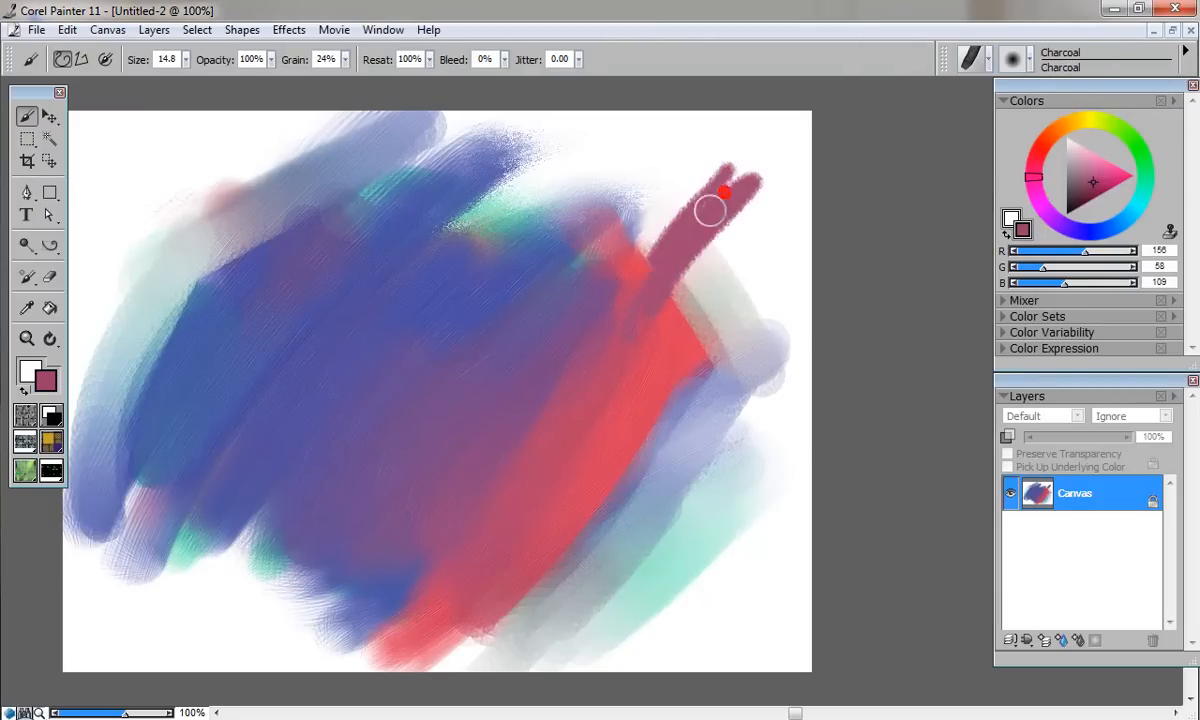
left_click(1064, 204)
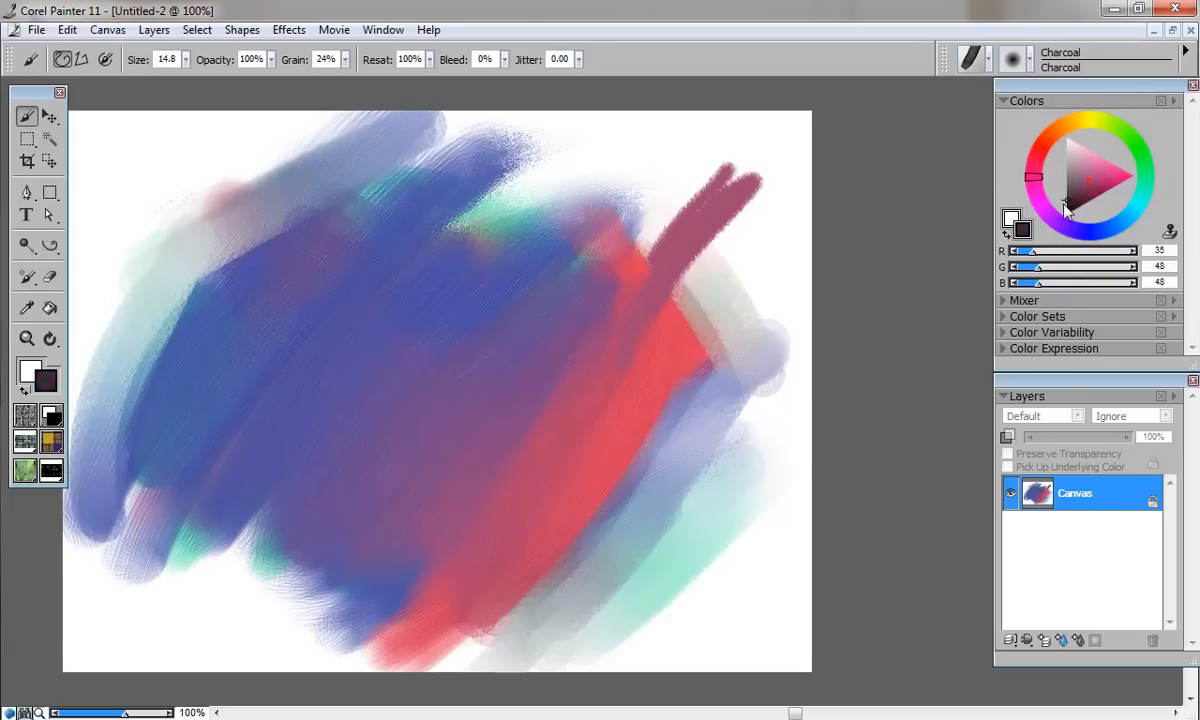
left_click_drag(536, 290, 670, 176)
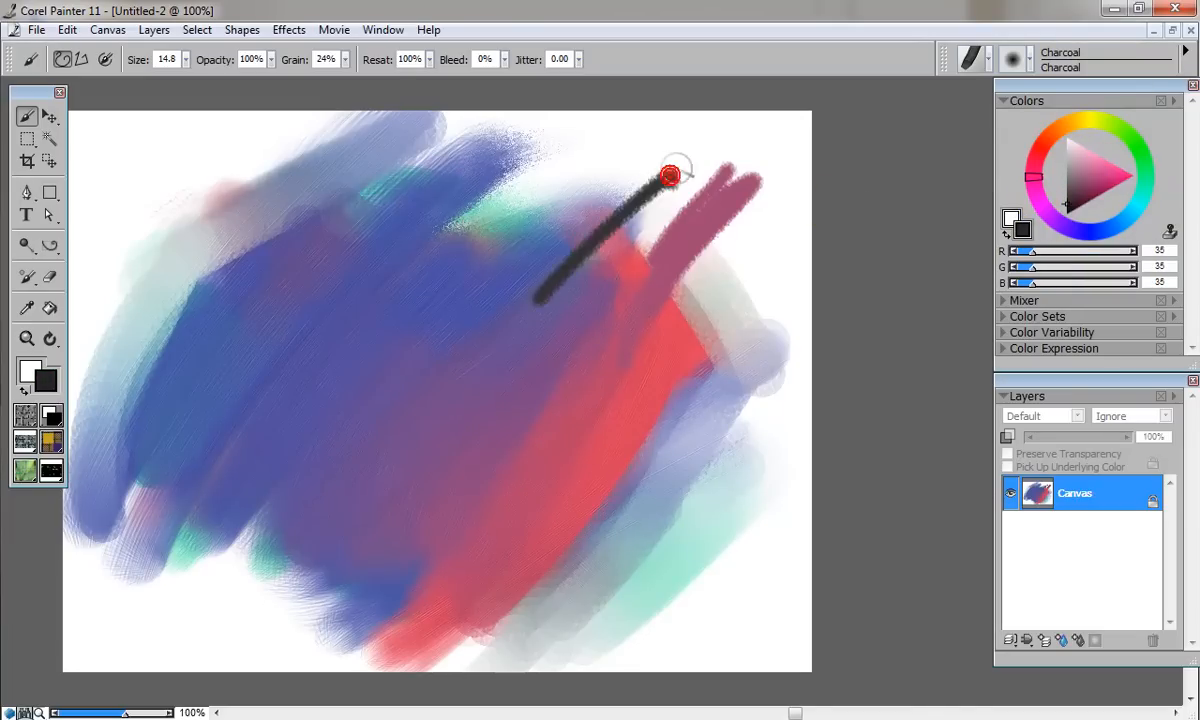
Switch the brush category from Charcoal to Pencils
left_click(1012, 60)
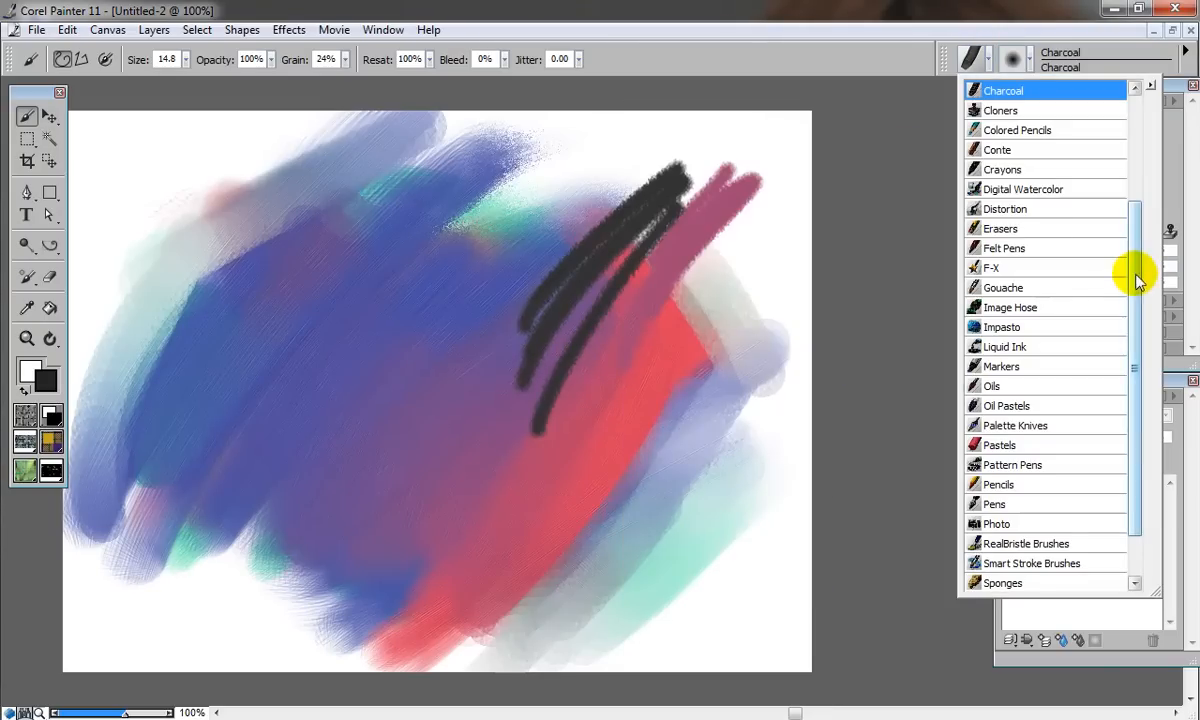
scroll("down", 3)
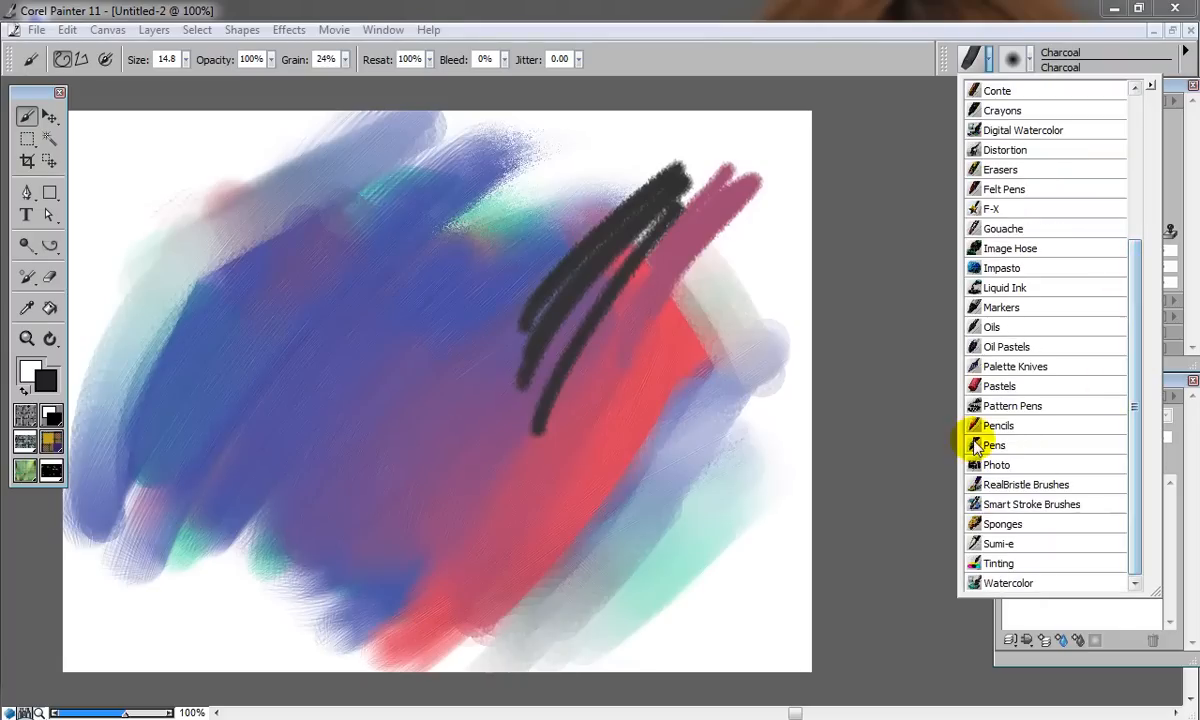
left_click(998, 424)
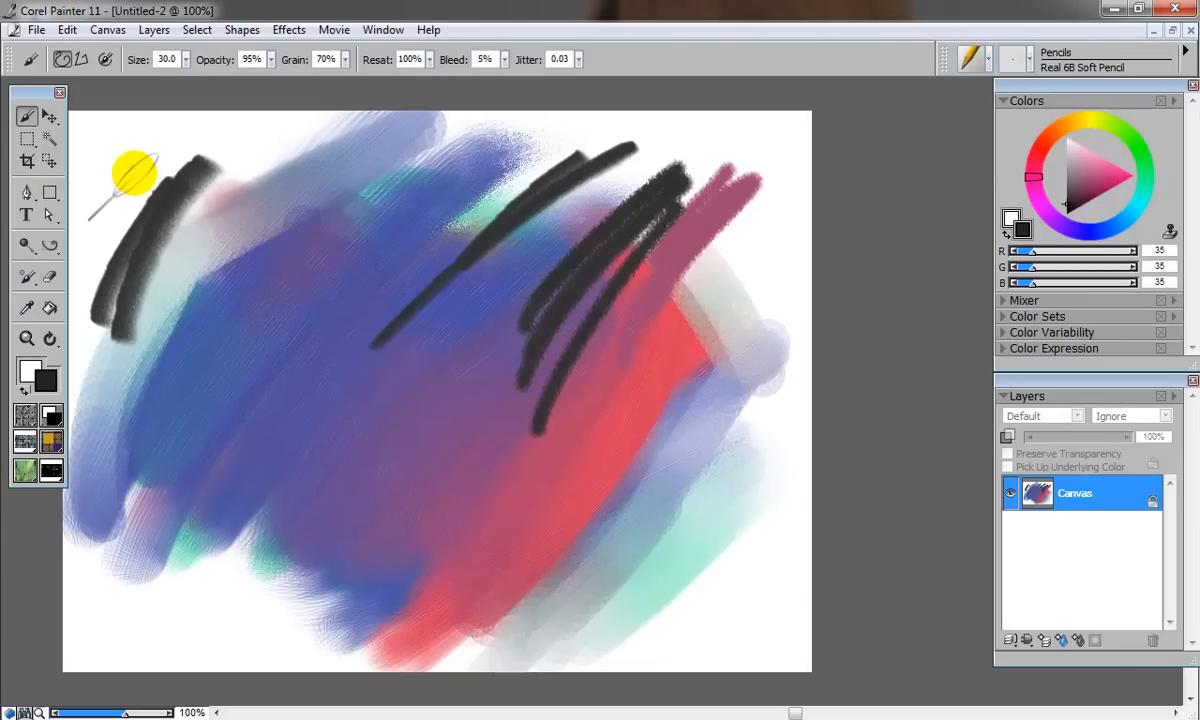
mouse_move(148, 228)
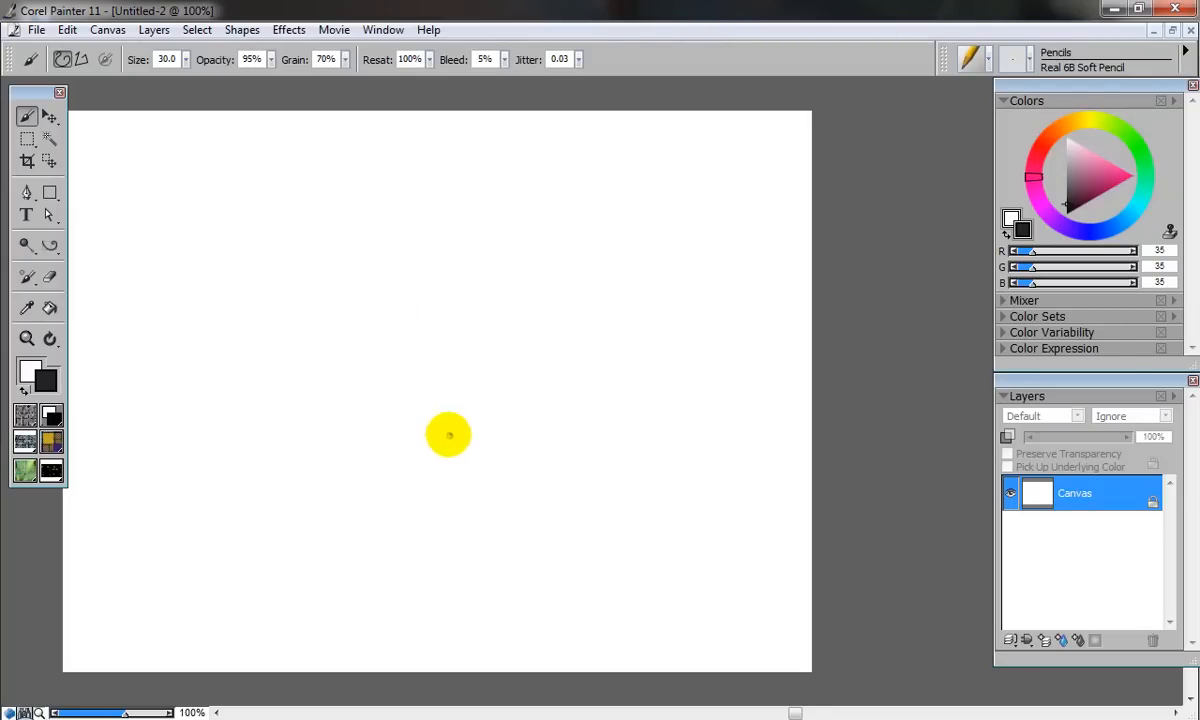
Scribble thin pencil lines at the centre and lay broad soft shading strokes on the right
left_click_drag(448, 434, 596, 344)
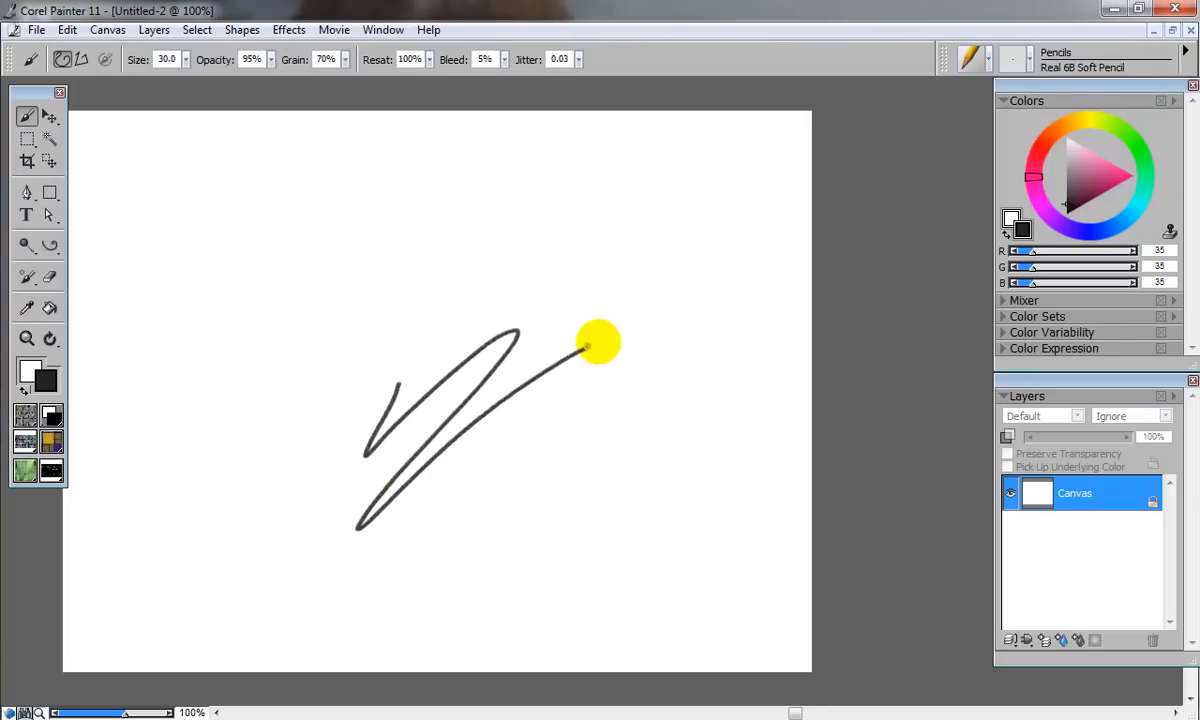
left_click_drag(590, 344, 260, 444)
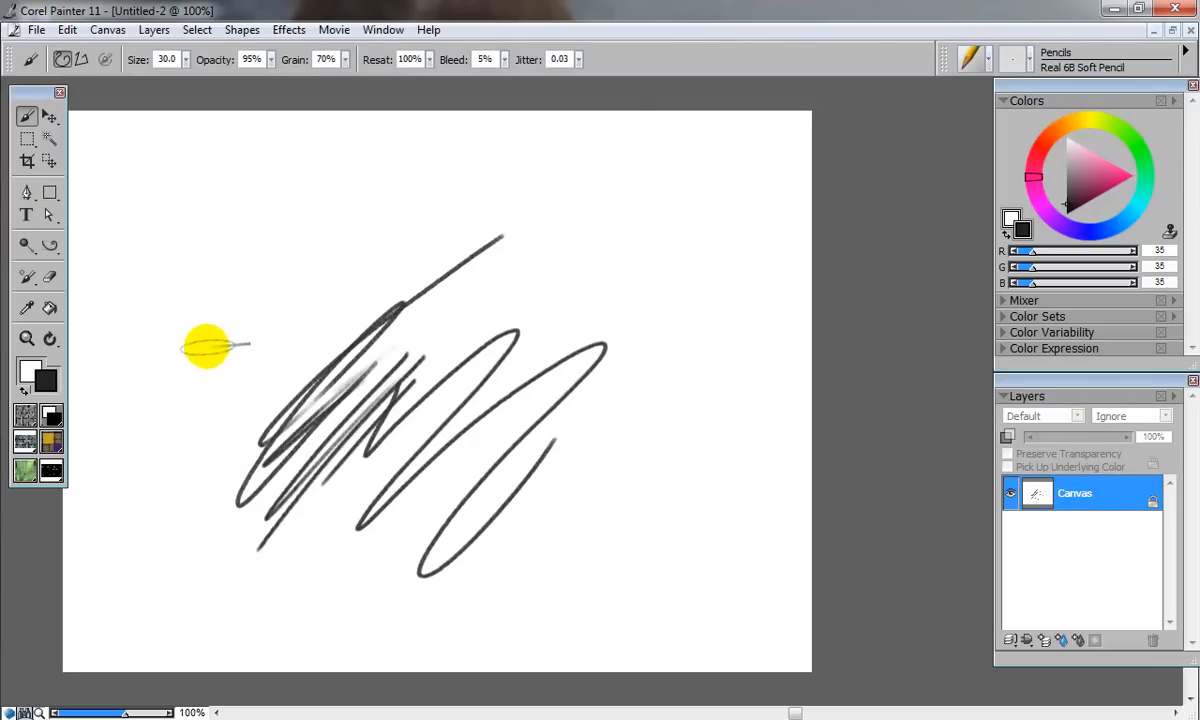
left_click_drag(206, 348, 496, 196)
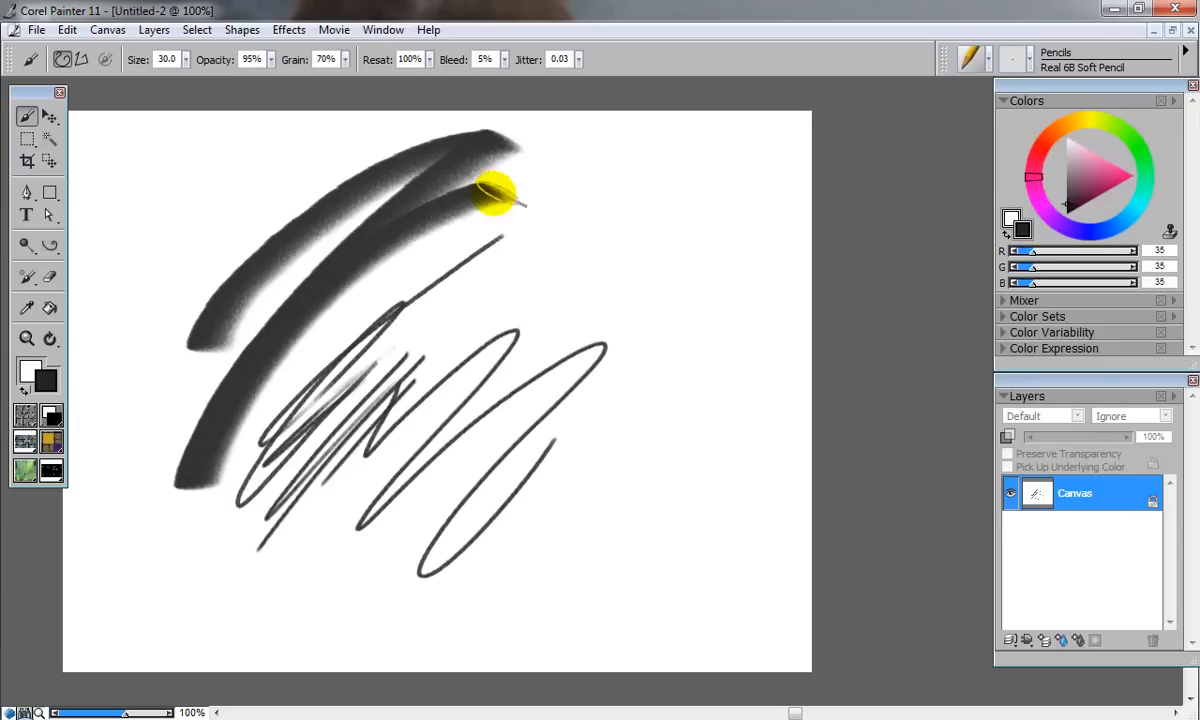
left_click_drag(490, 196, 250, 400)
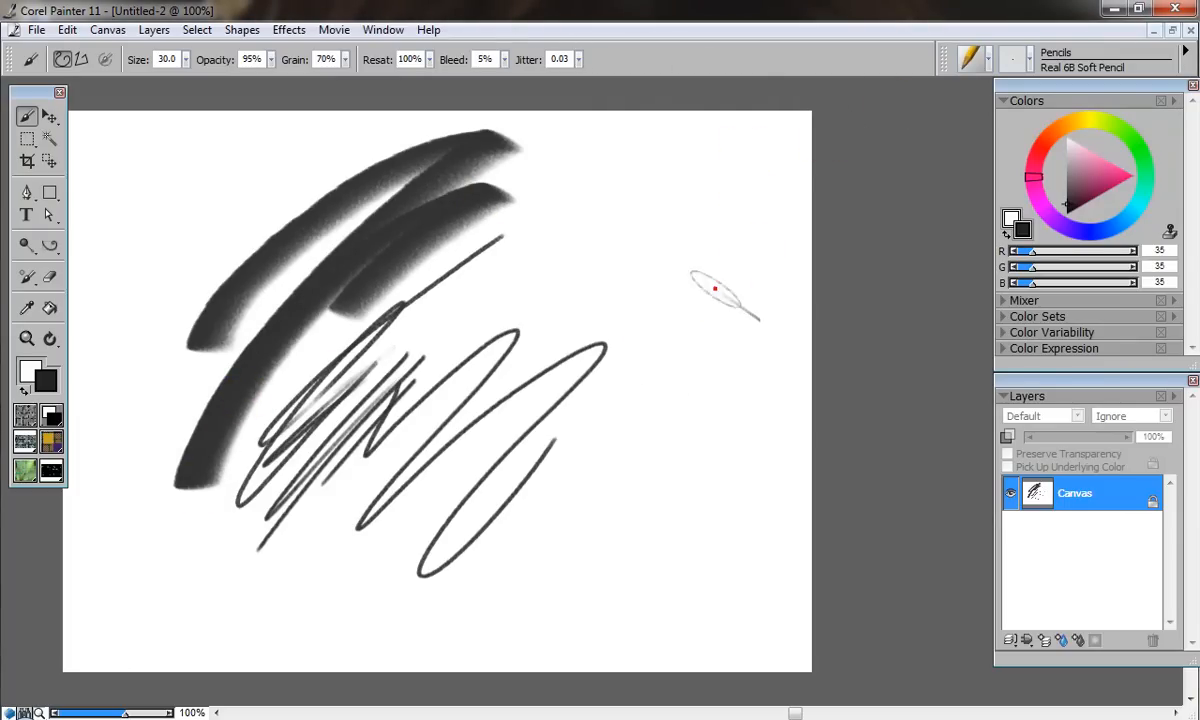
left_click_drag(690, 290, 544, 570)
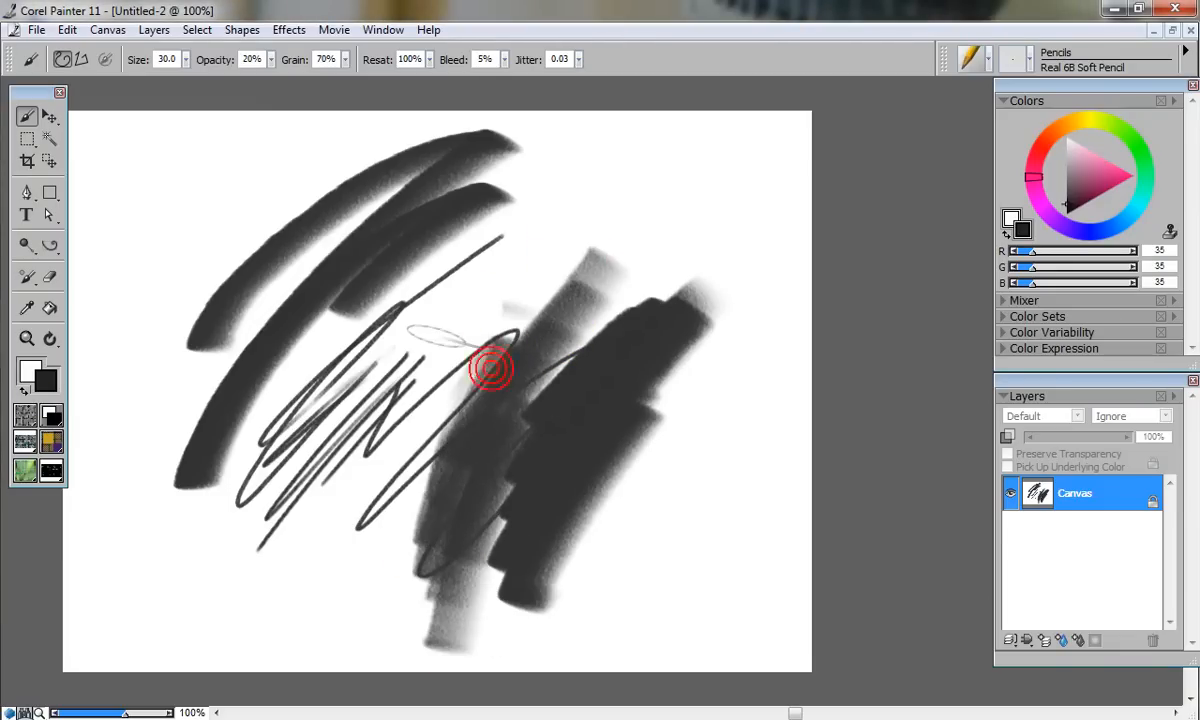
Reset the colour and add soft shading across the scribbles in the middle
left_click(1068, 204)
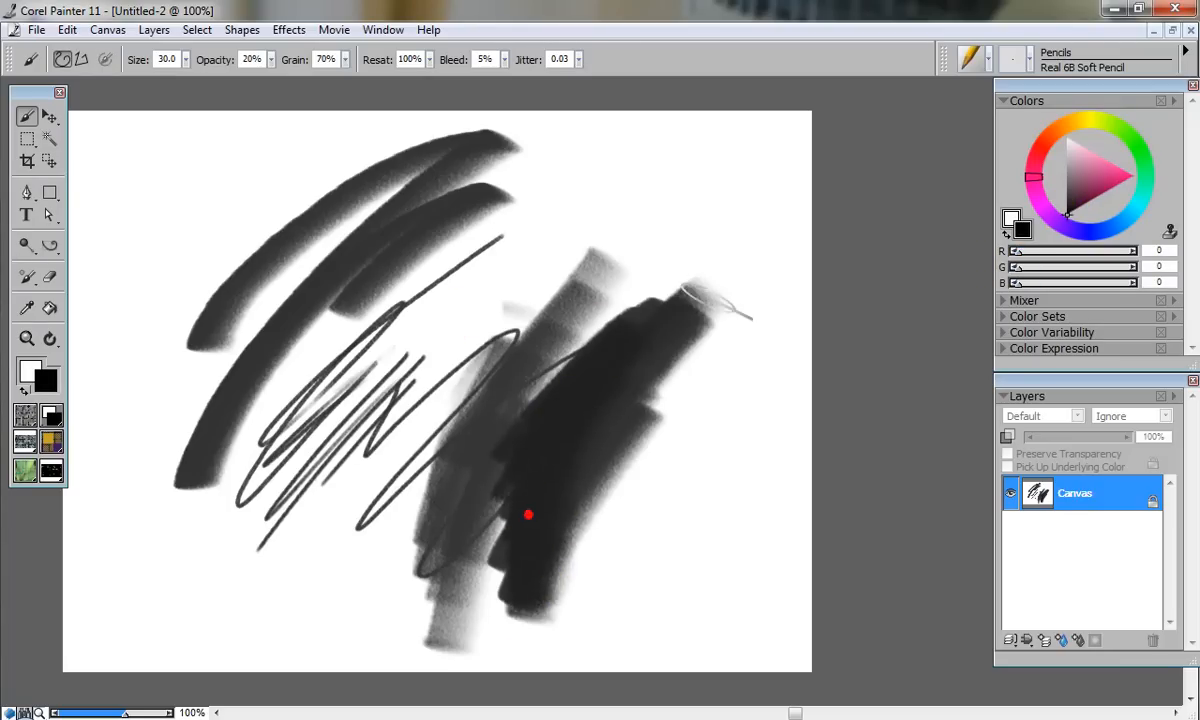
left_click_drag(530, 516, 358, 370)
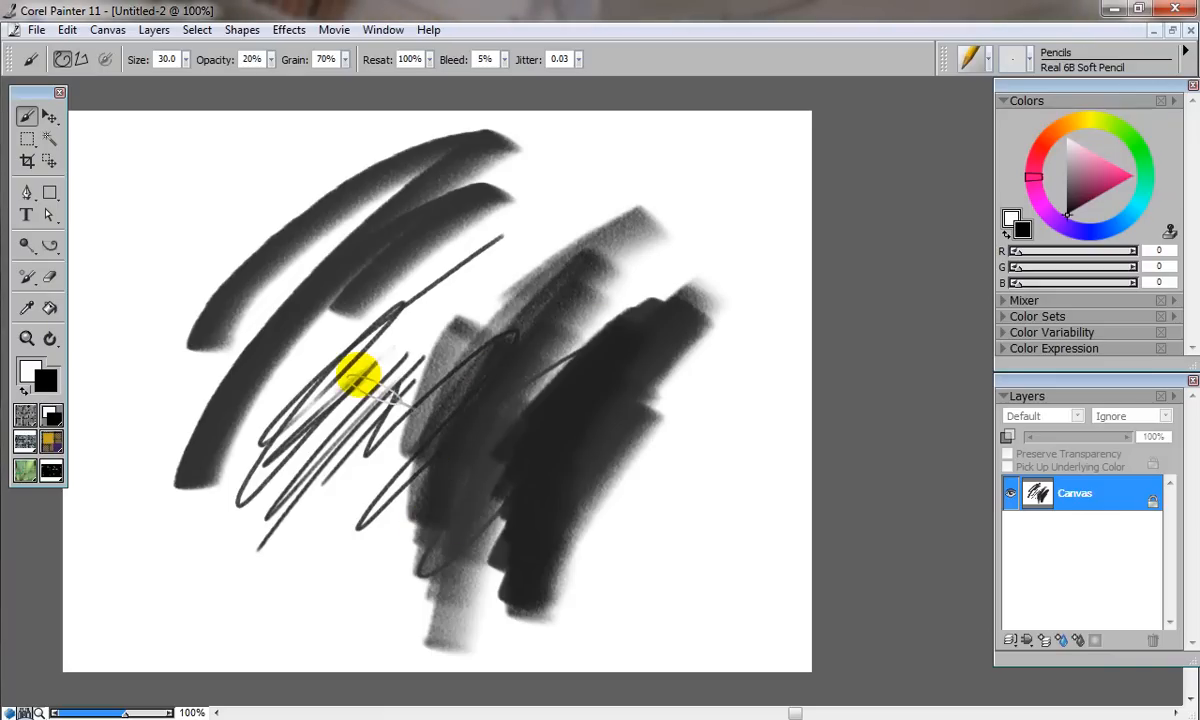
left_click_drag(360, 376, 464, 284)
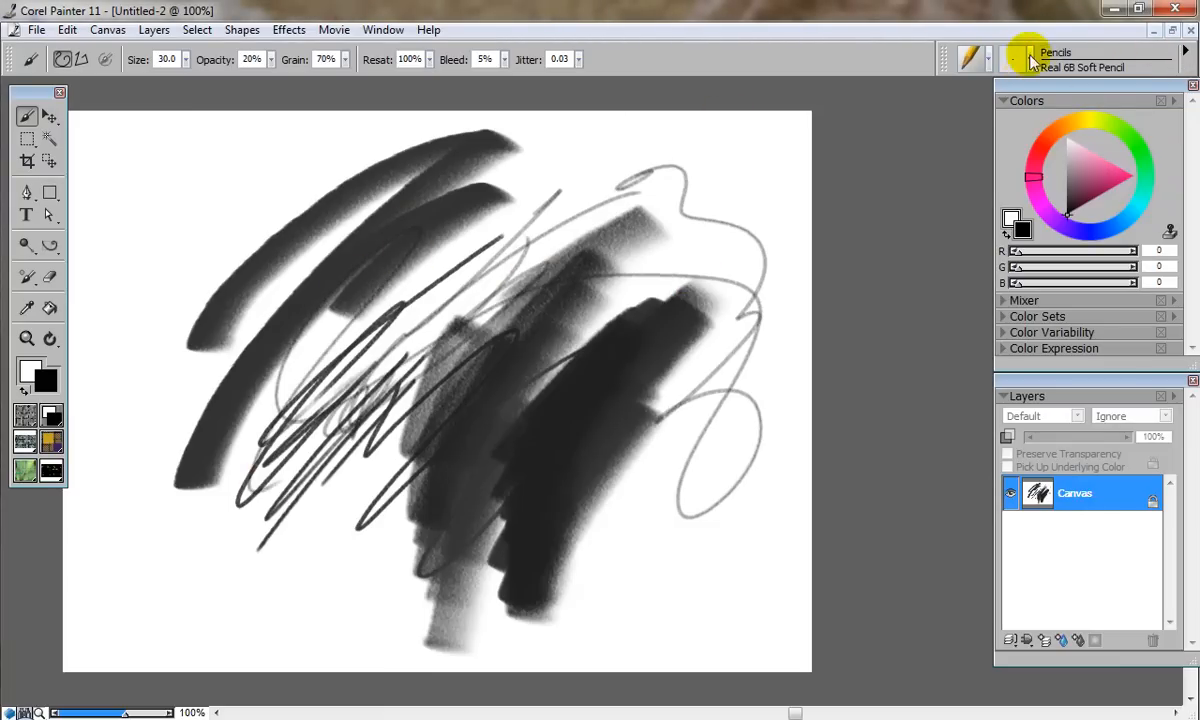
Switch to the Real 4H Hard Pencil and draw faint strokes down the lower left
left_click(1096, 68)
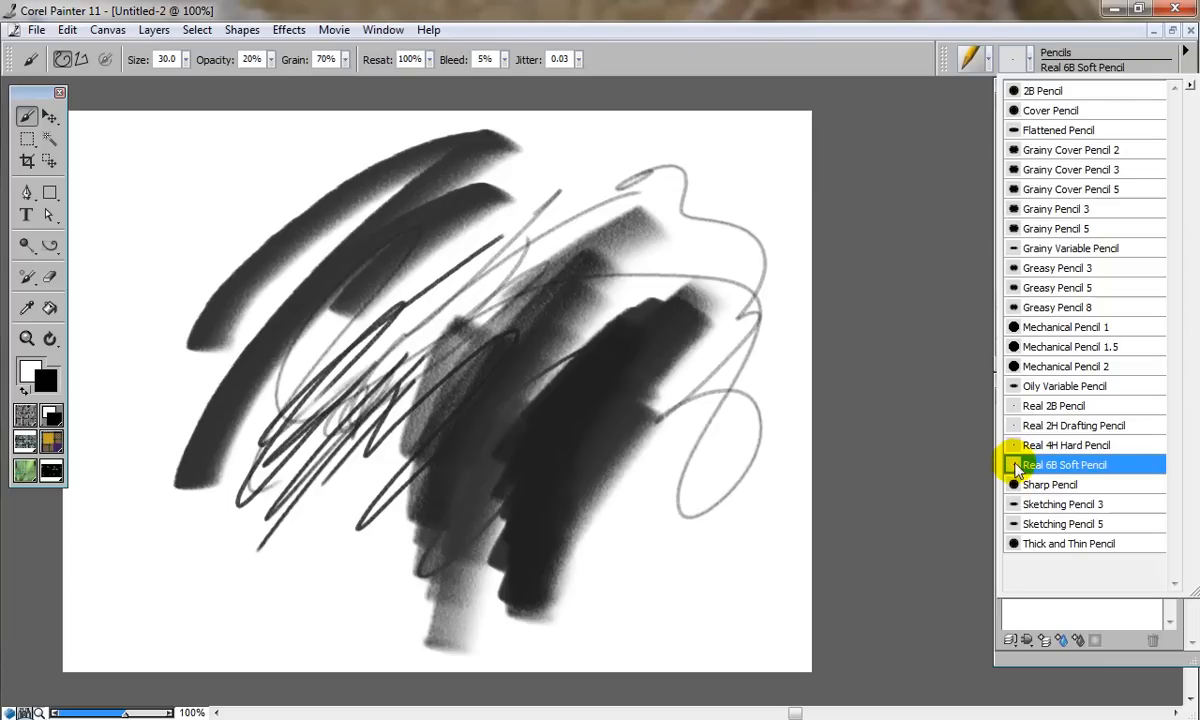
mouse_move(1020, 452)
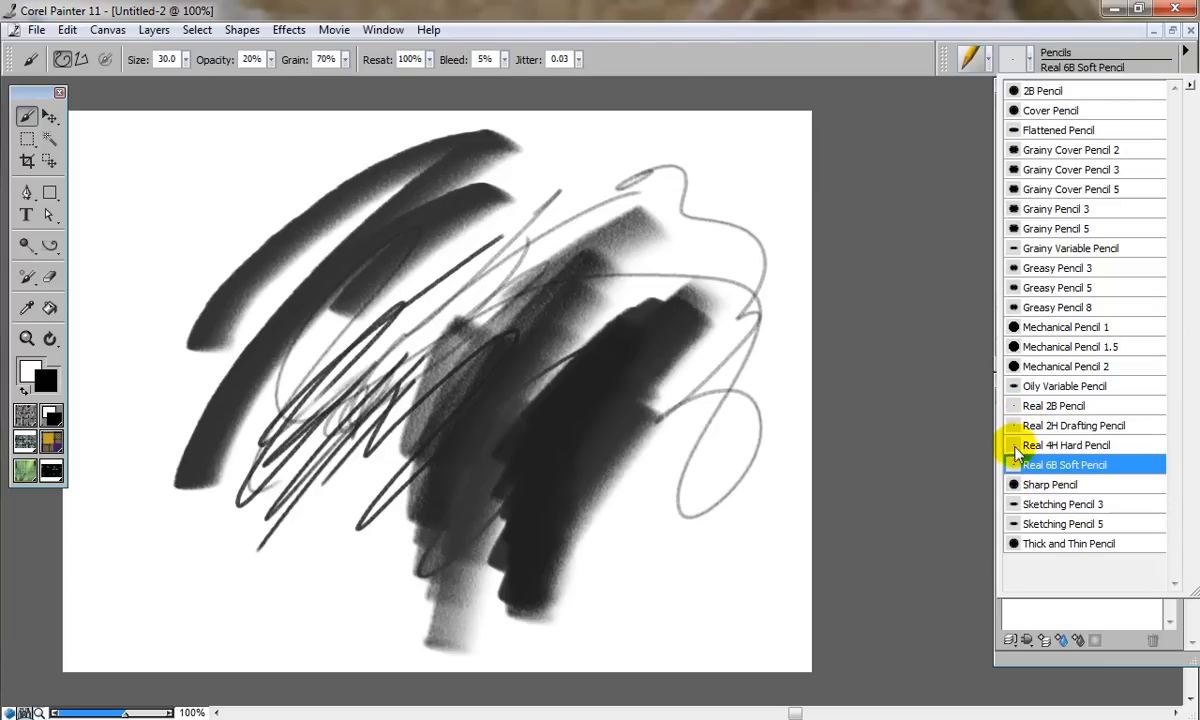
left_click(1066, 444)
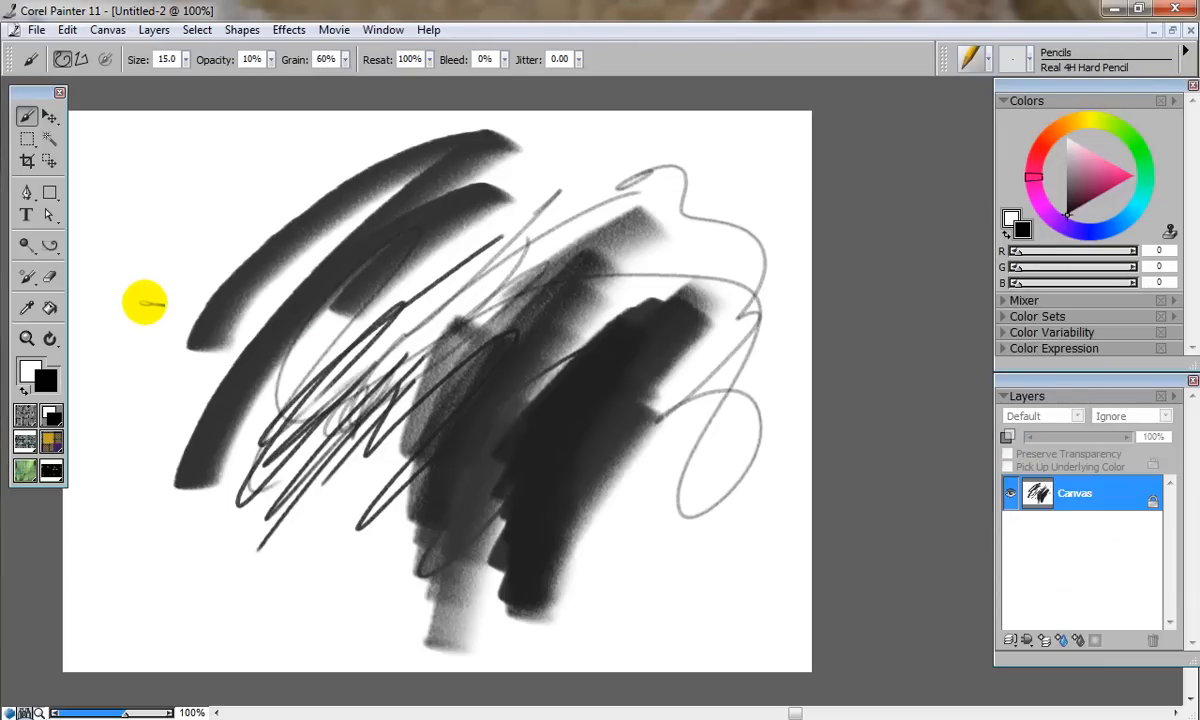
left_click_drag(144, 302, 172, 508)
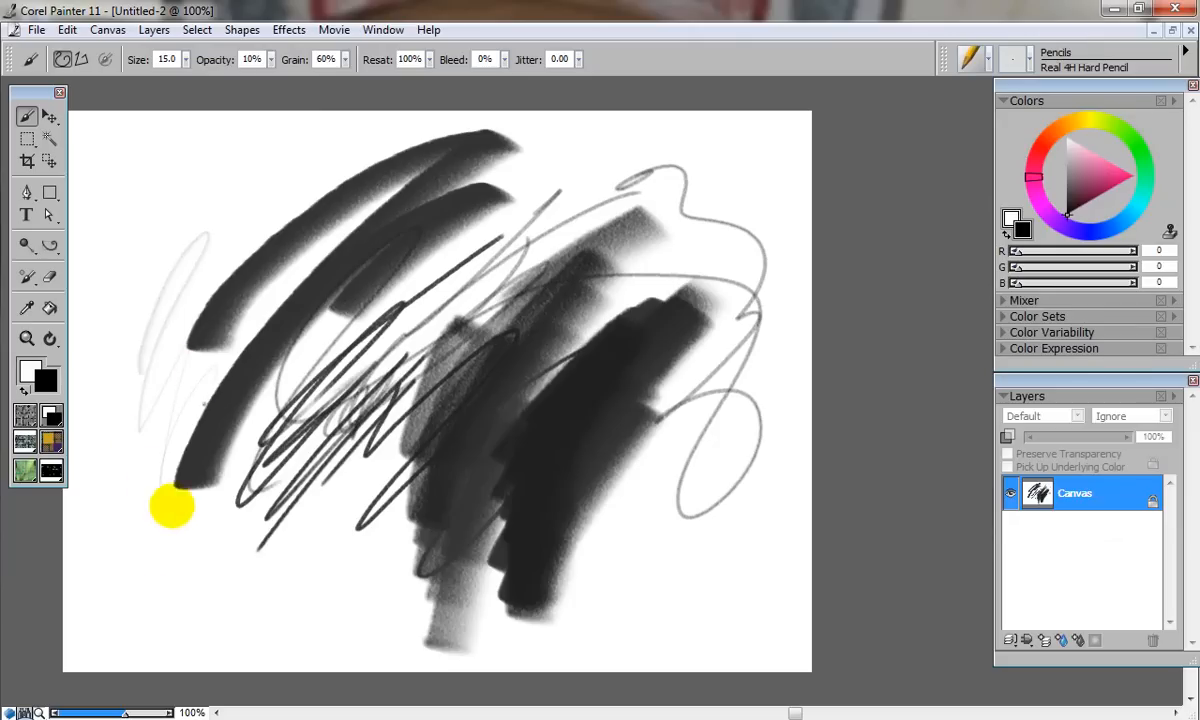
left_click_drag(170, 504, 210, 584)
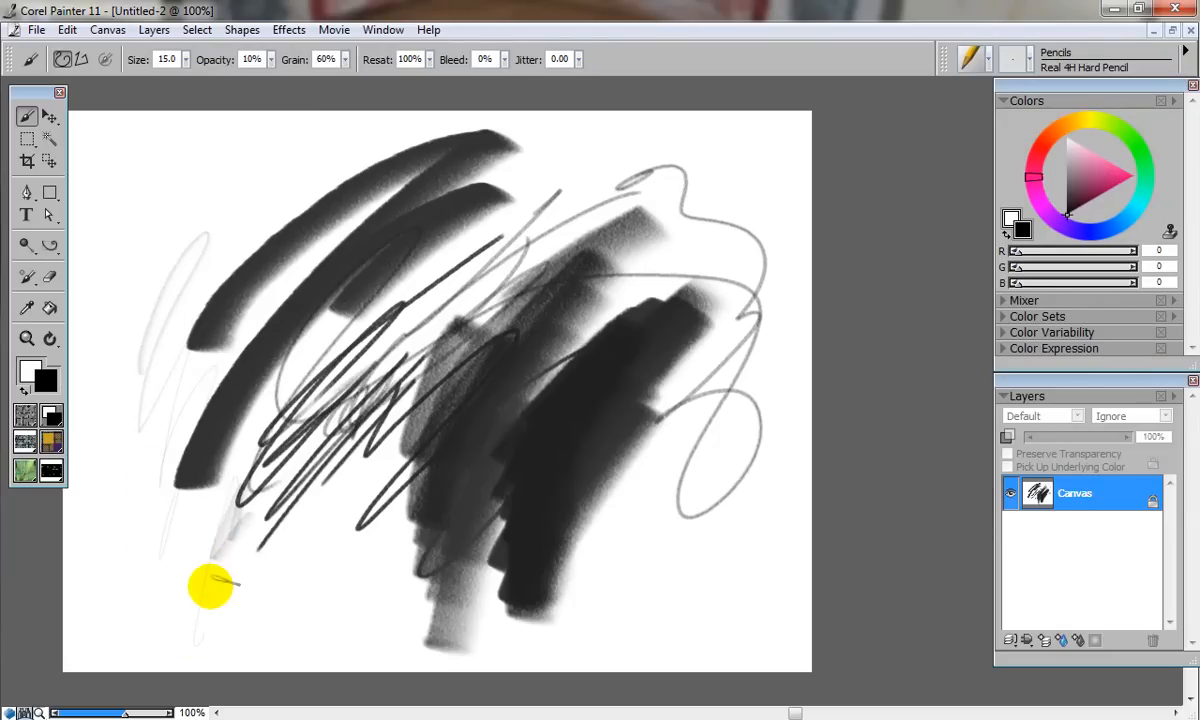
left_click_drag(210, 584, 290, 618)
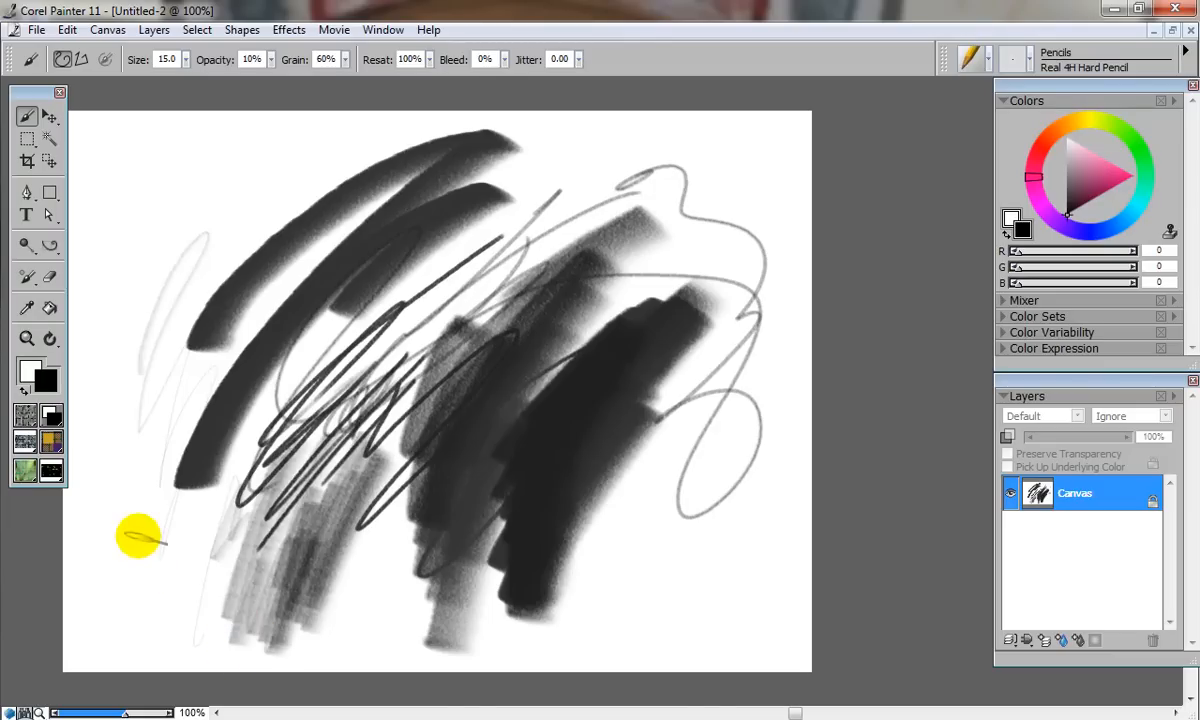
mouse_move(1028, 60)
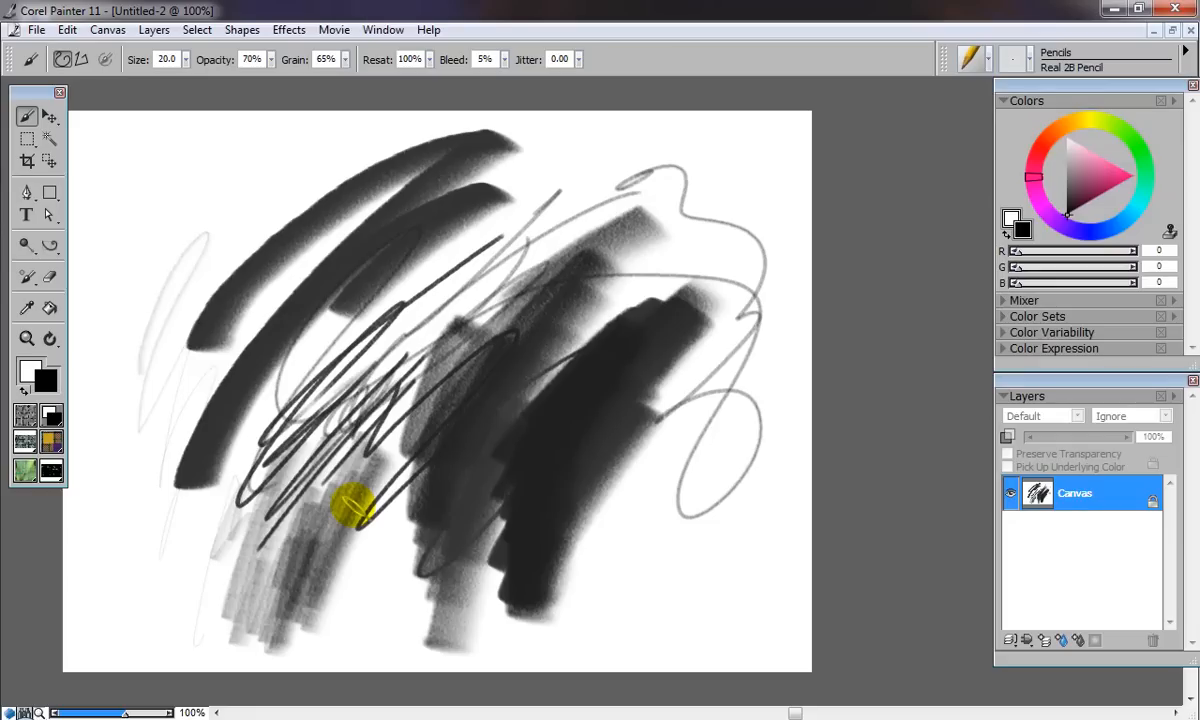
Draw dark blocky 2B pencil marks over the scribbles toward the centre and top
left_click_drag(356, 504, 424, 300)
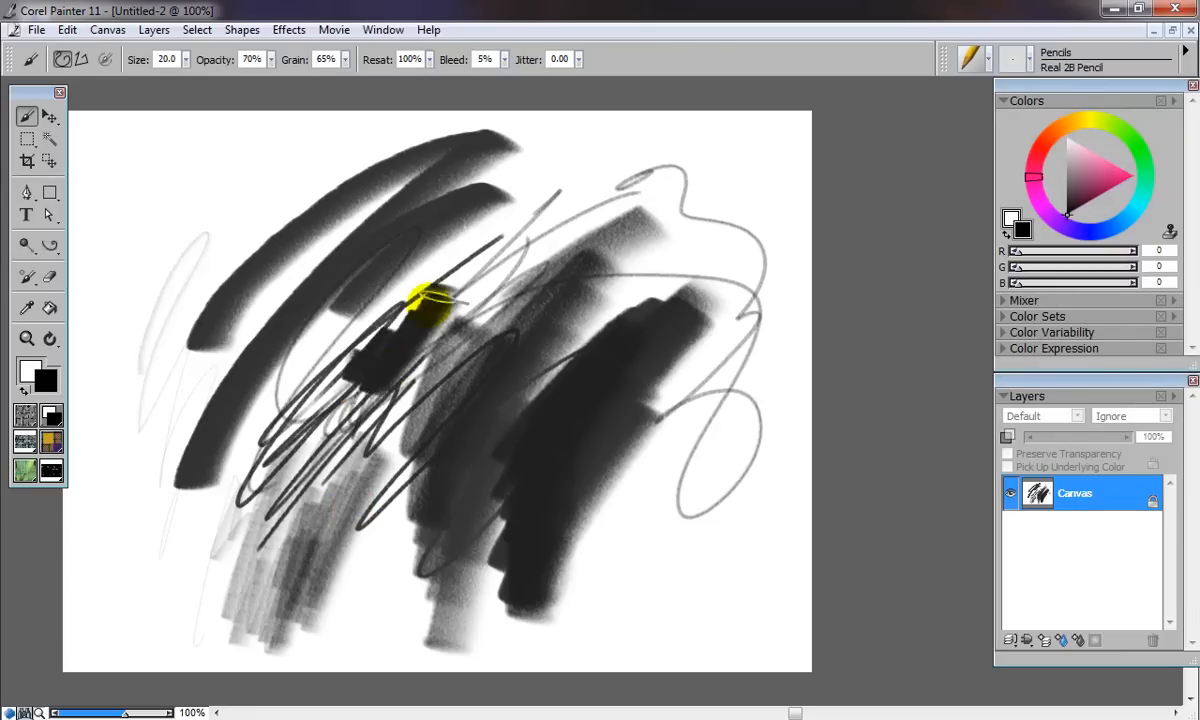
left_click_drag(420, 300, 590, 230)
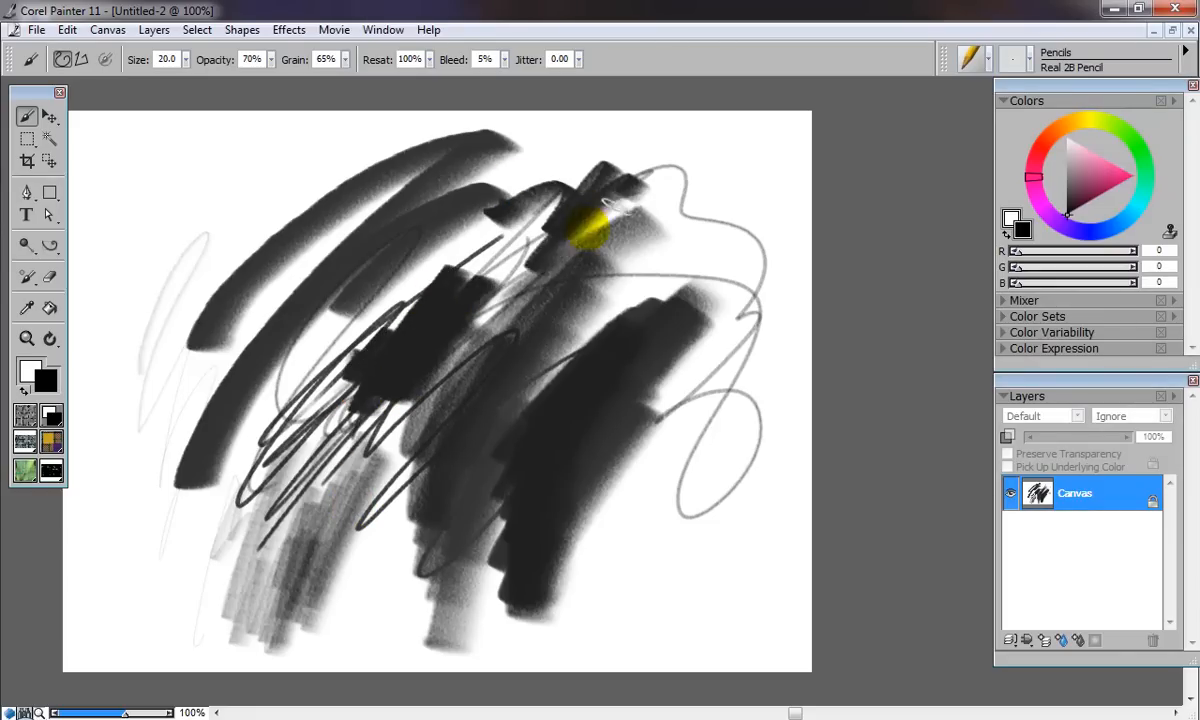
left_click_drag(604, 230, 360, 336)
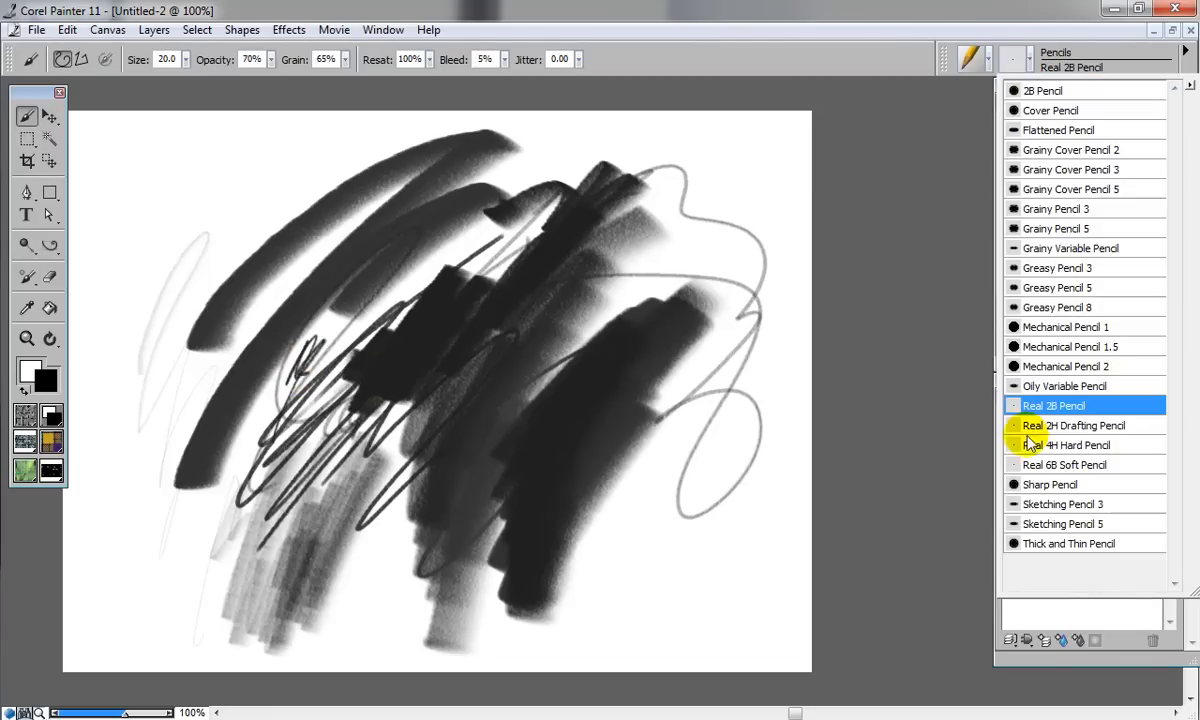
mouse_move(1004, 330)
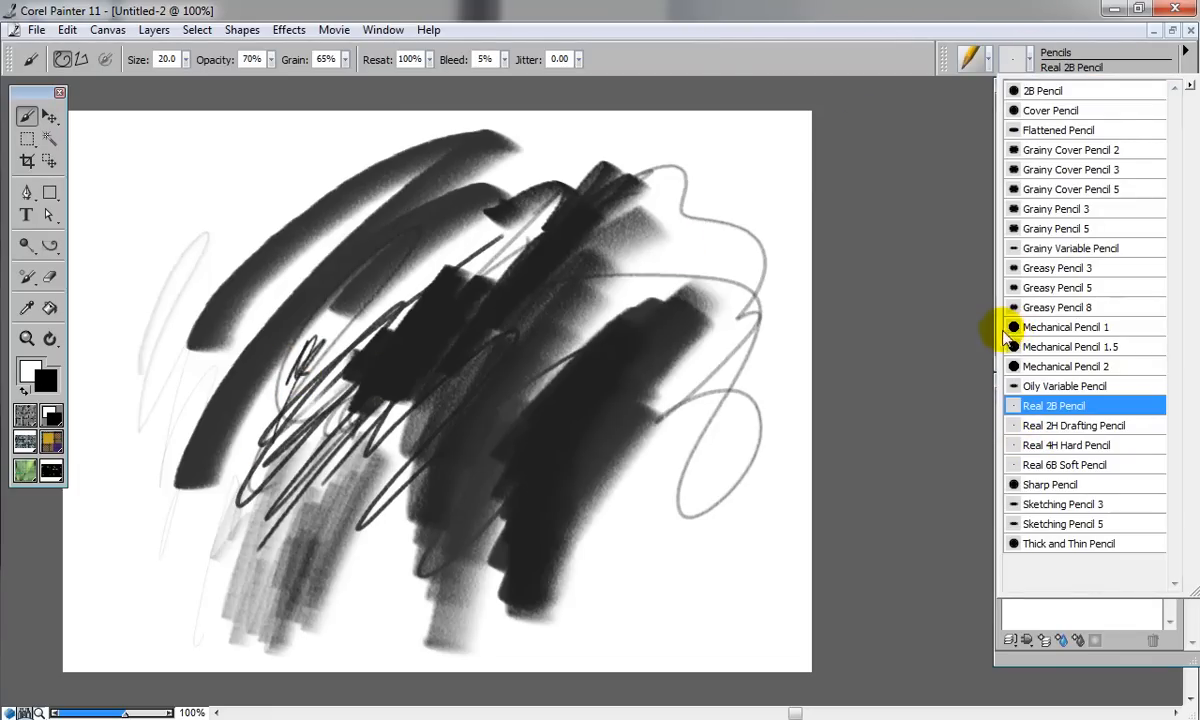
mouse_move(1052, 486)
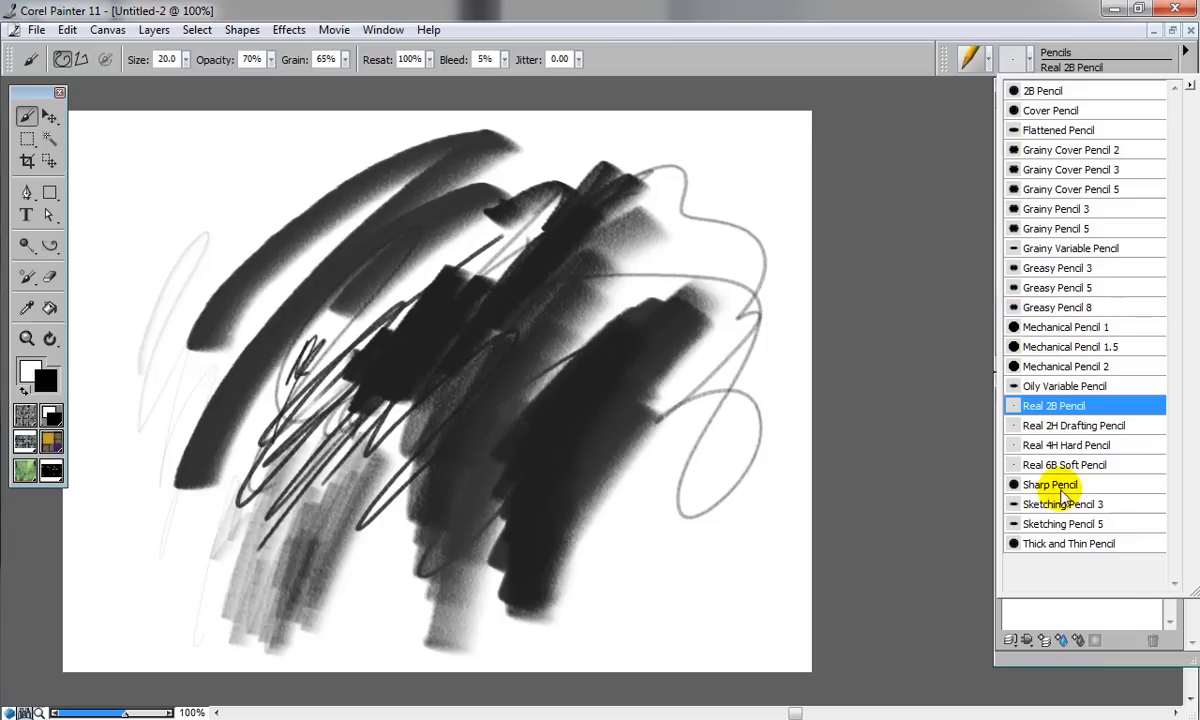
mouse_move(1060, 110)
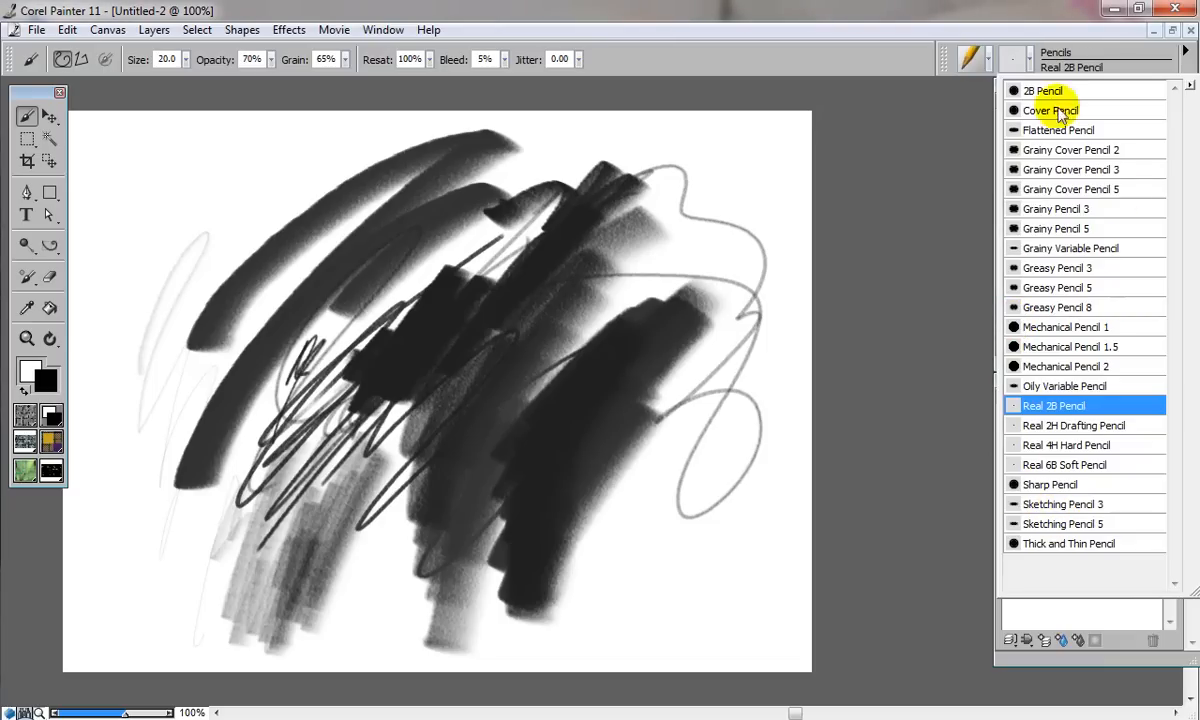
Switch to the Flattened Pencil and scribble thin black lines along the left strokes
left_click(1058, 128)
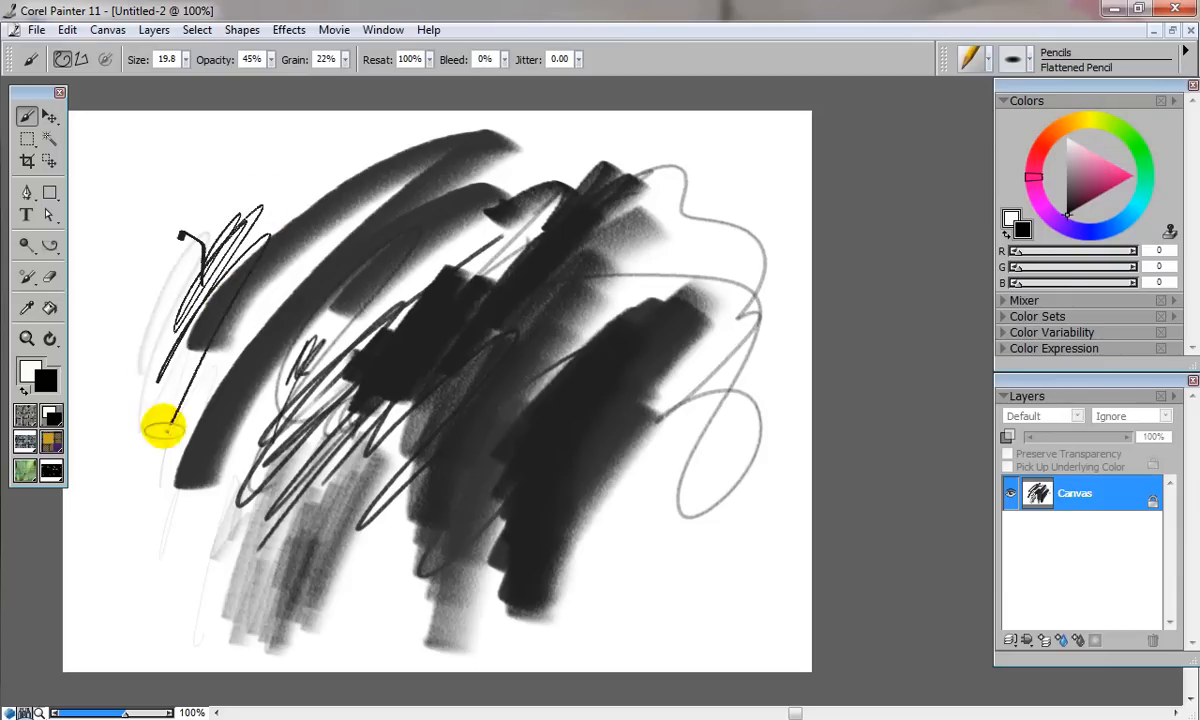
left_click_drag(160, 424, 336, 240)
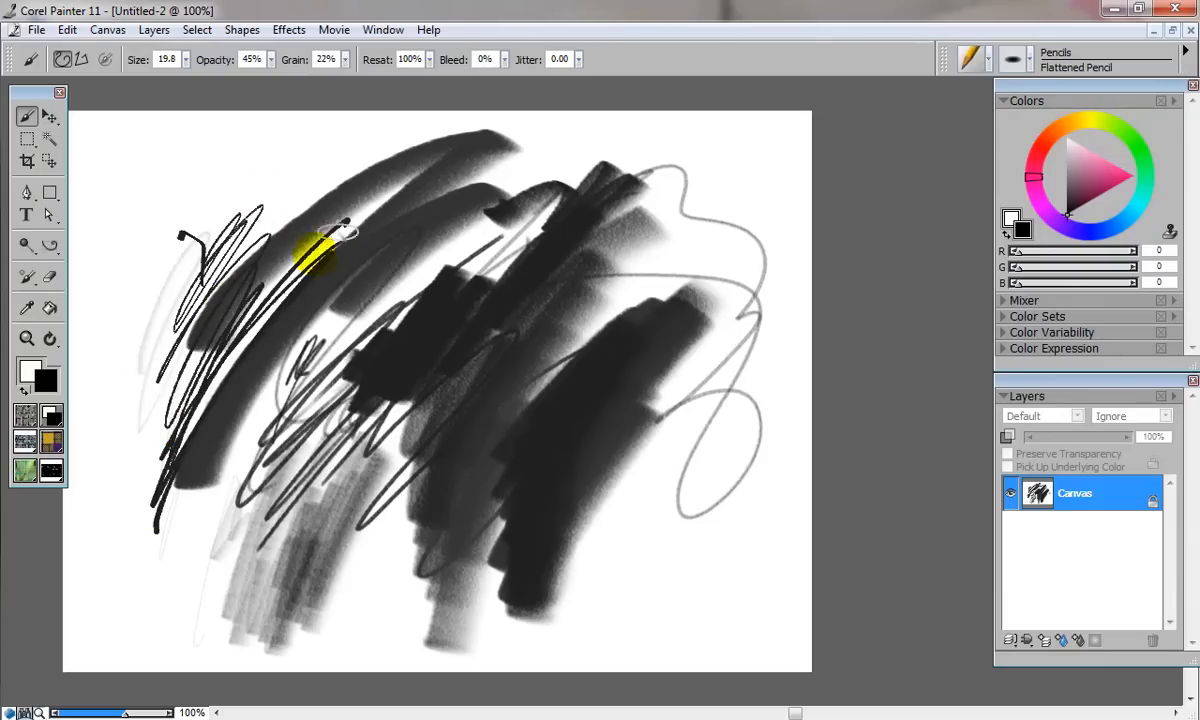
left_click_drag(330, 236, 130, 510)
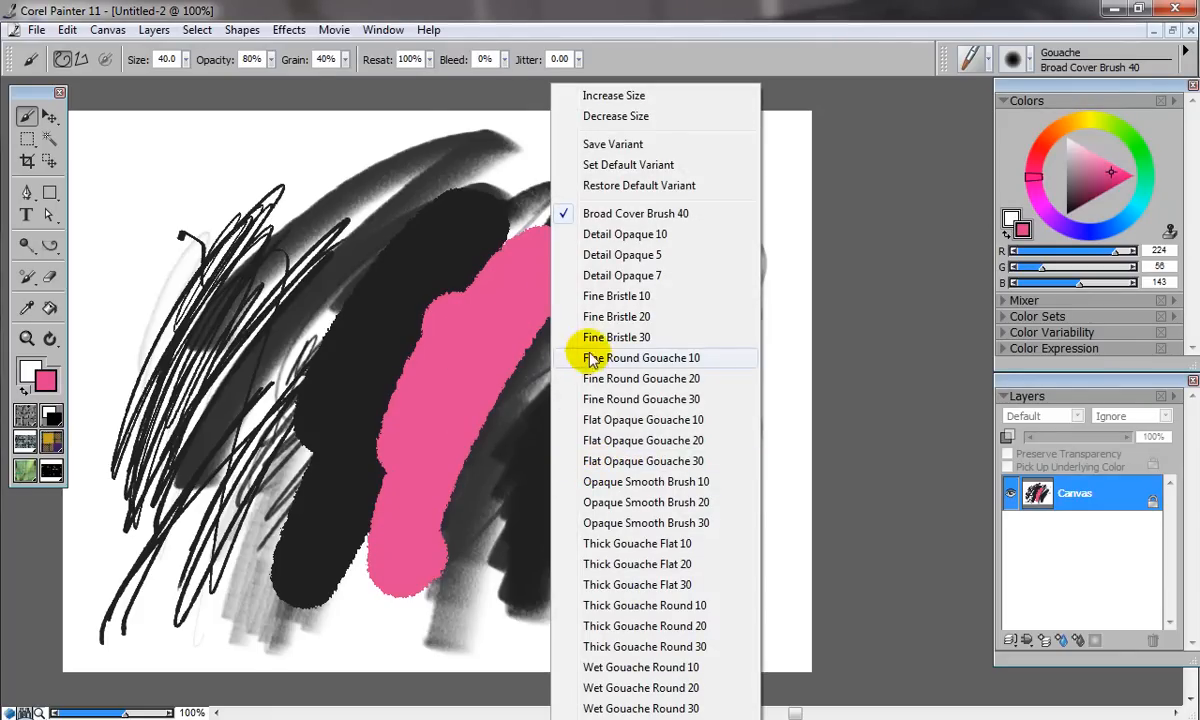
Paint with Fine Round Gouache 10 over the pink patch, then bring up the brush categories
left_click(640, 356)
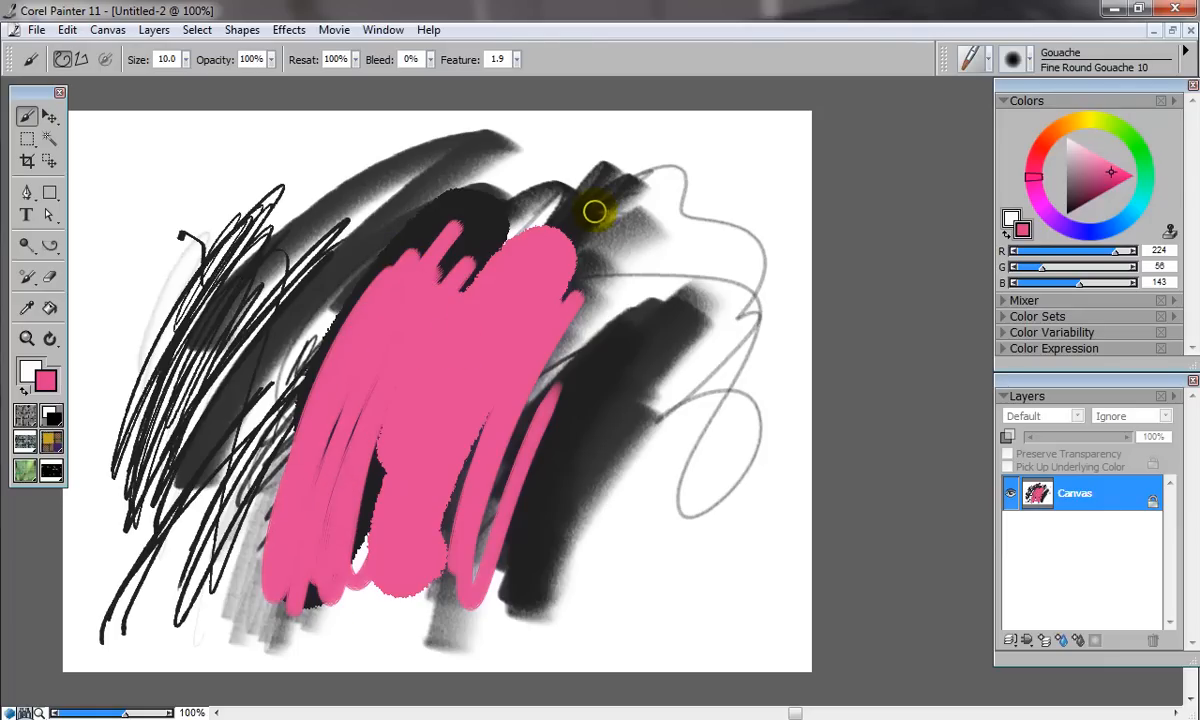
mouse_move(600, 212)
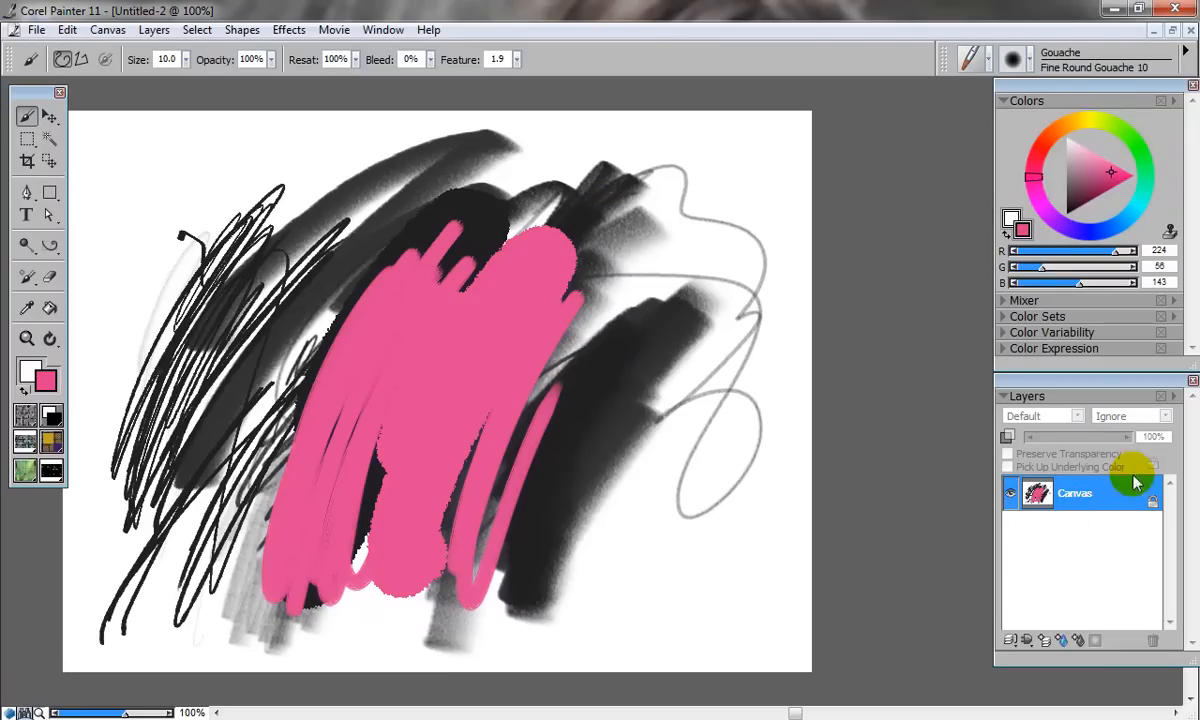
mouse_move(988, 58)
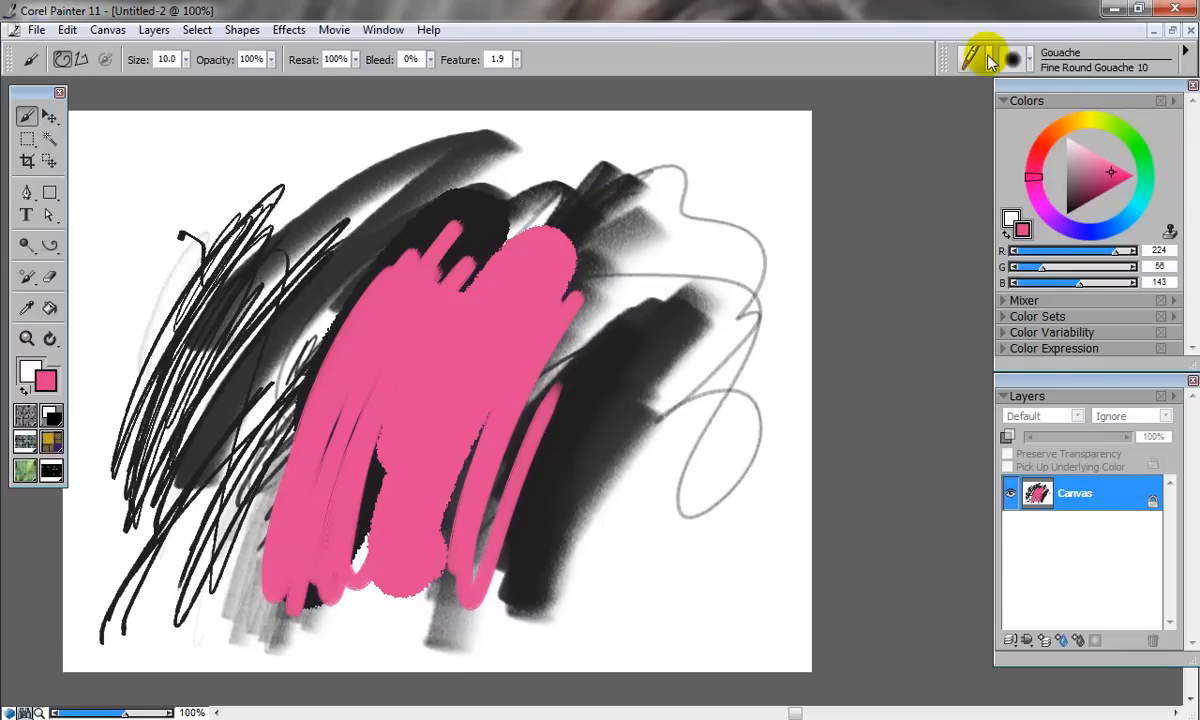
left_click(984, 58)
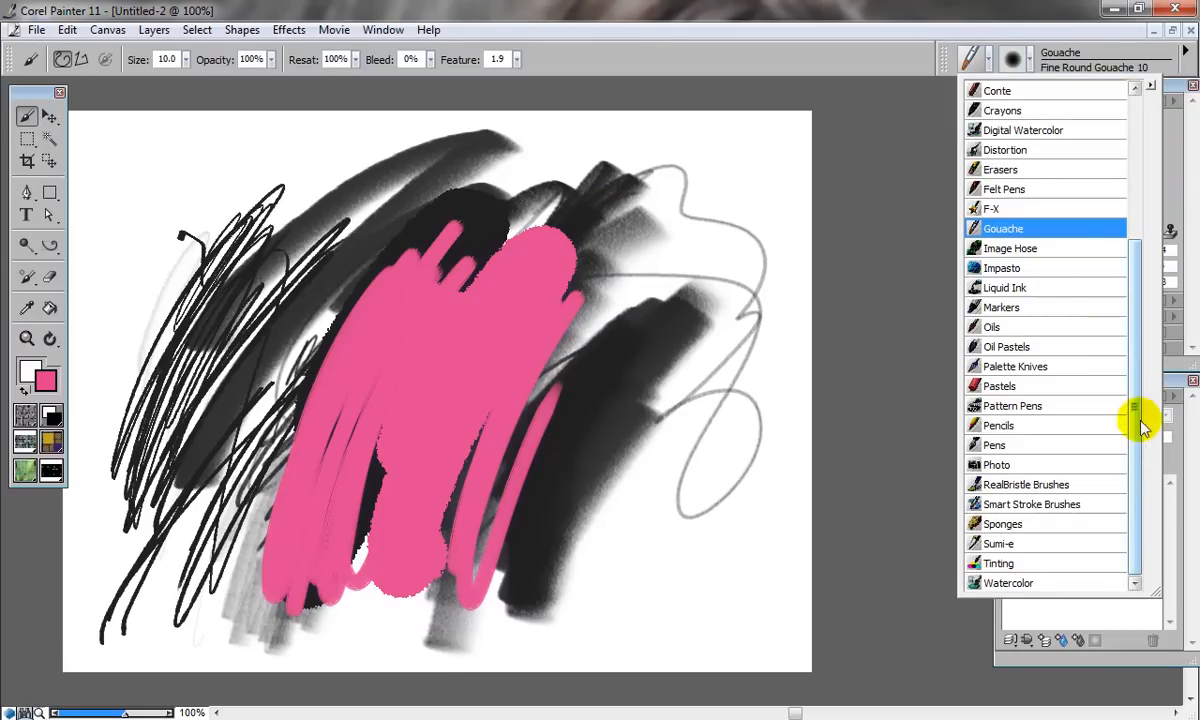
Spread a wide blue Soft Runny Wash across the upper strokes and down into the lower left
left_click(1008, 582)
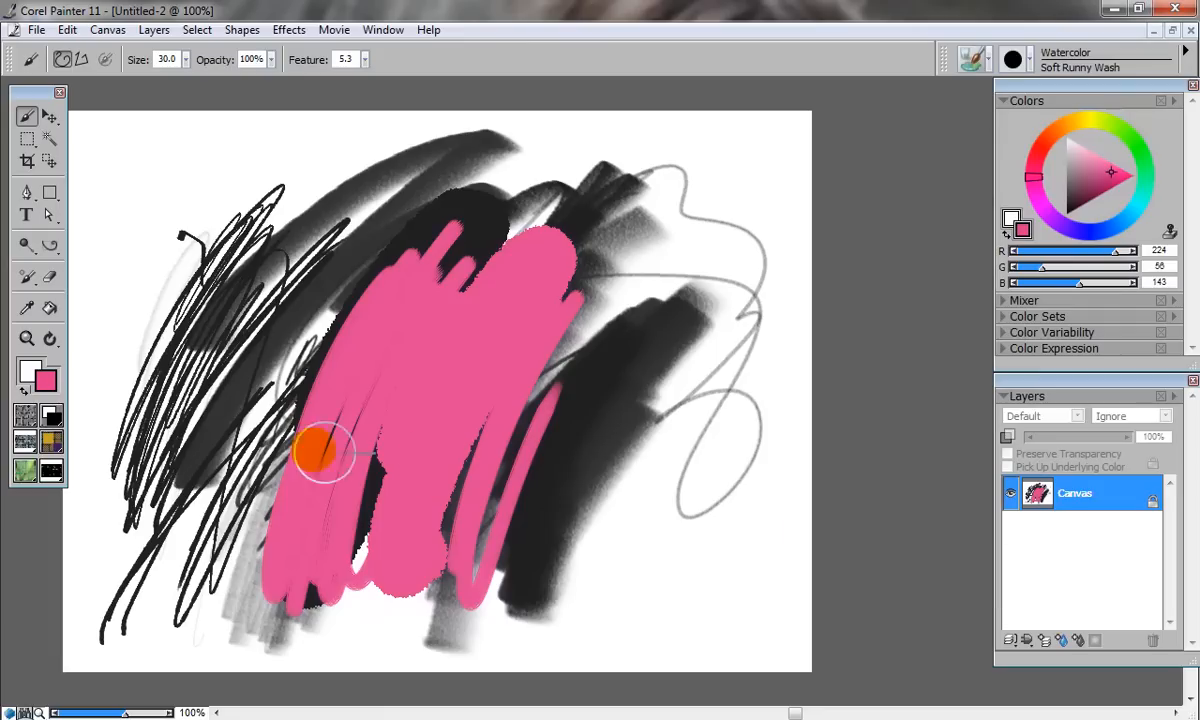
left_click(1108, 172)
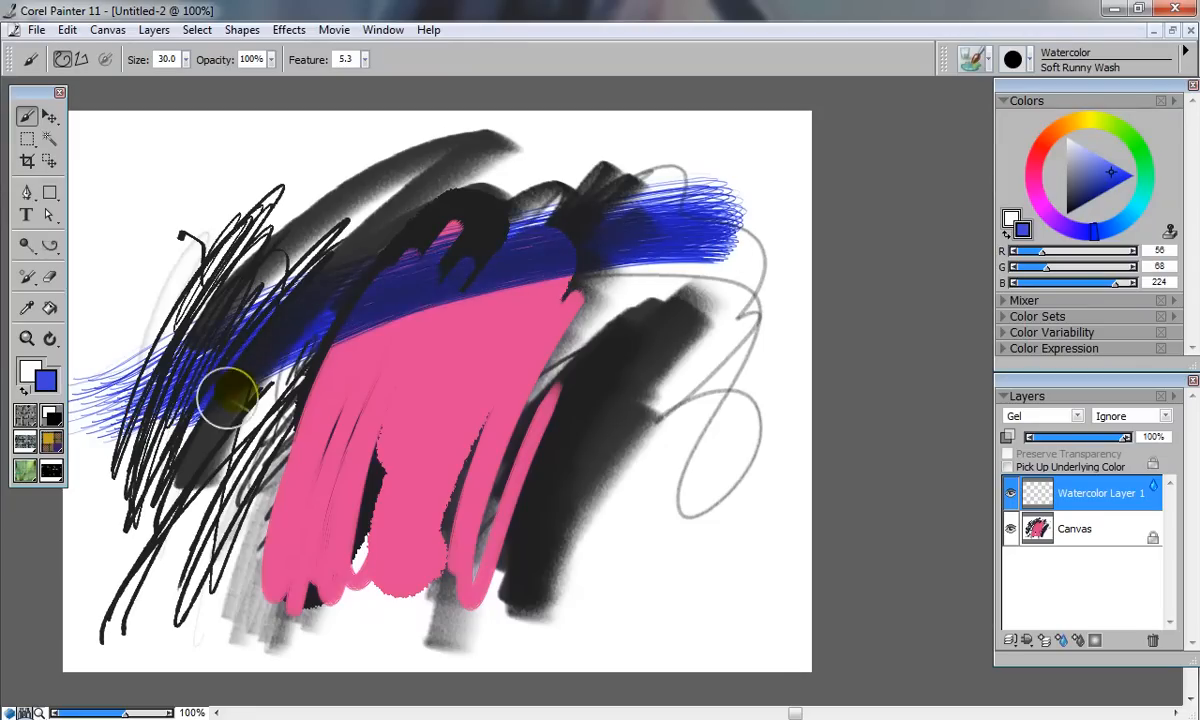
left_click_drag(236, 400, 736, 236)
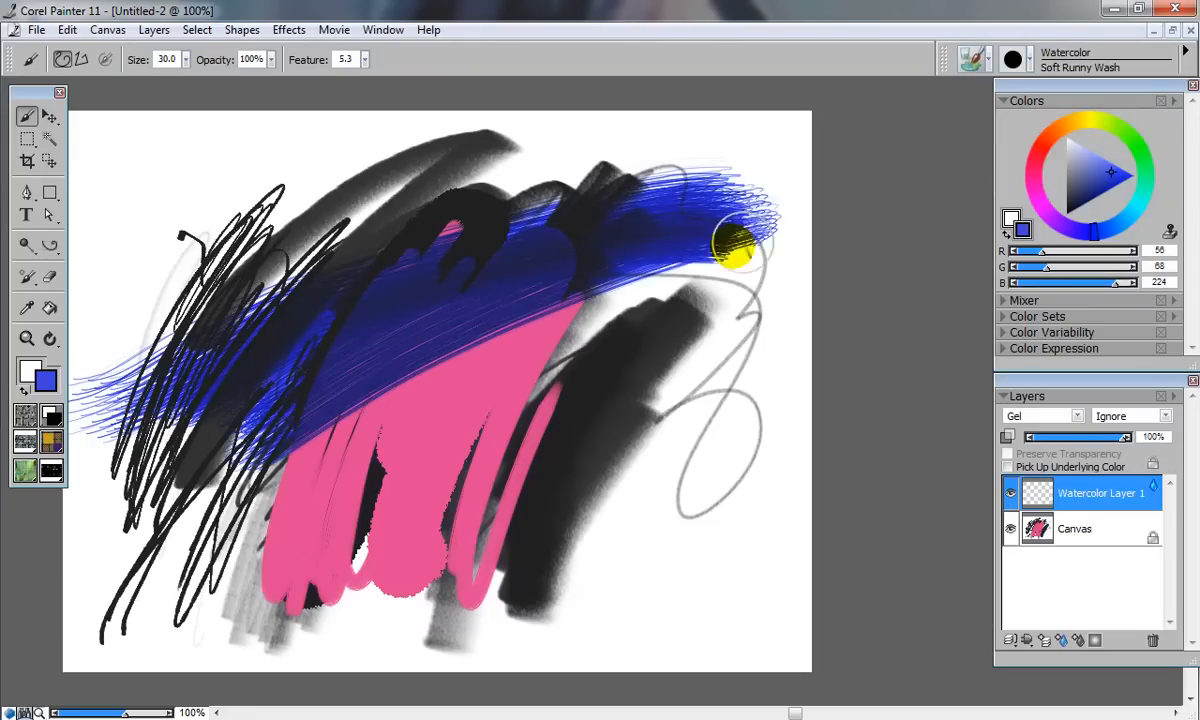
left_click_drag(740, 240, 590, 364)
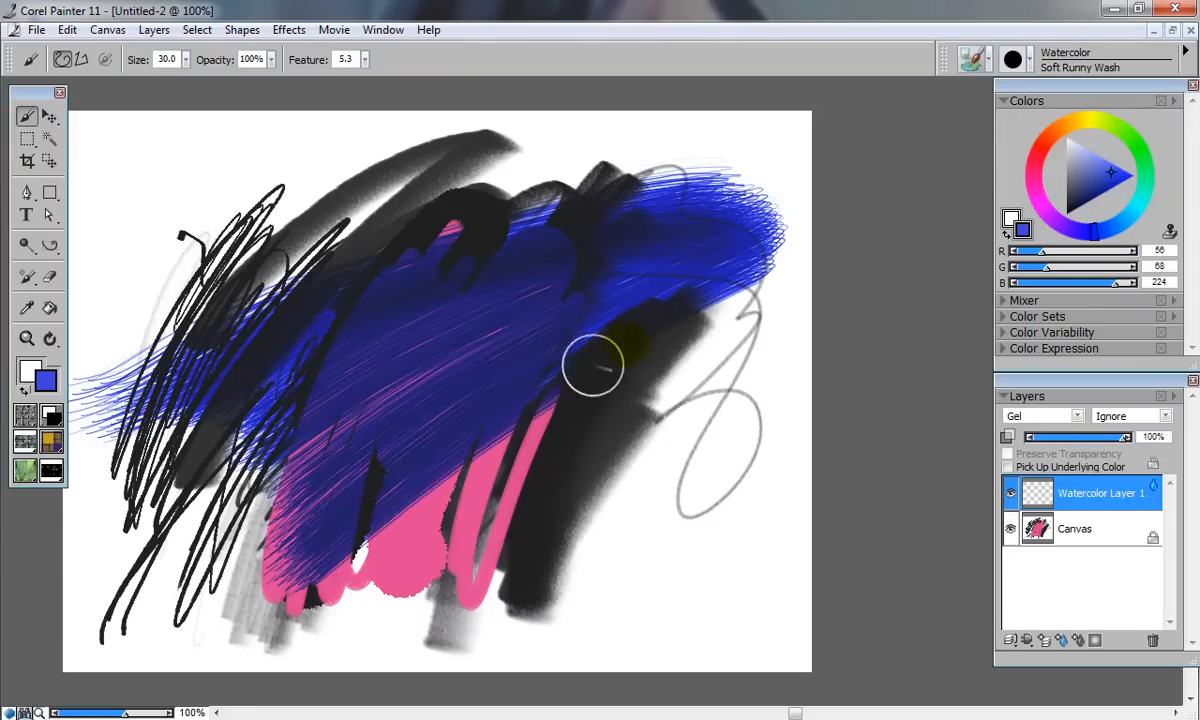
left_click_drag(596, 370, 190, 430)
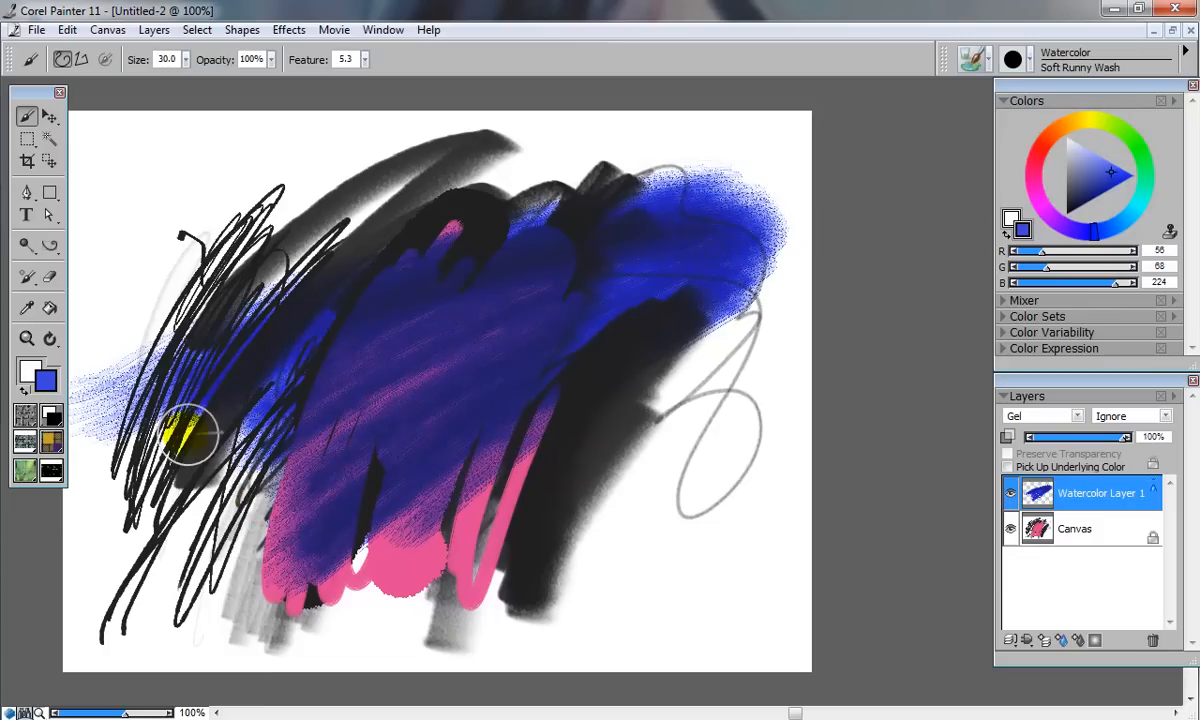
left_click_drag(190, 436, 350, 256)
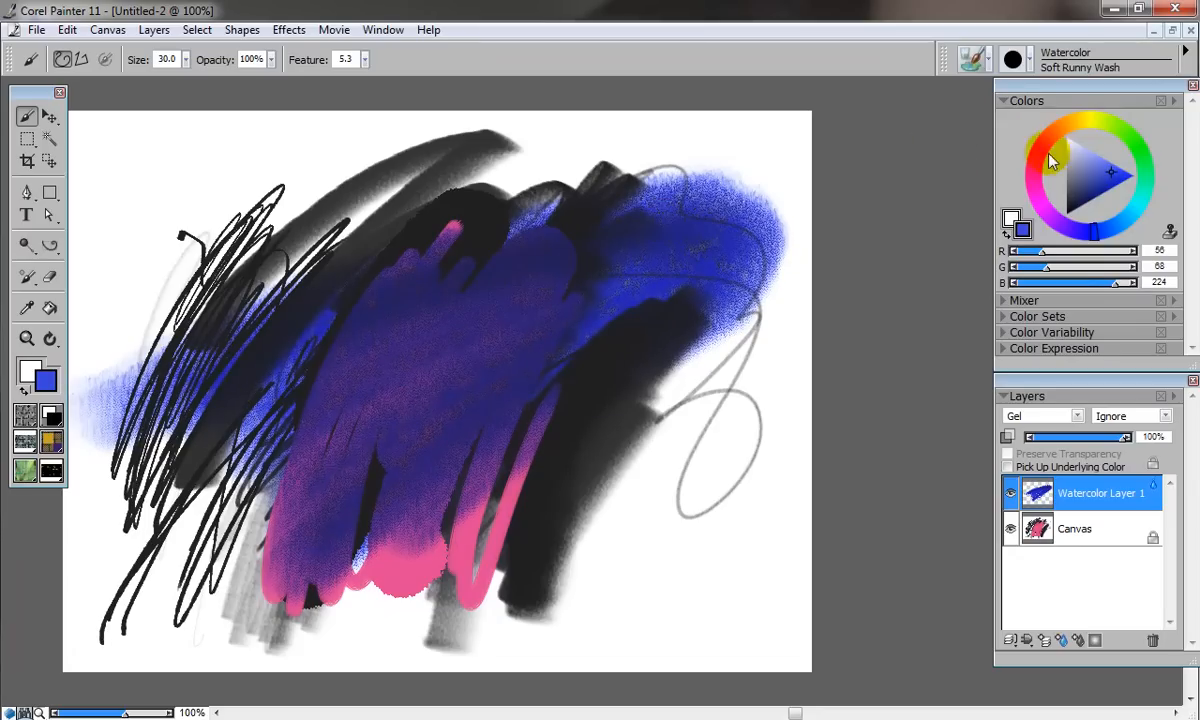
Wash diffusing red watercolor along the top and down through the middle of the painting
left_click(1040, 148)
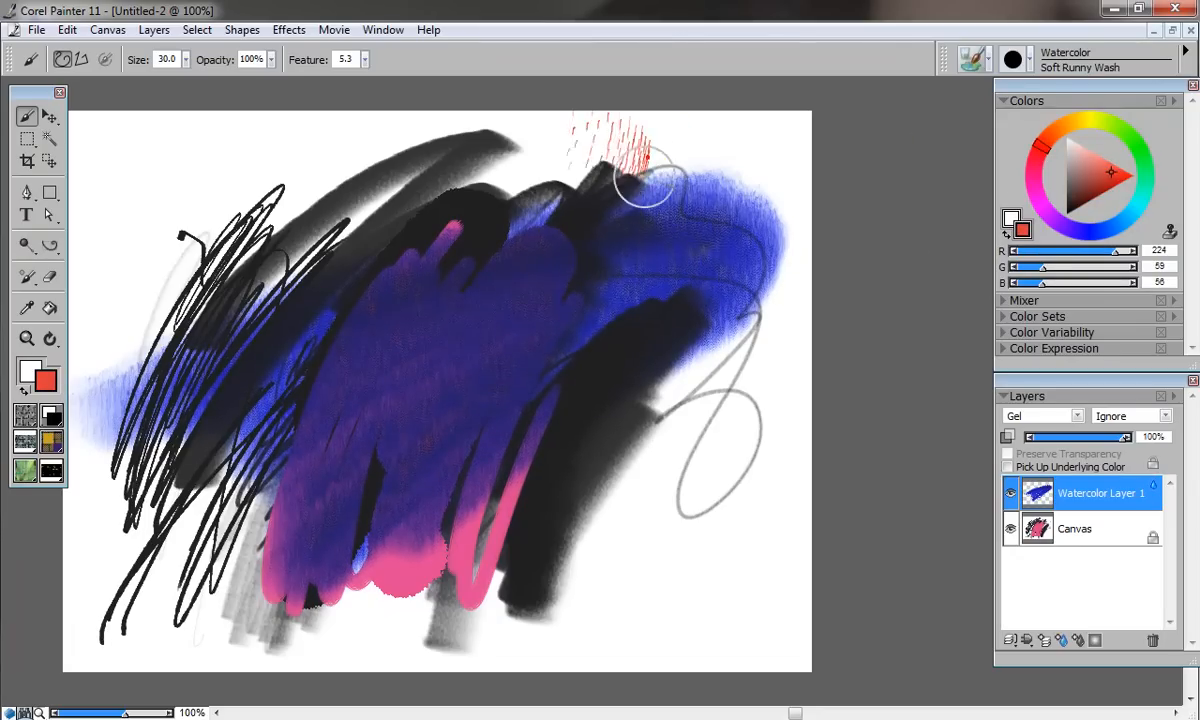
left_click_drag(644, 200, 524, 384)
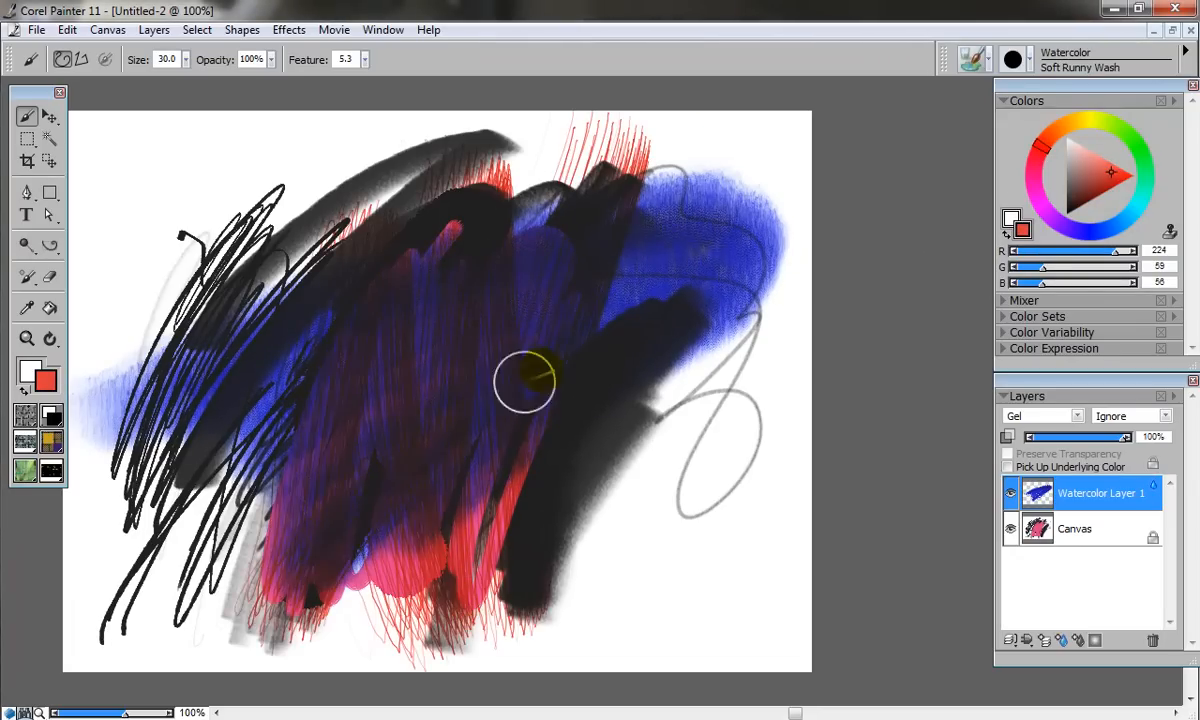
left_click_drag(524, 384, 410, 290)
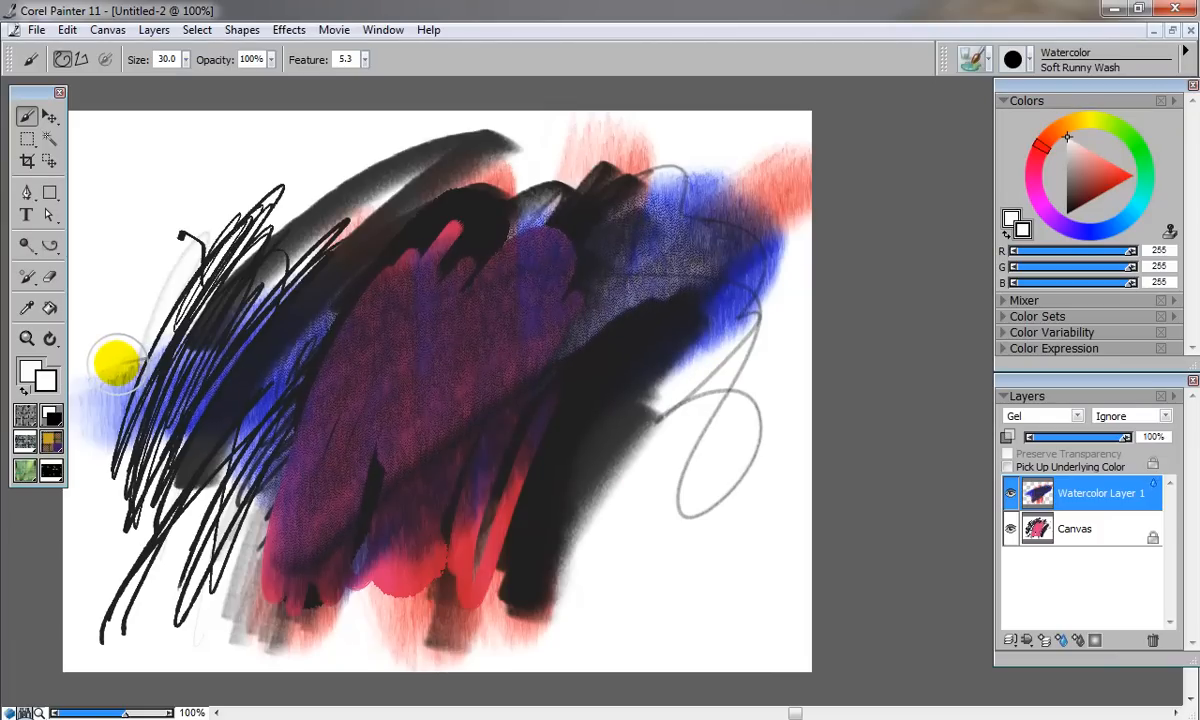
left_click_drag(118, 364, 304, 260)
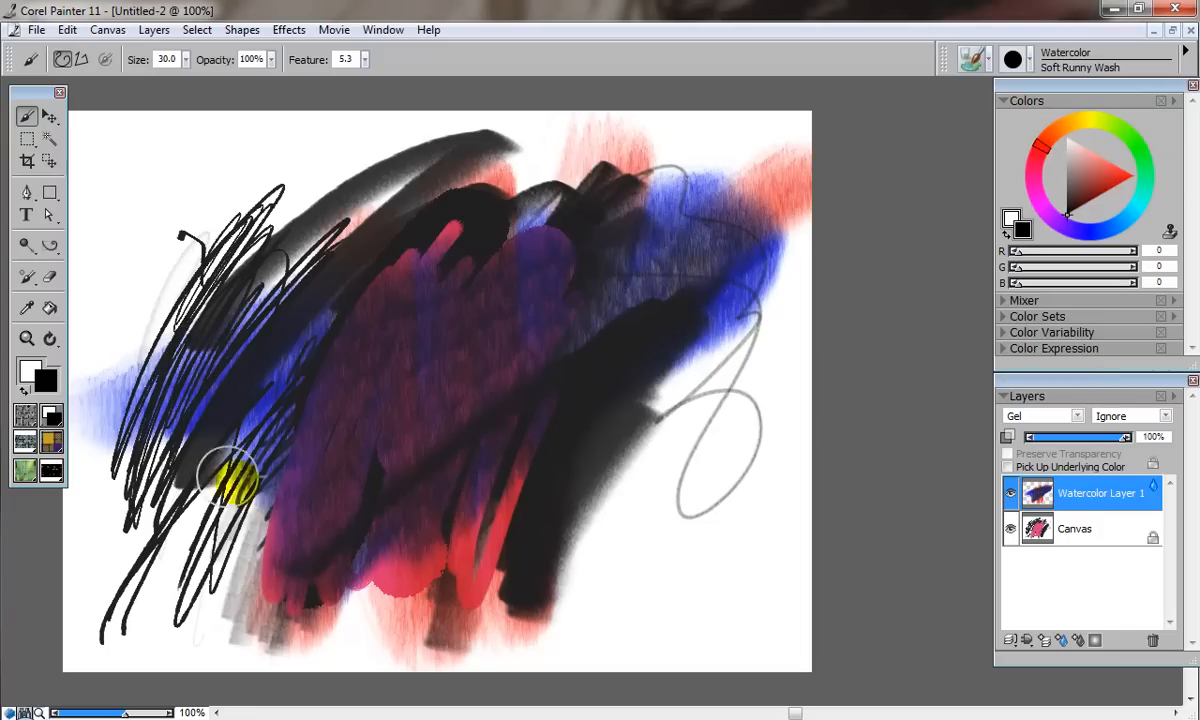
mouse_move(392, 404)
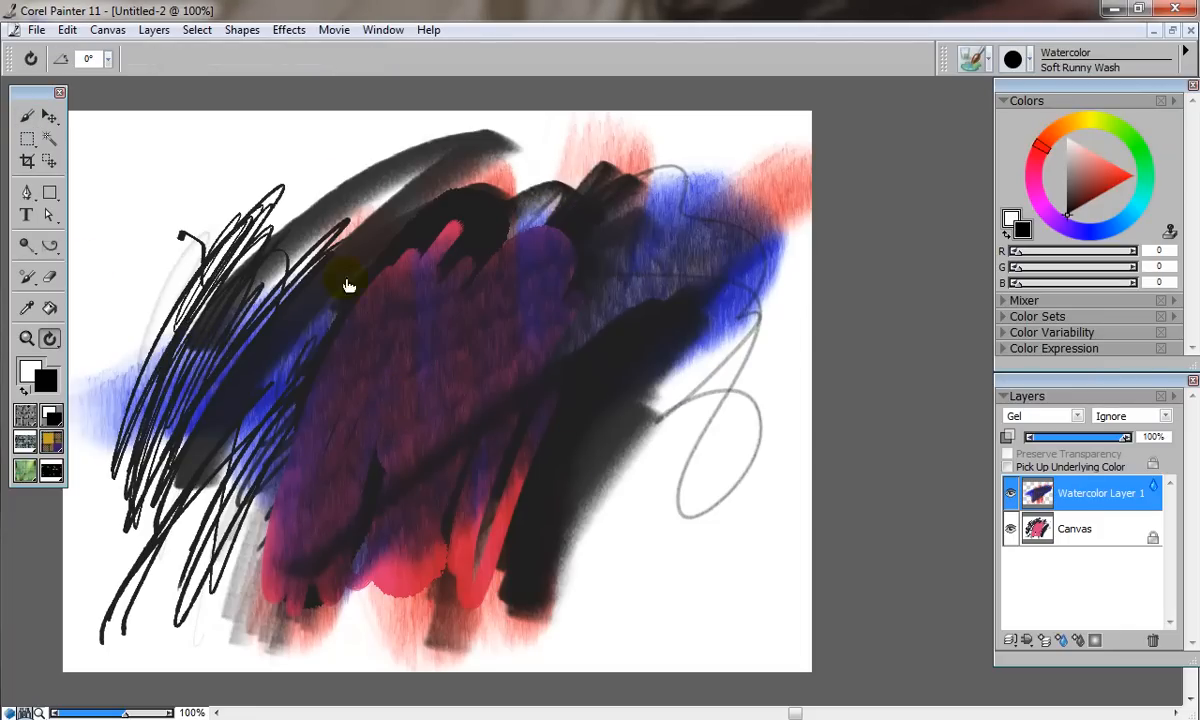
mouse_move(176, 260)
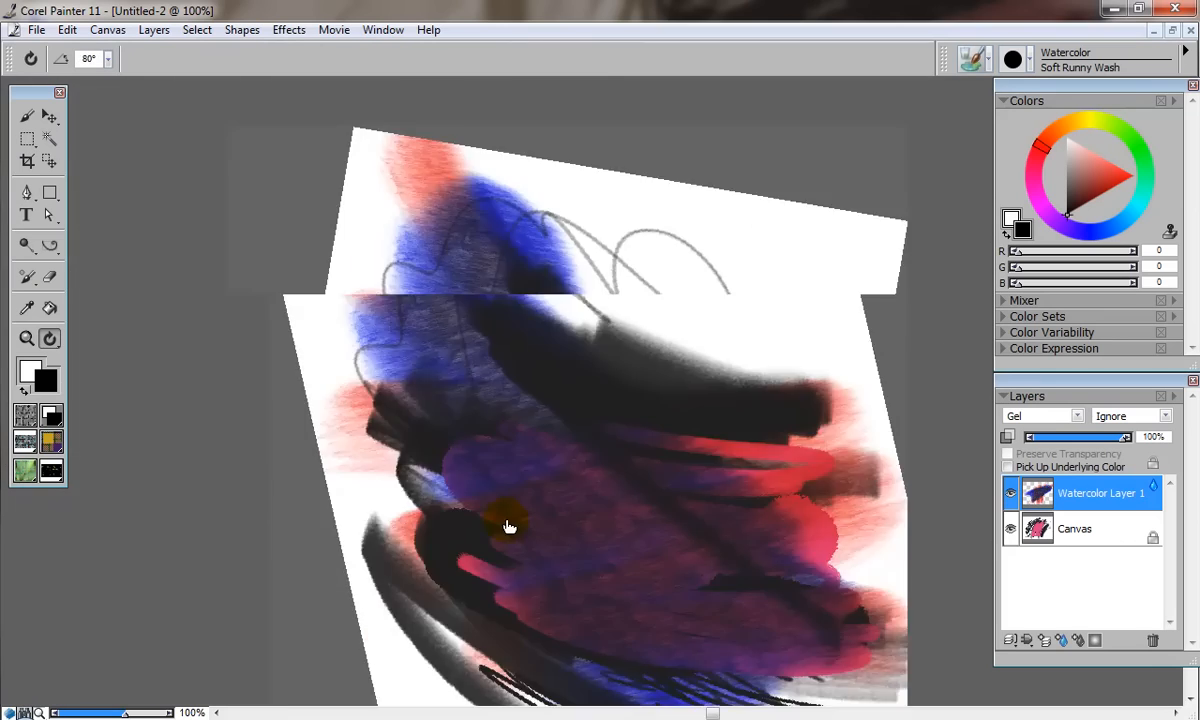
left_click(30, 58)
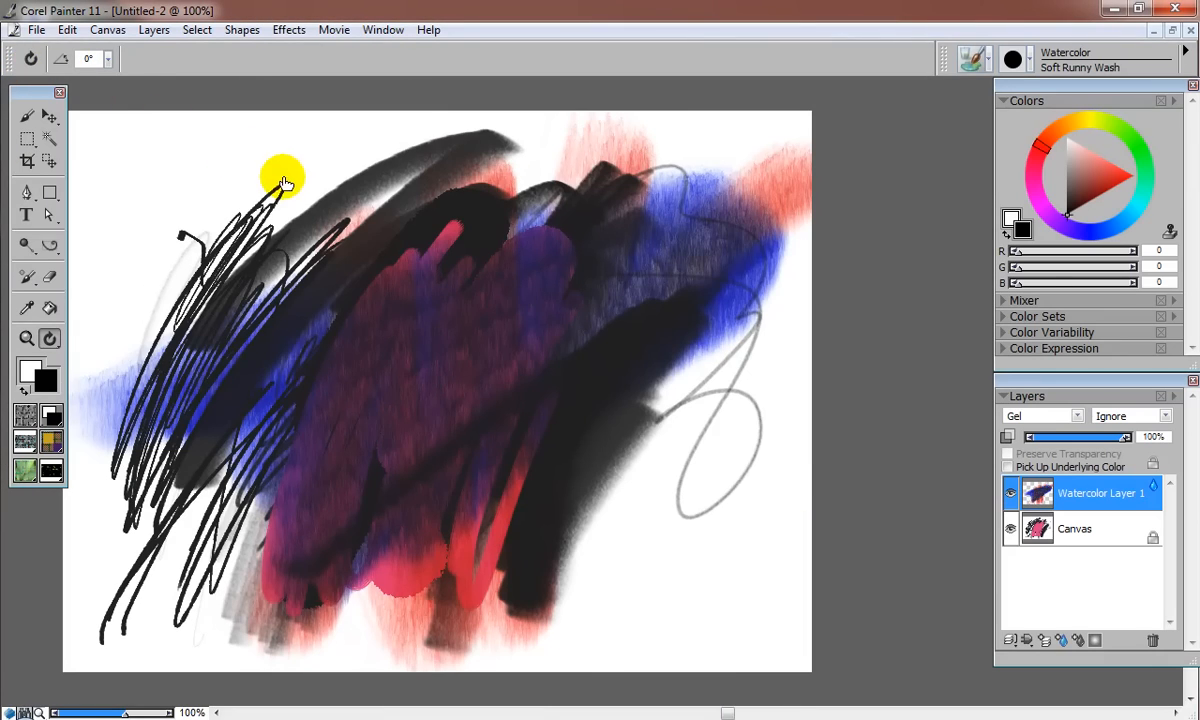
left_click(88, 58)
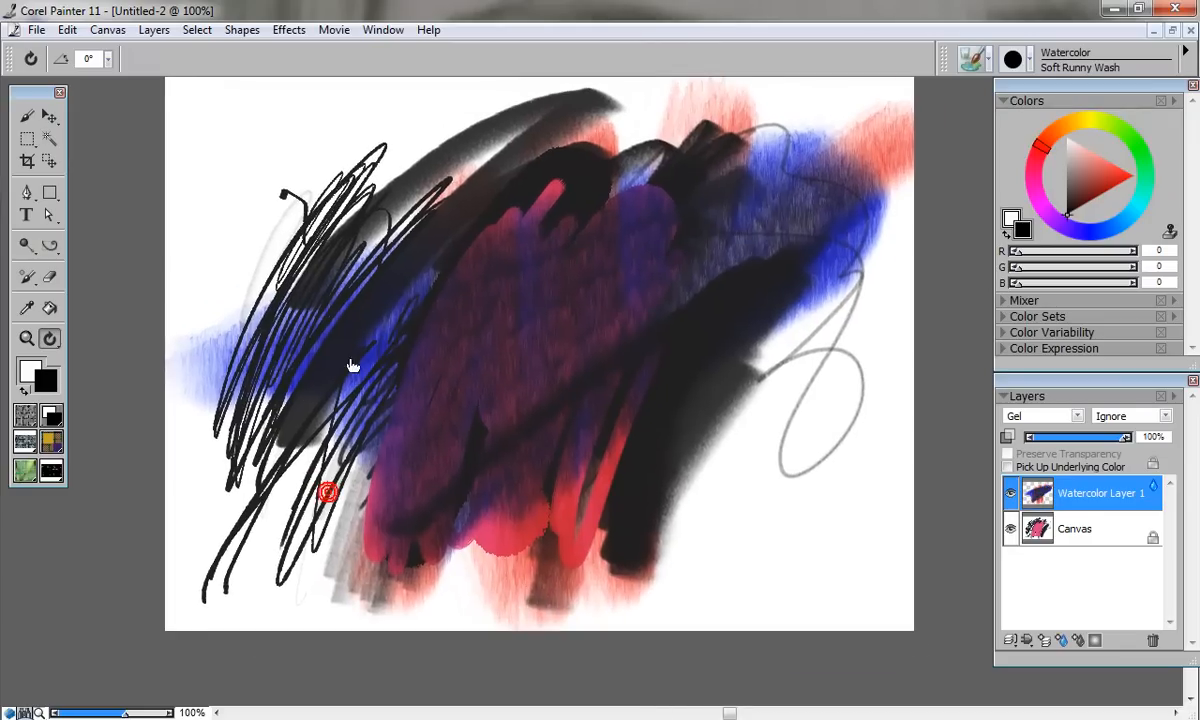
left_click(28, 114)
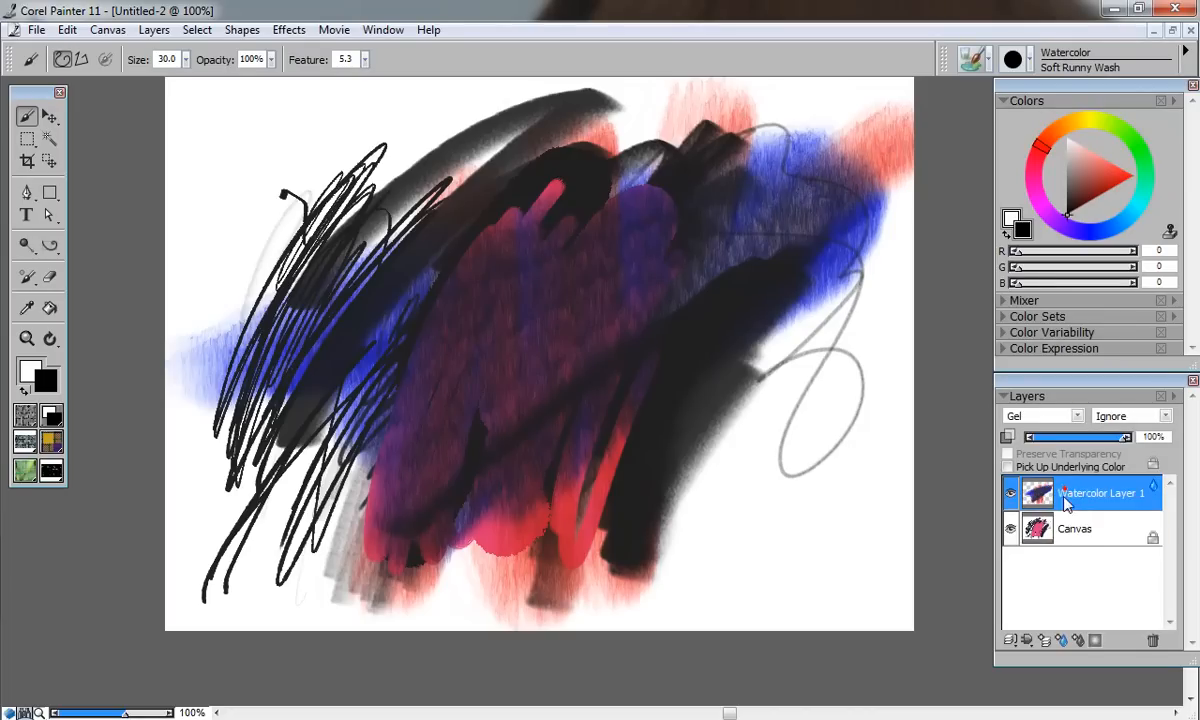
Paint salmon Fine Camel oil strokes and a thick black stroke on the base Canvas layer
left_click(1076, 528)
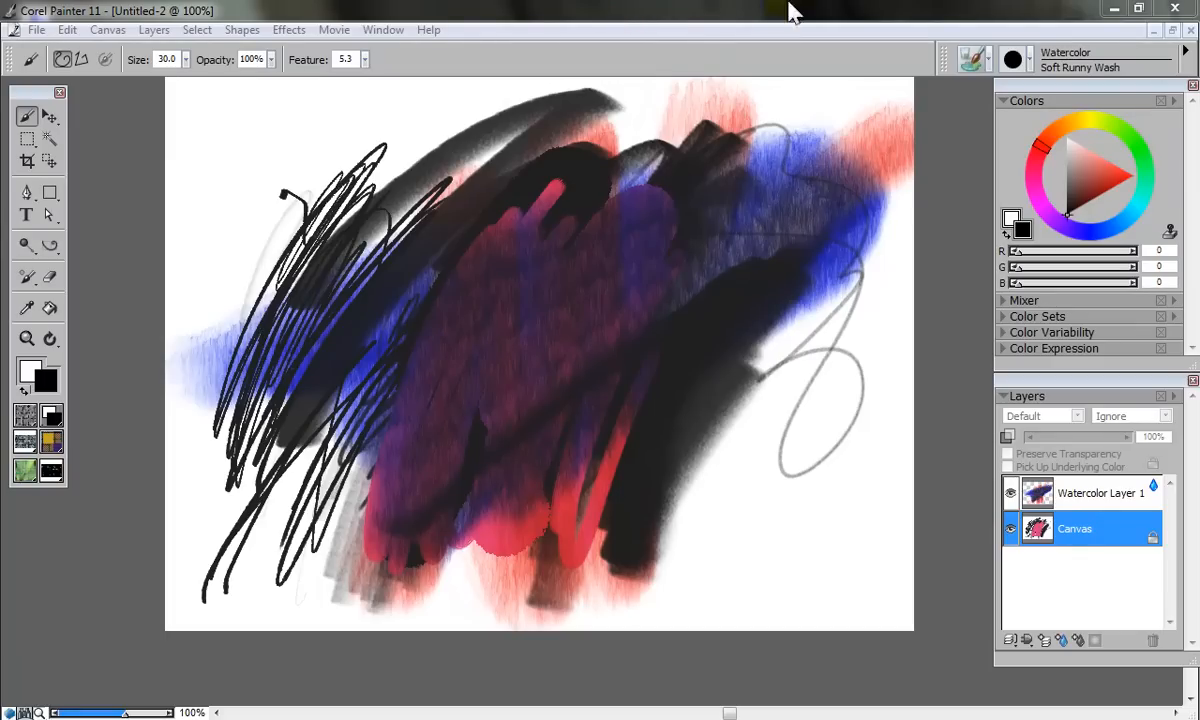
left_click(972, 58)
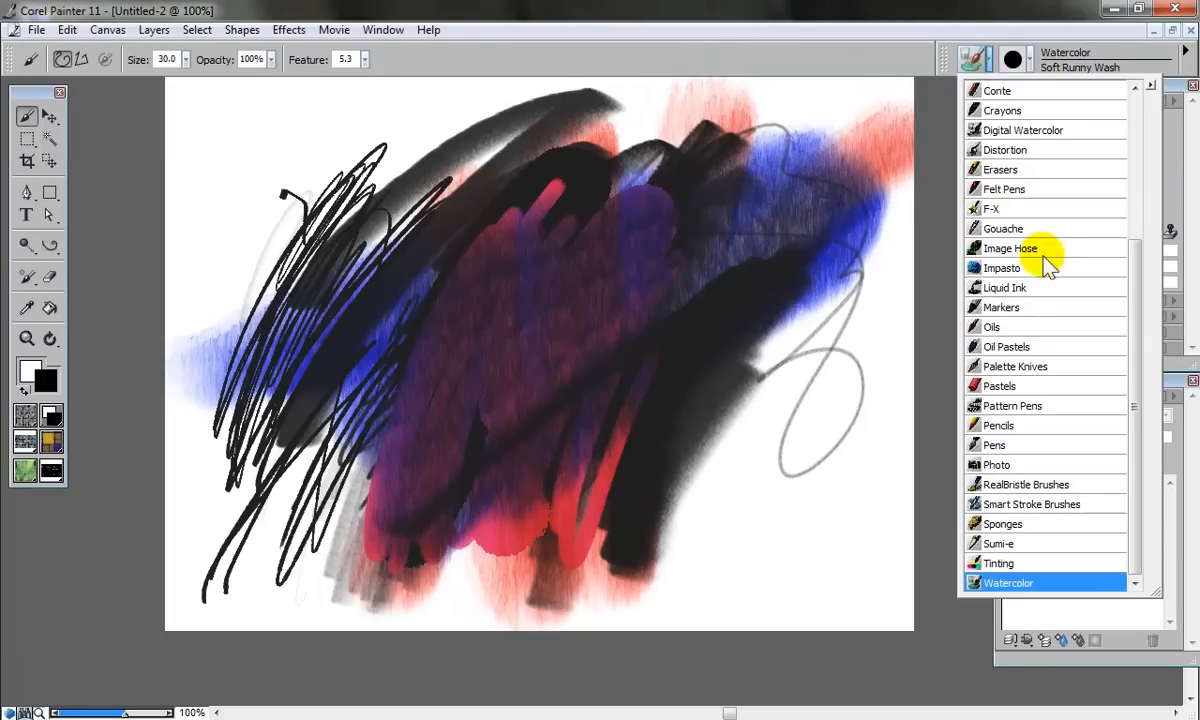
mouse_move(990, 310)
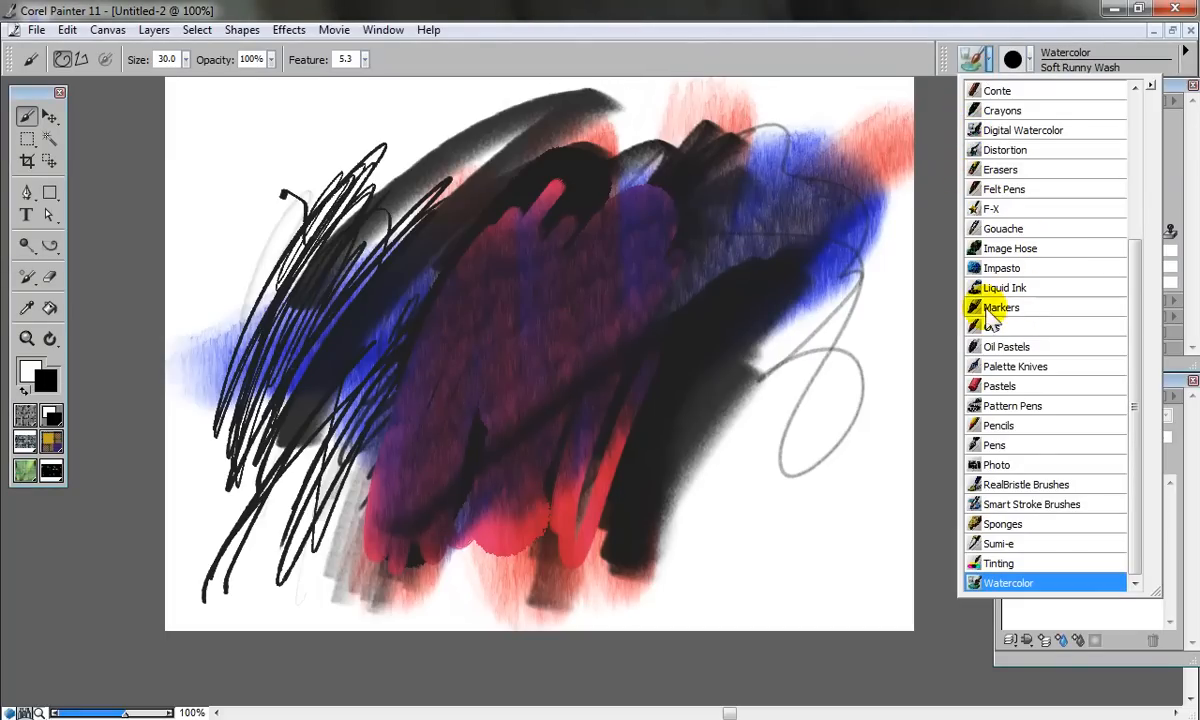
mouse_move(1002, 366)
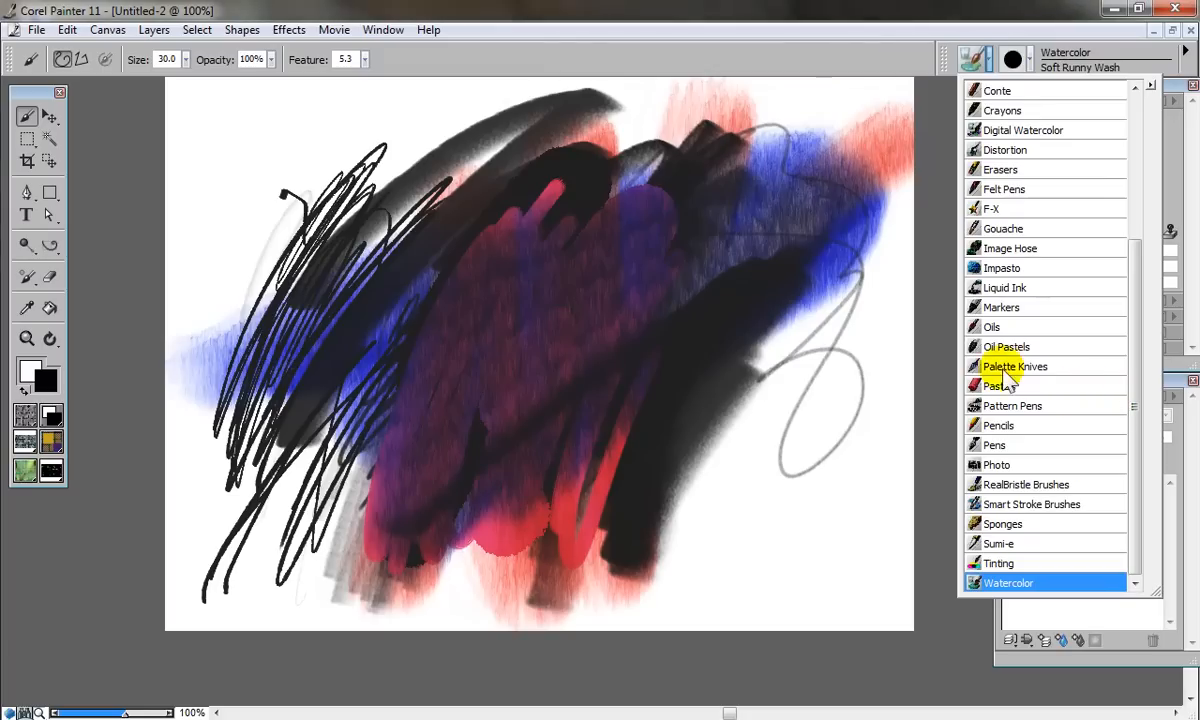
left_click(992, 326)
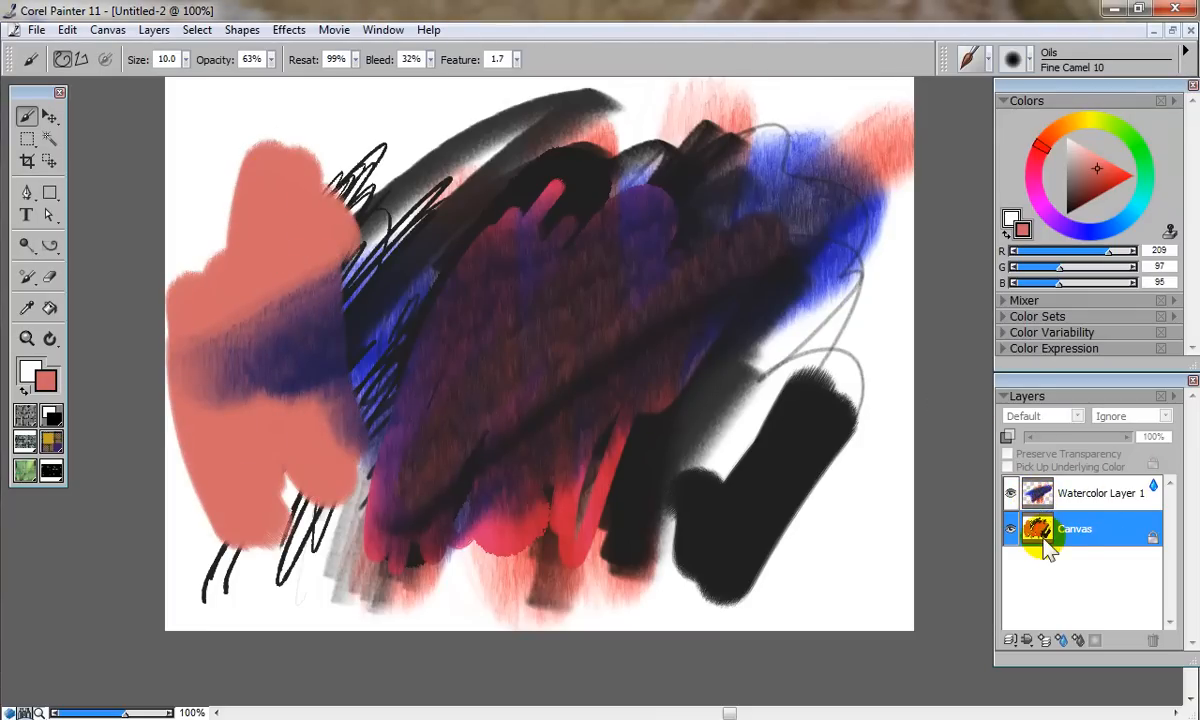
Lay a salmon watercolor wash near the top on Watercolor Layer 1
left_click(1100, 492)
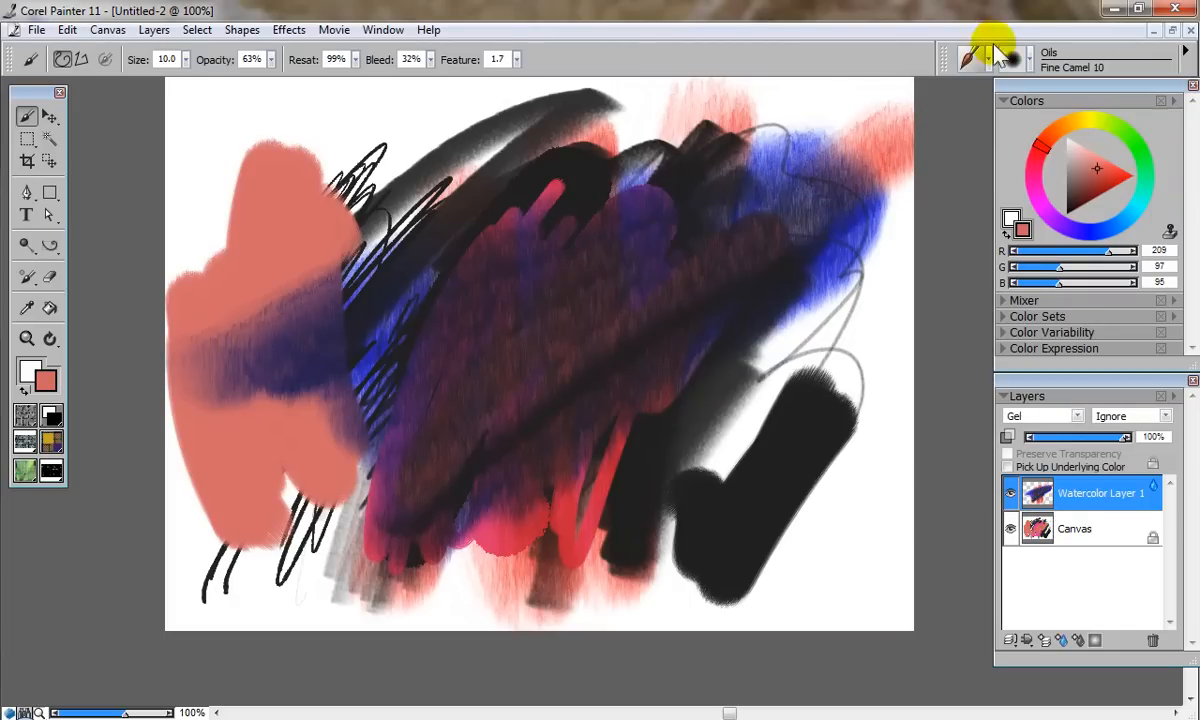
left_click(990, 58)
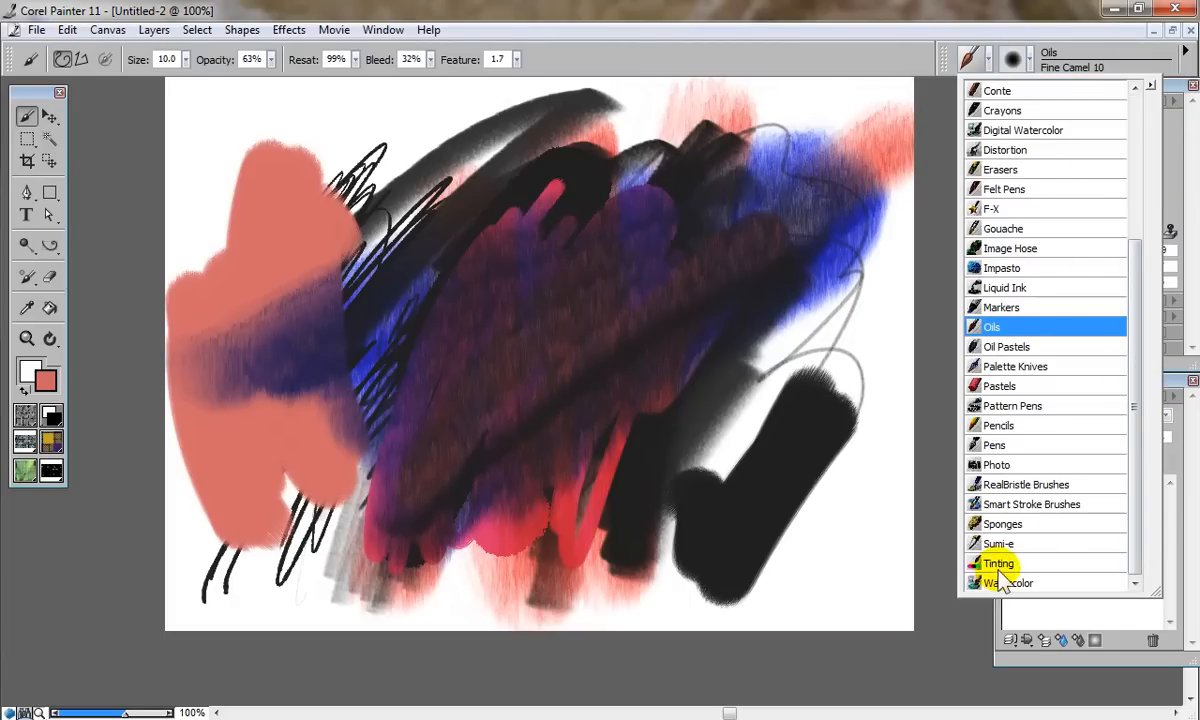
left_click(1010, 582)
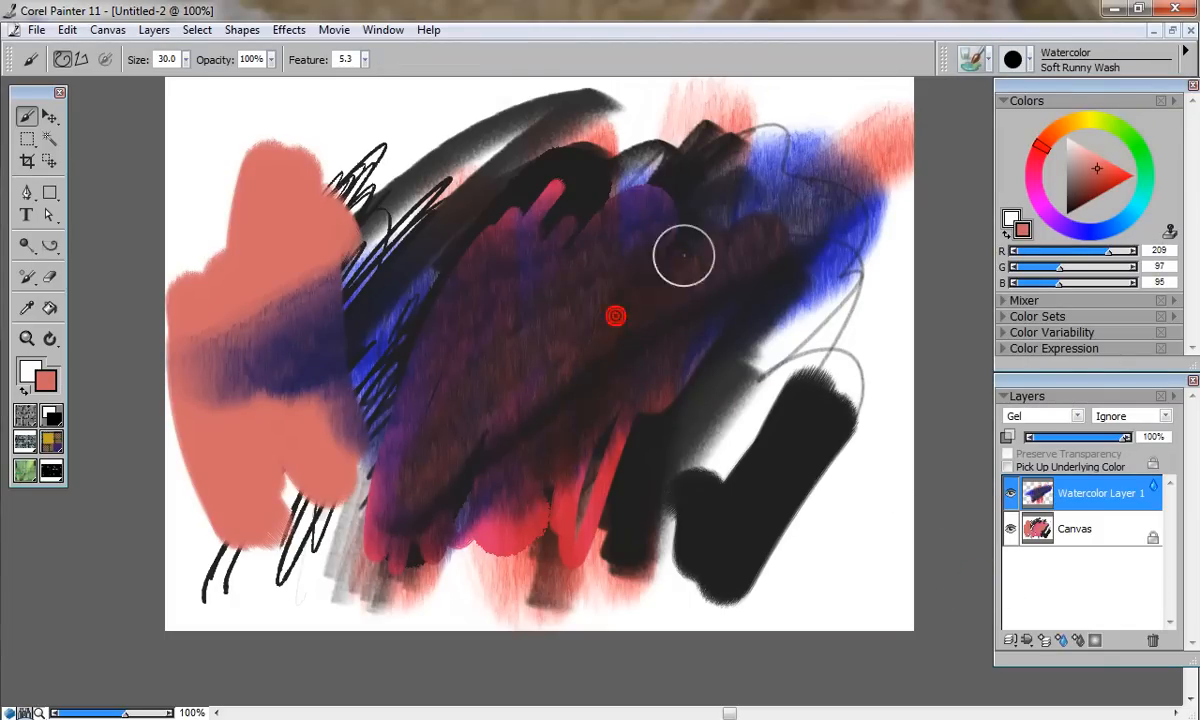
left_click_drag(616, 316, 464, 436)
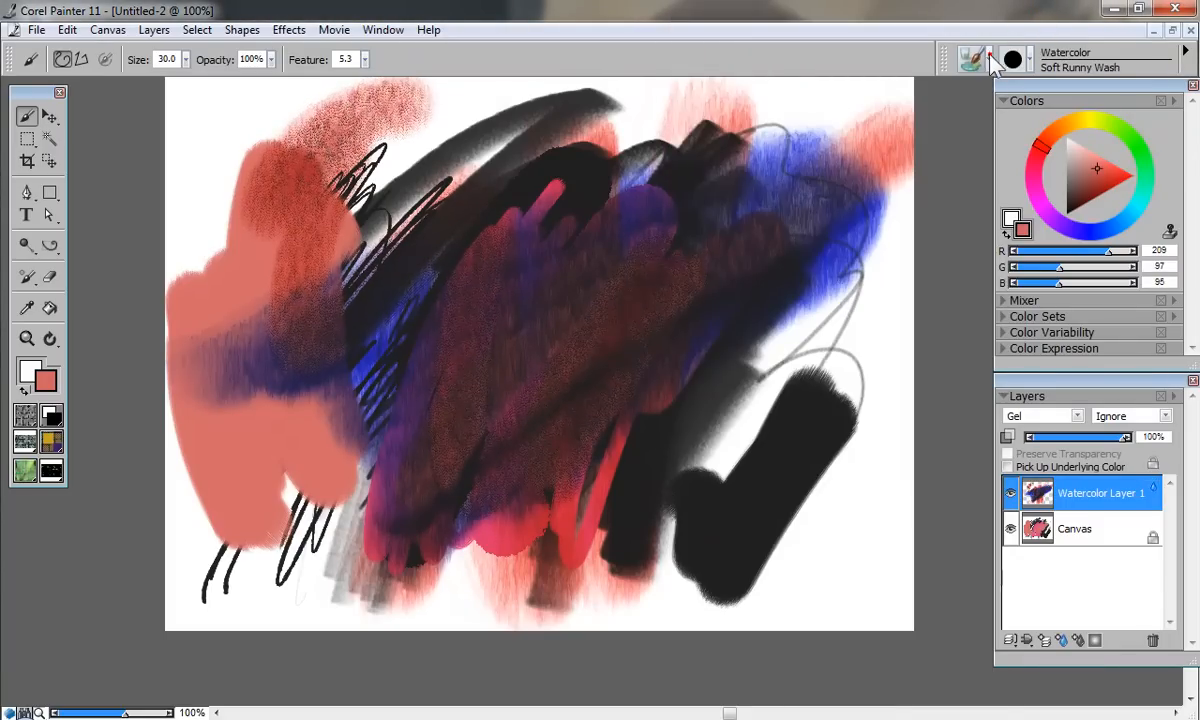
left_click(972, 60)
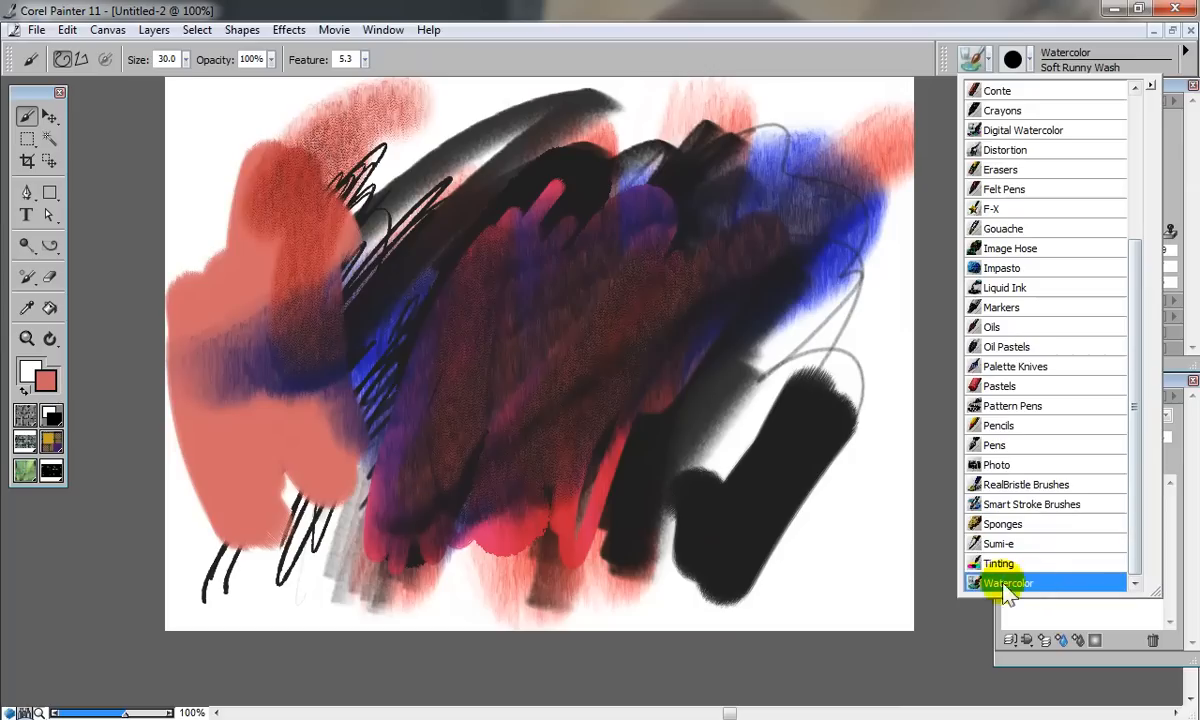
Paint thick black Opaque Bristle Sumi-e strokes across the canvas after clearing the watercolor-layer warning
left_click(1004, 544)
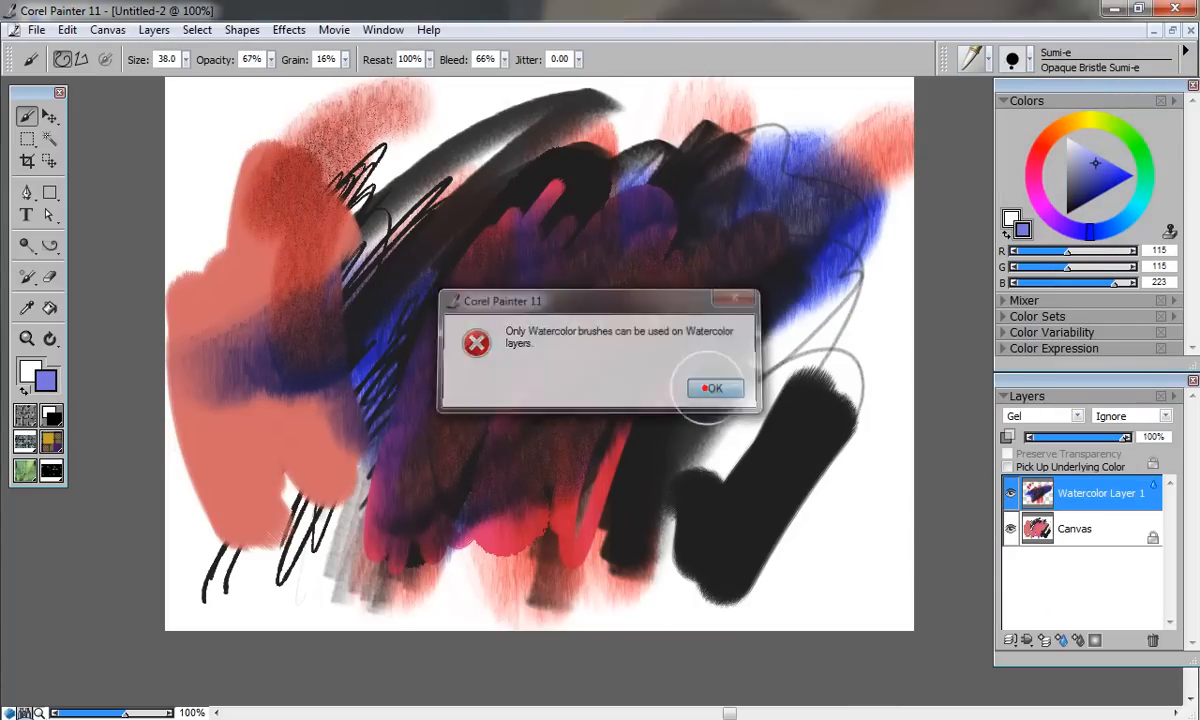
left_click(714, 388)
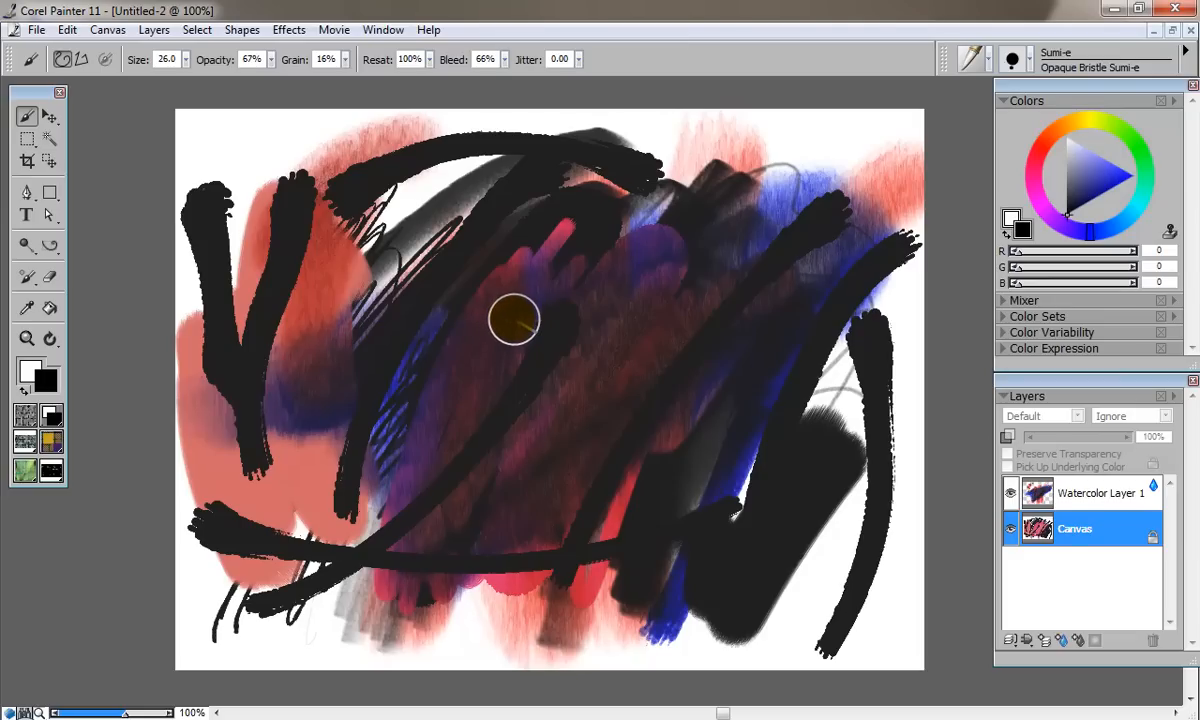
mouse_move(510, 310)
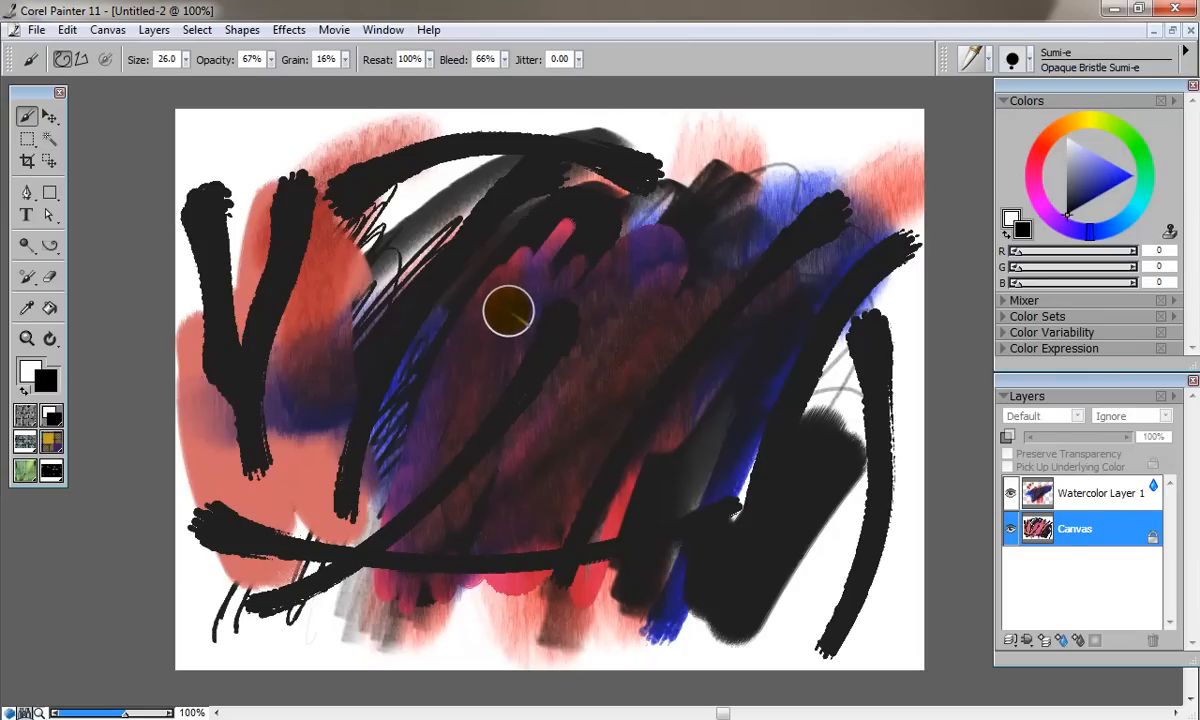
mouse_move(492, 318)
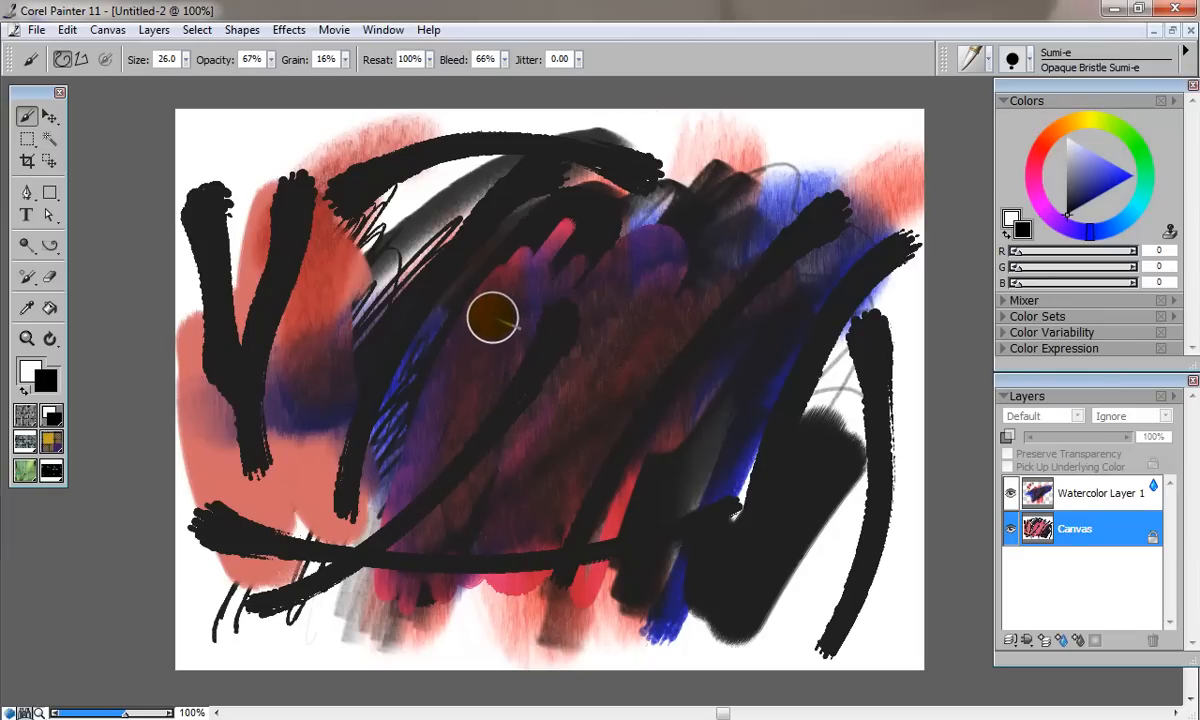
mouse_move(488, 322)
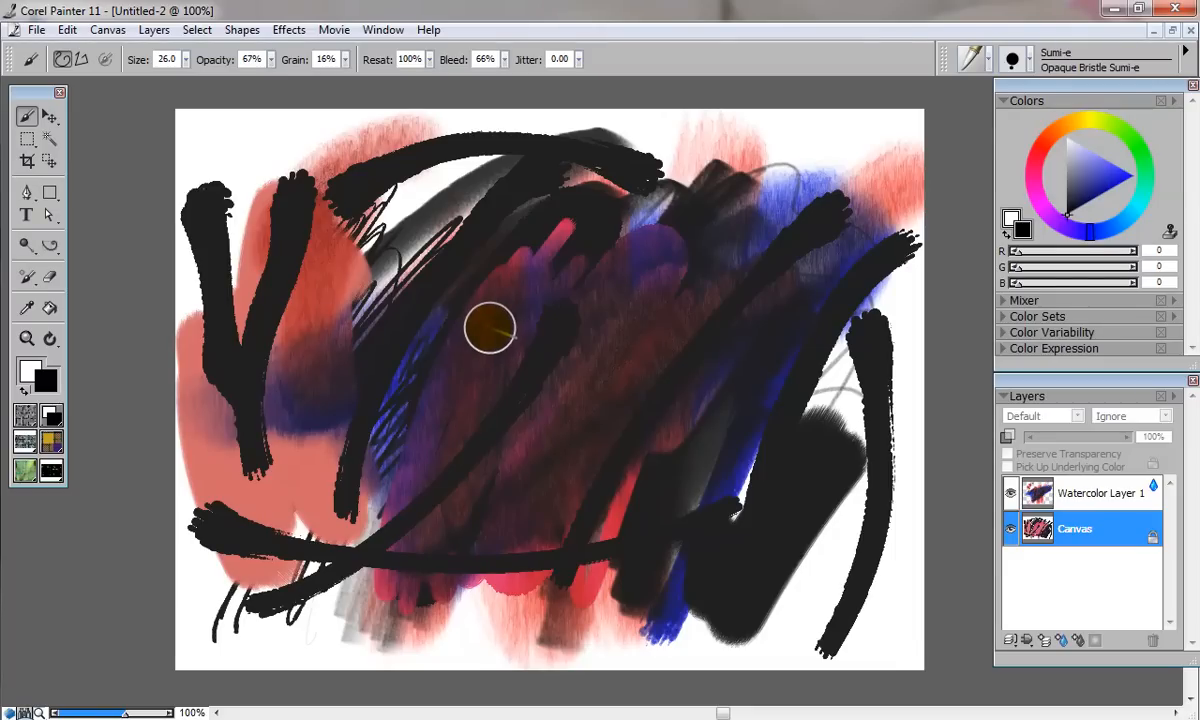
mouse_move(484, 420)
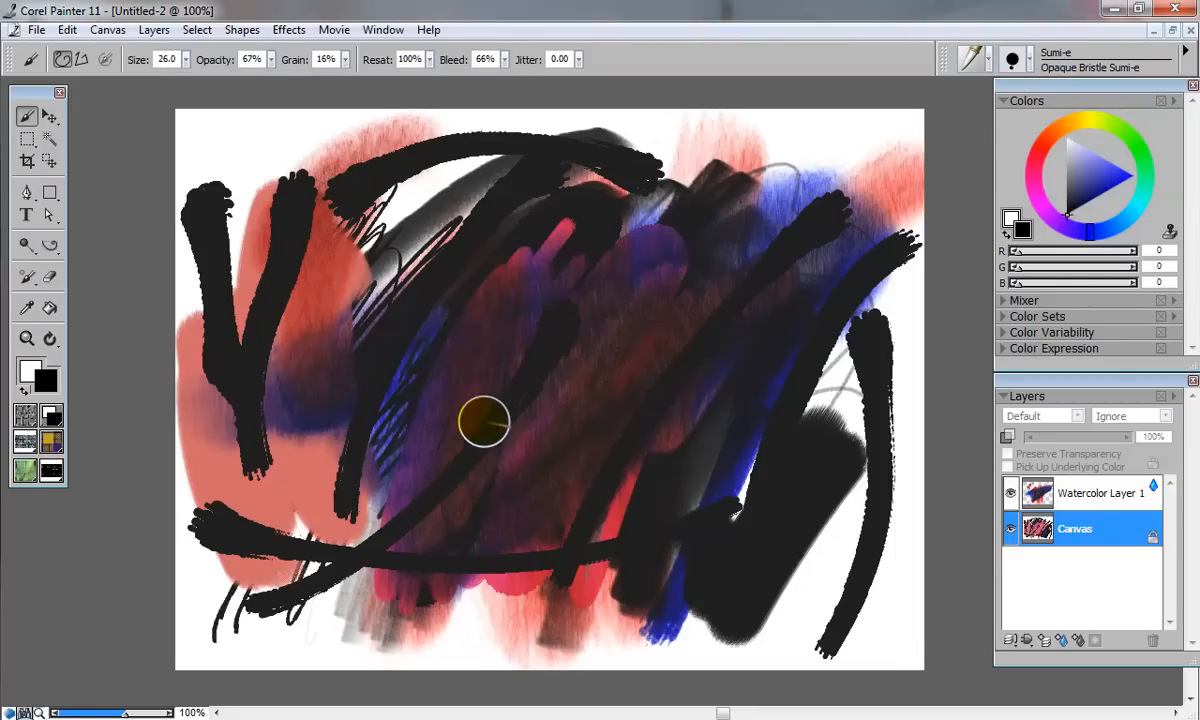
mouse_move(470, 424)
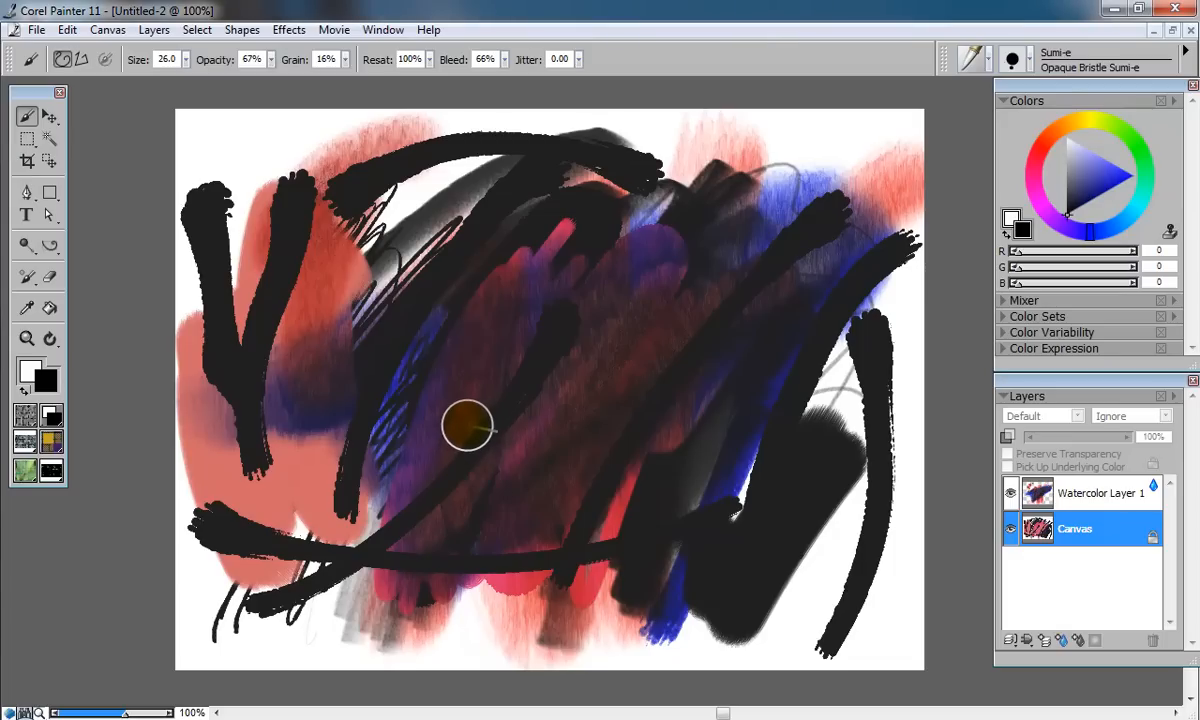